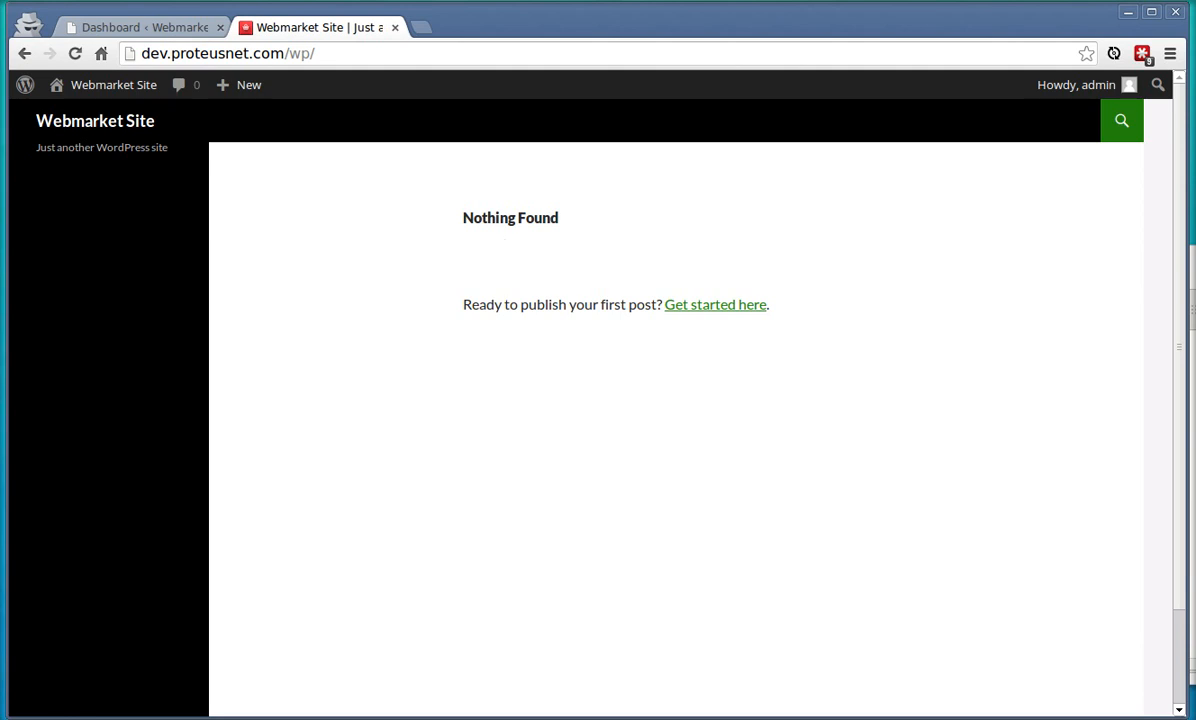
pyautogui.moveTo(610, 303)
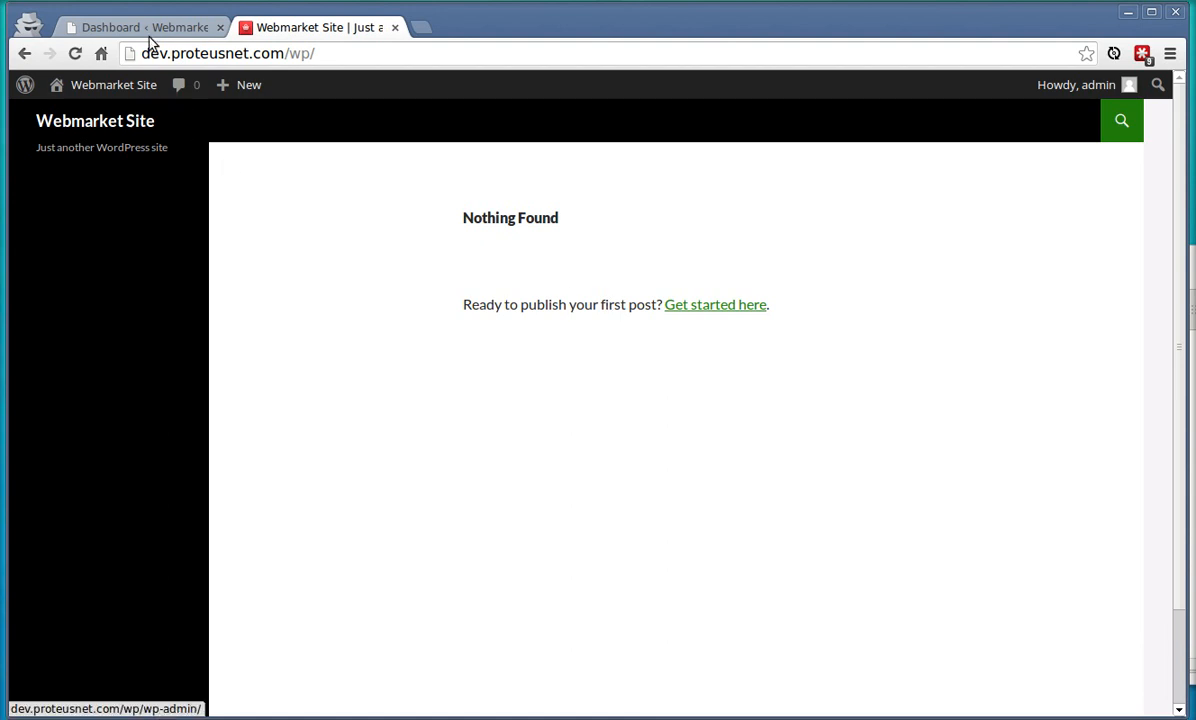
# - Return to the WordPress admin area to reach the Install Themes page
pyautogui.click(140, 27)
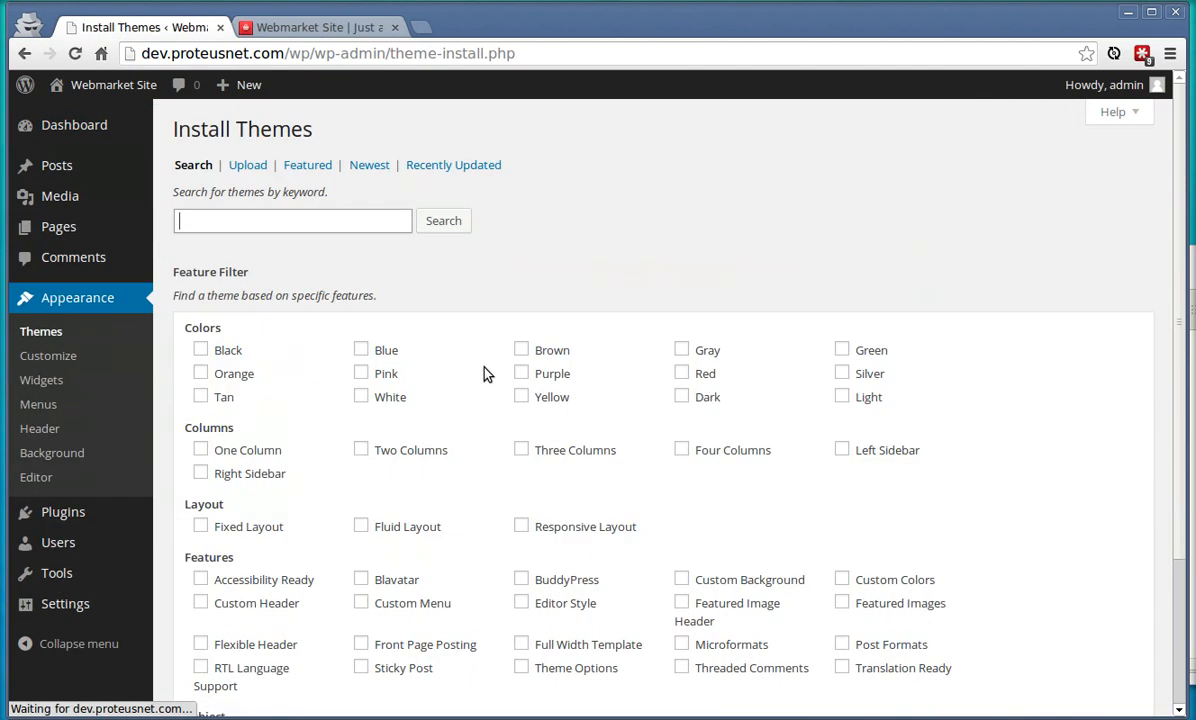
# - Upload webmarket.zip, install it and activate the Webmarket theme
pyautogui.click(247, 164)
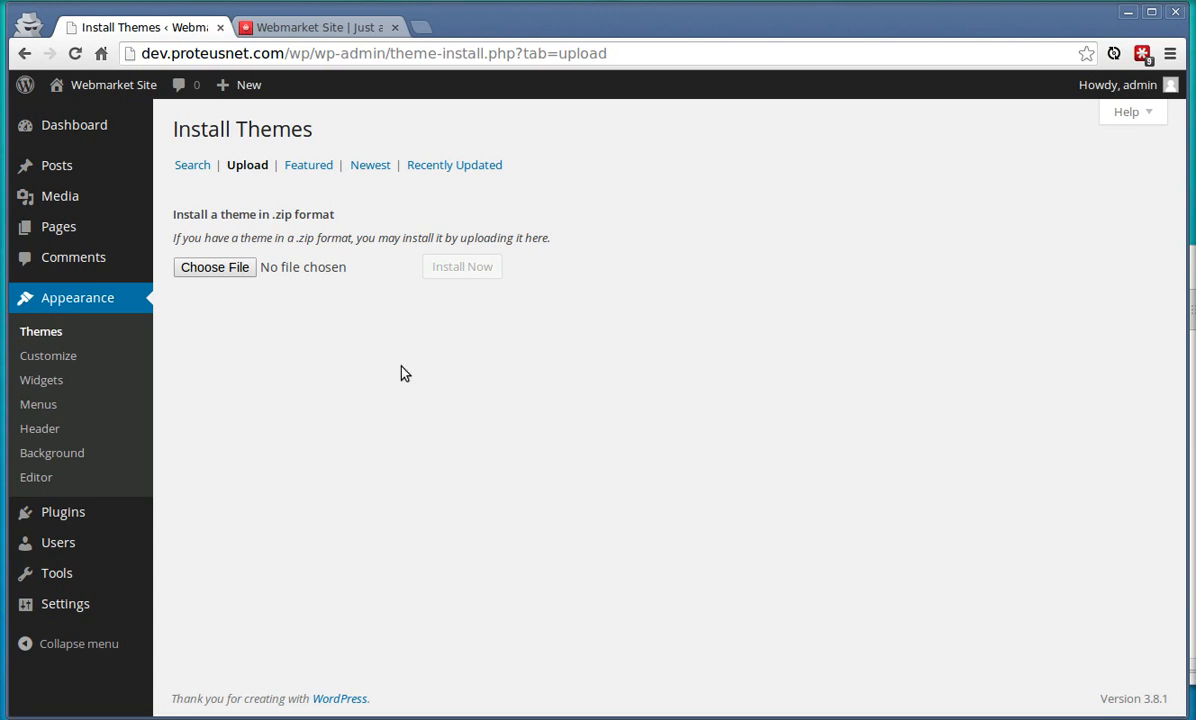
pyautogui.click(214, 266)
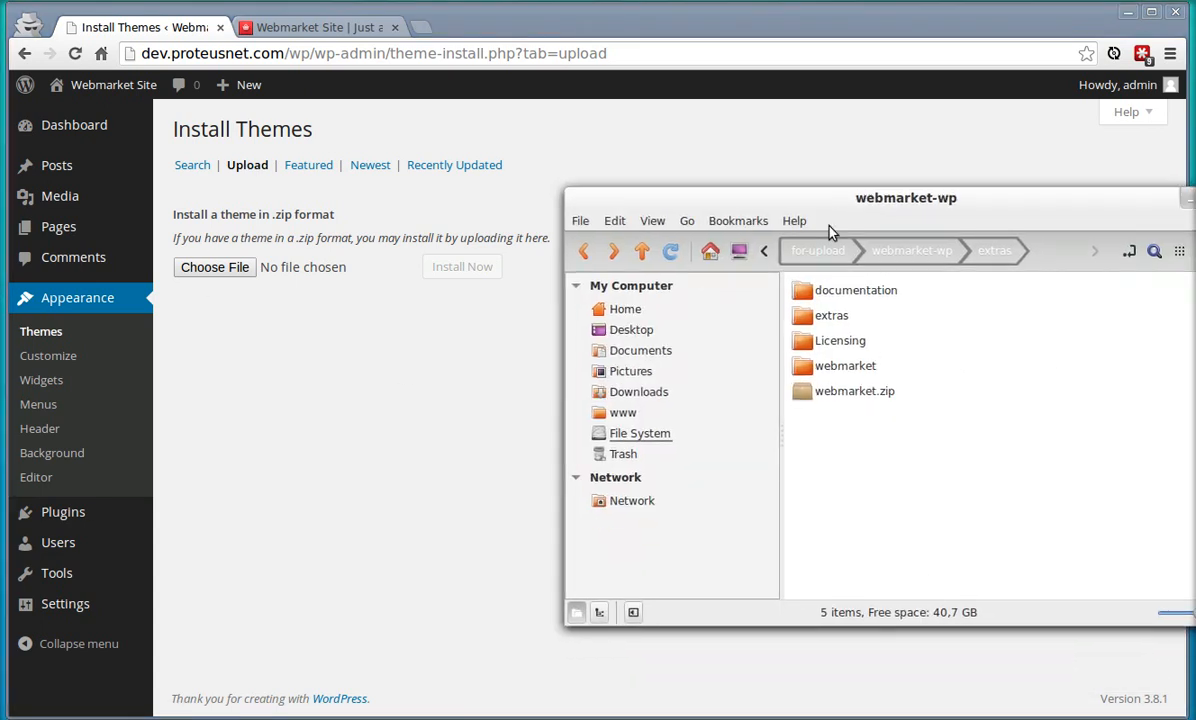
pyautogui.doubleClick(855, 390)
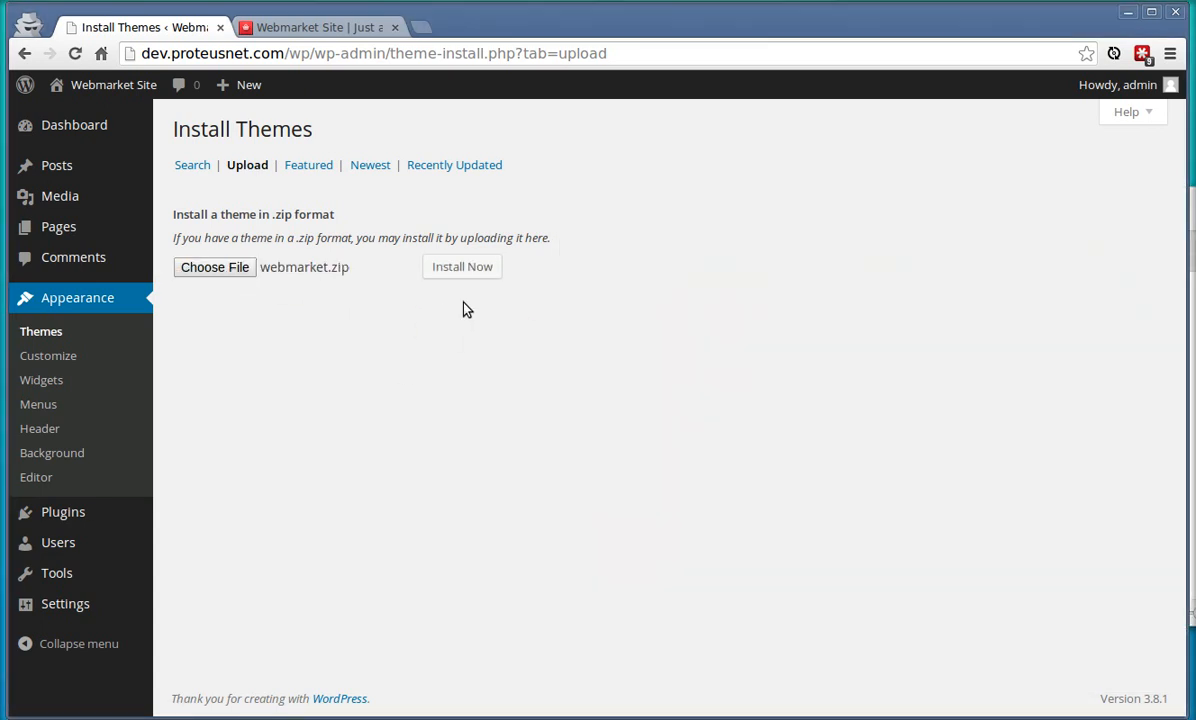
pyautogui.click(462, 266)
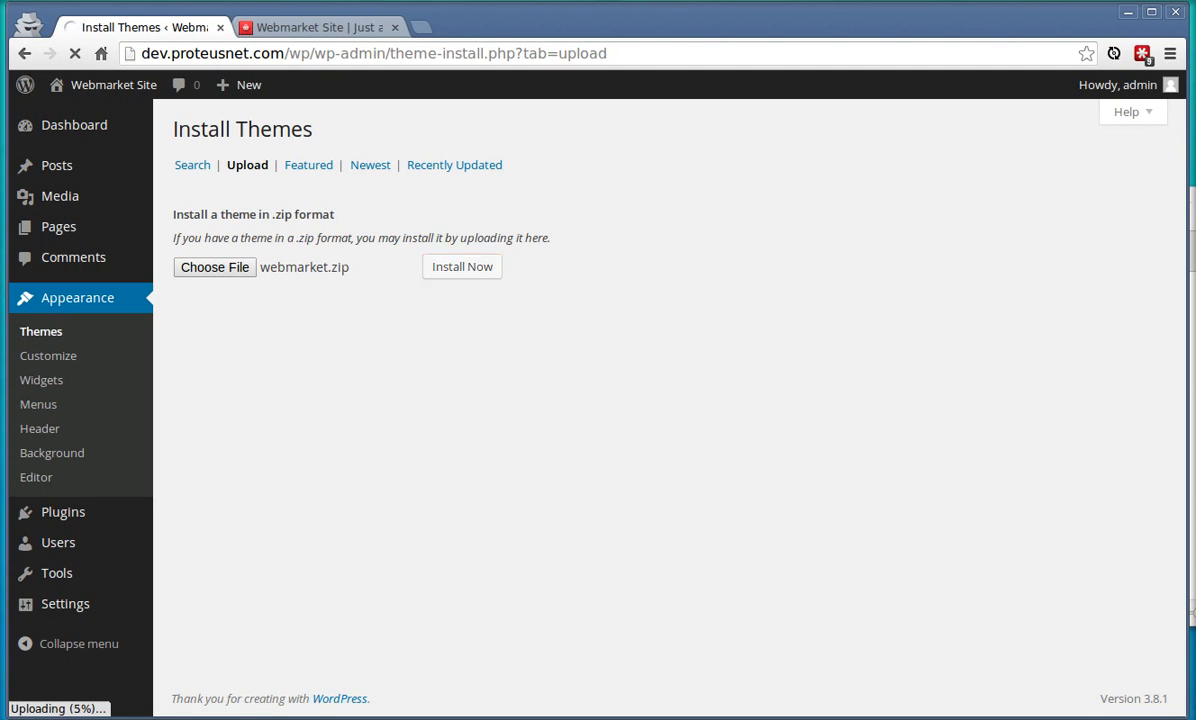
pyautogui.click(462, 266)
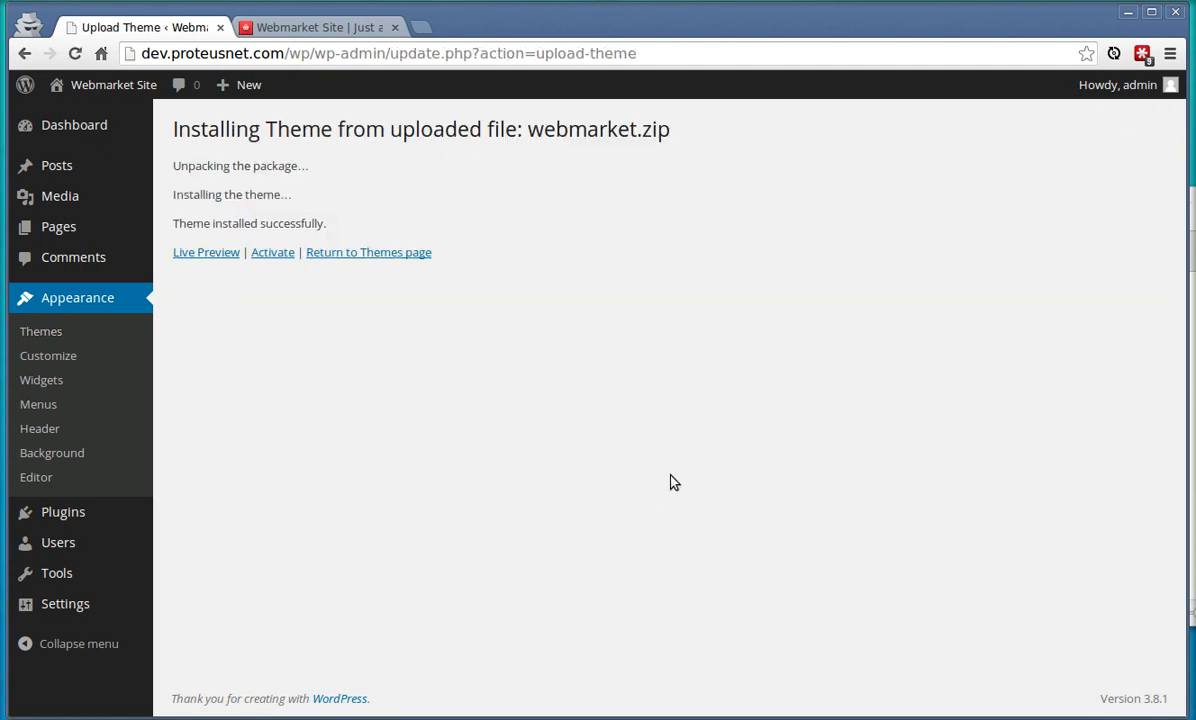
pyautogui.click(272, 252)
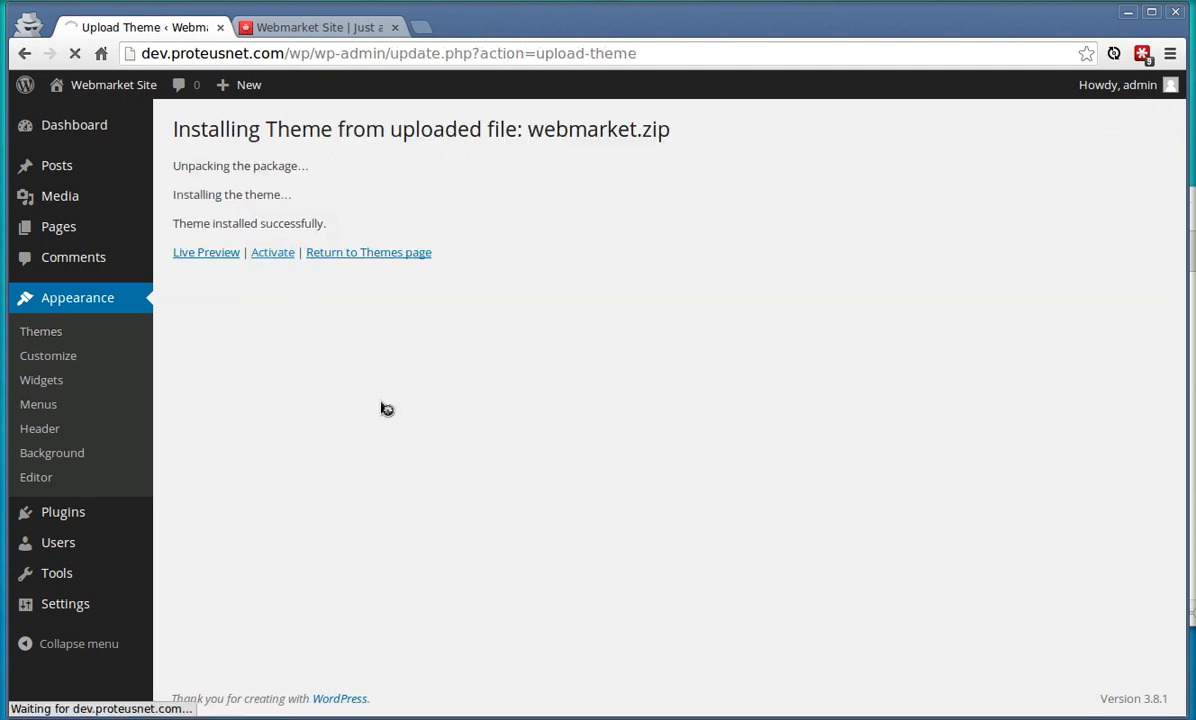
pyautogui.click(272, 252)
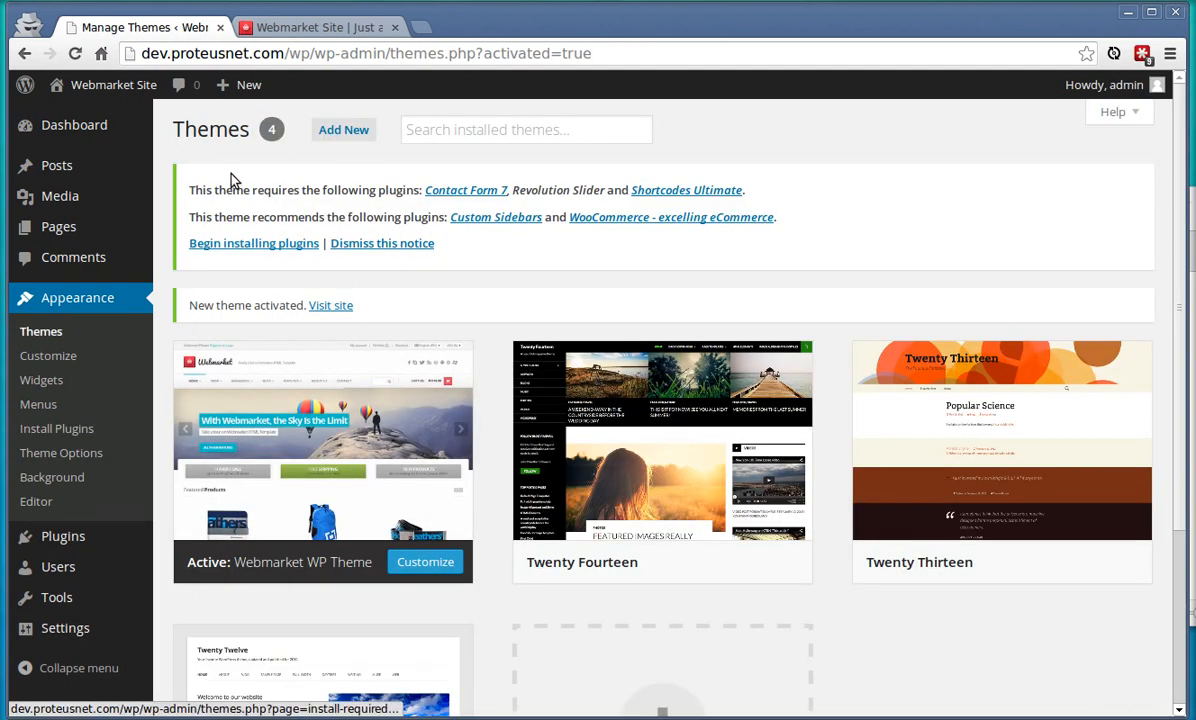
pyautogui.moveTo(232, 182)
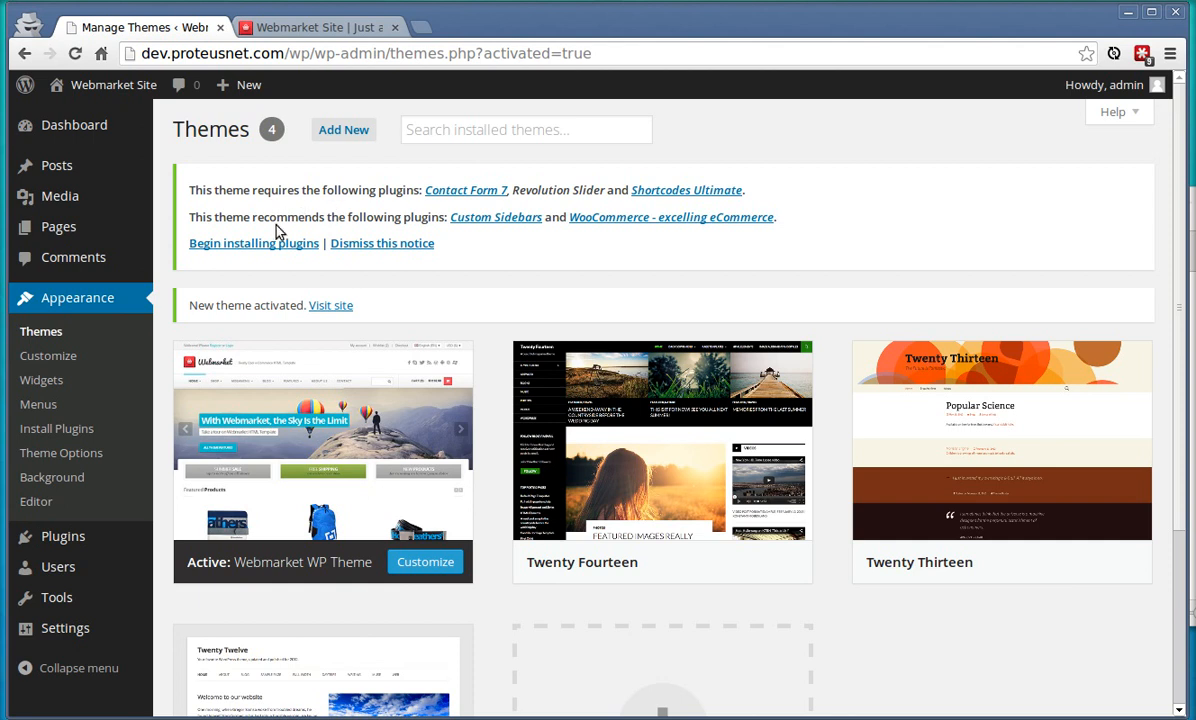
# - Begin installing the theme's plugins, select all of them and open Bulk Actions
pyautogui.click(253, 243)
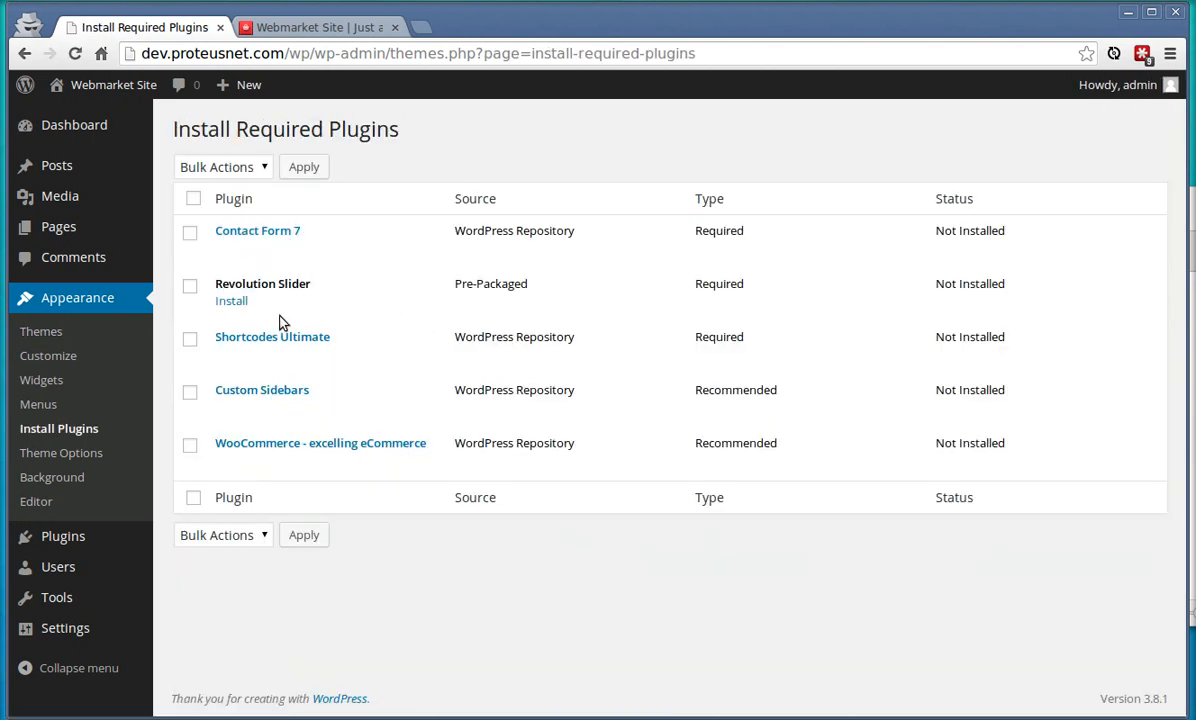
pyautogui.click(193, 198)
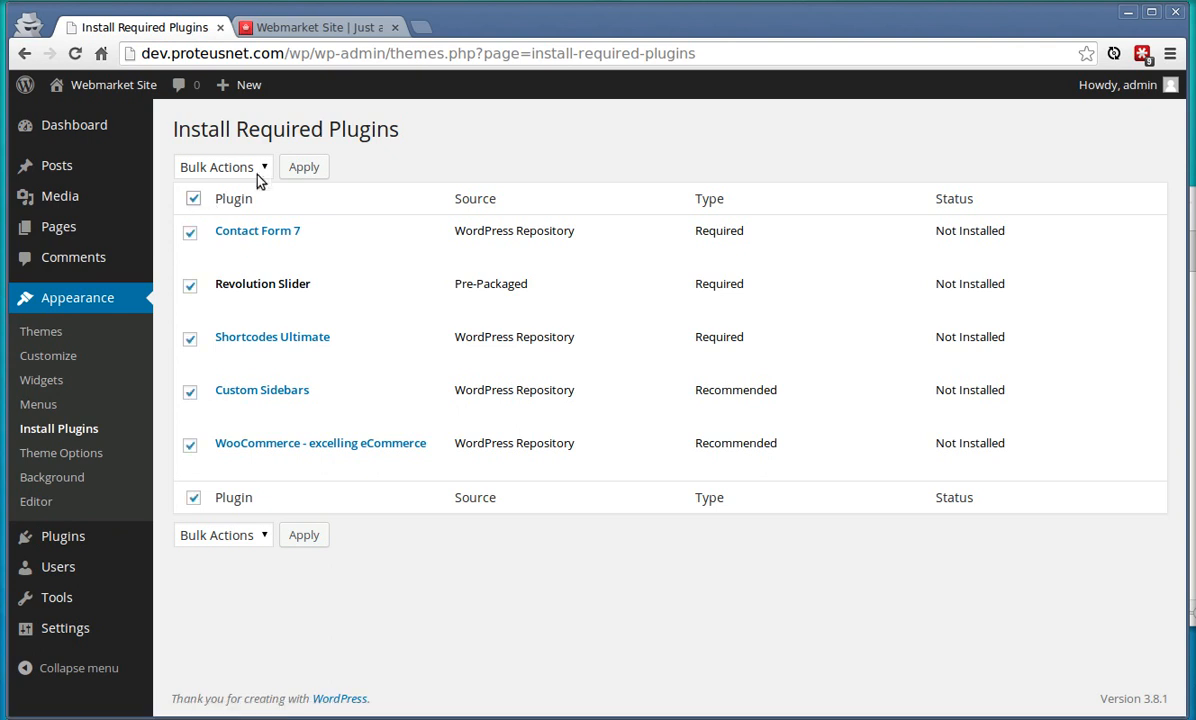
pyautogui.click(304, 166)
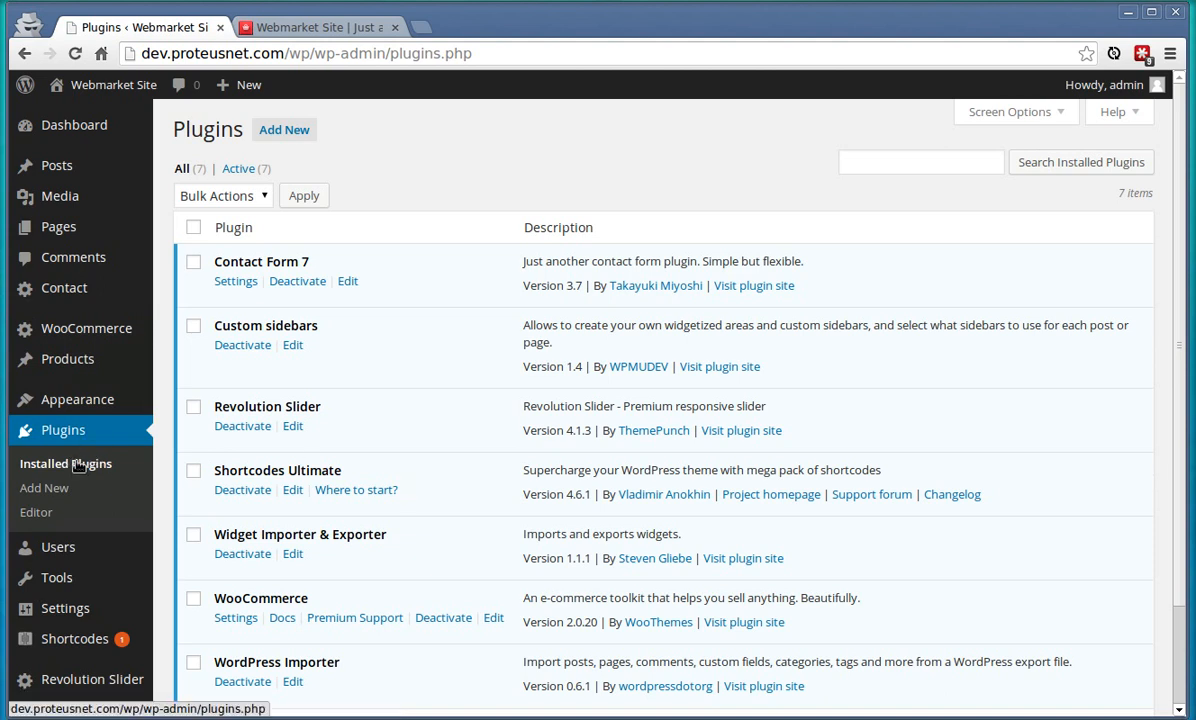
# - Reload the Webmarket Site tab to show the new store layout
pyautogui.click(315, 27)
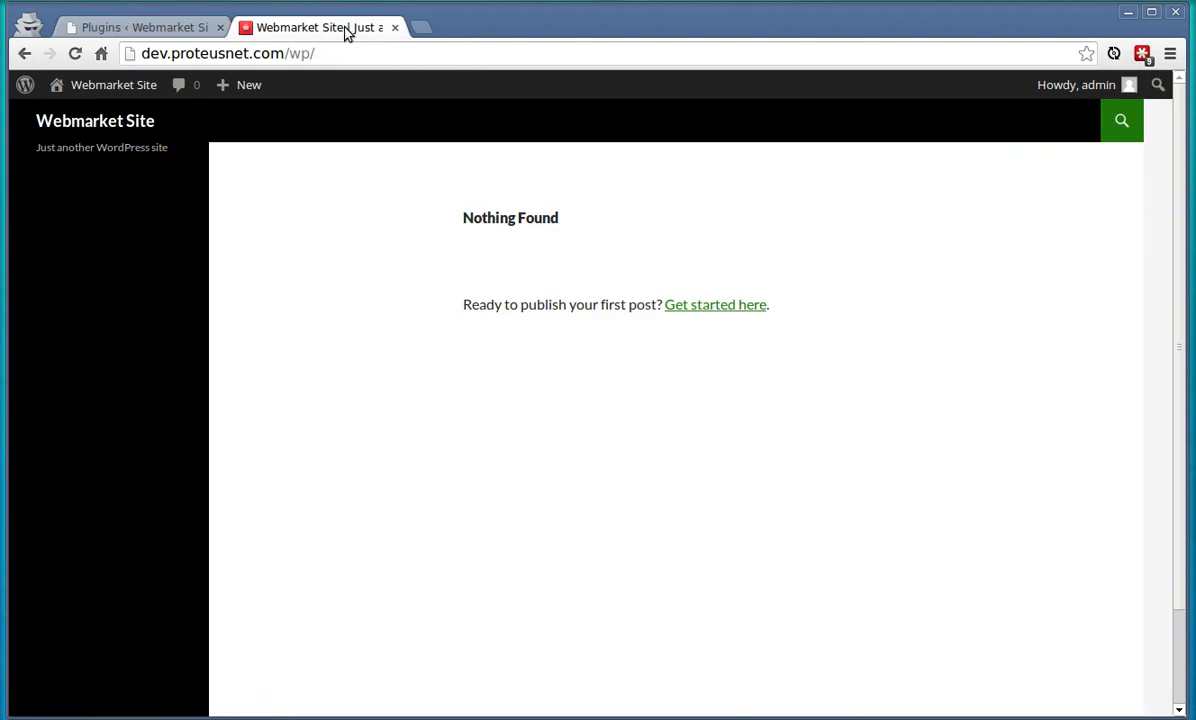
pyautogui.click(76, 53)
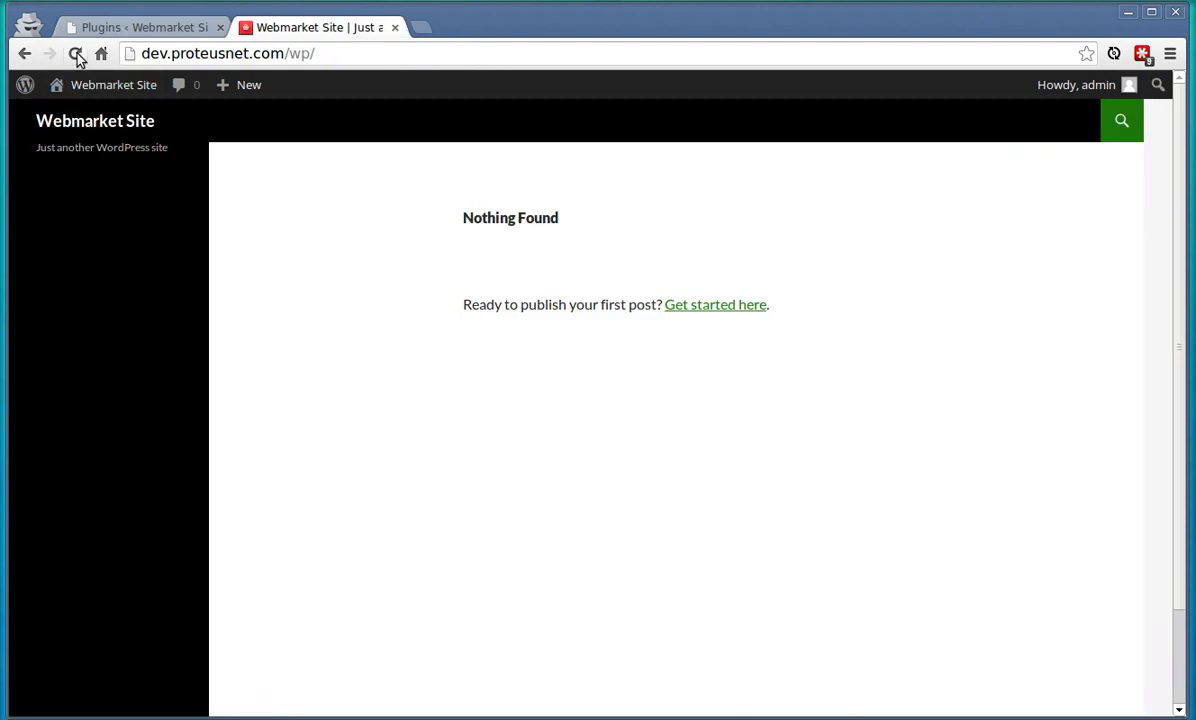
pyautogui.click(76, 53)
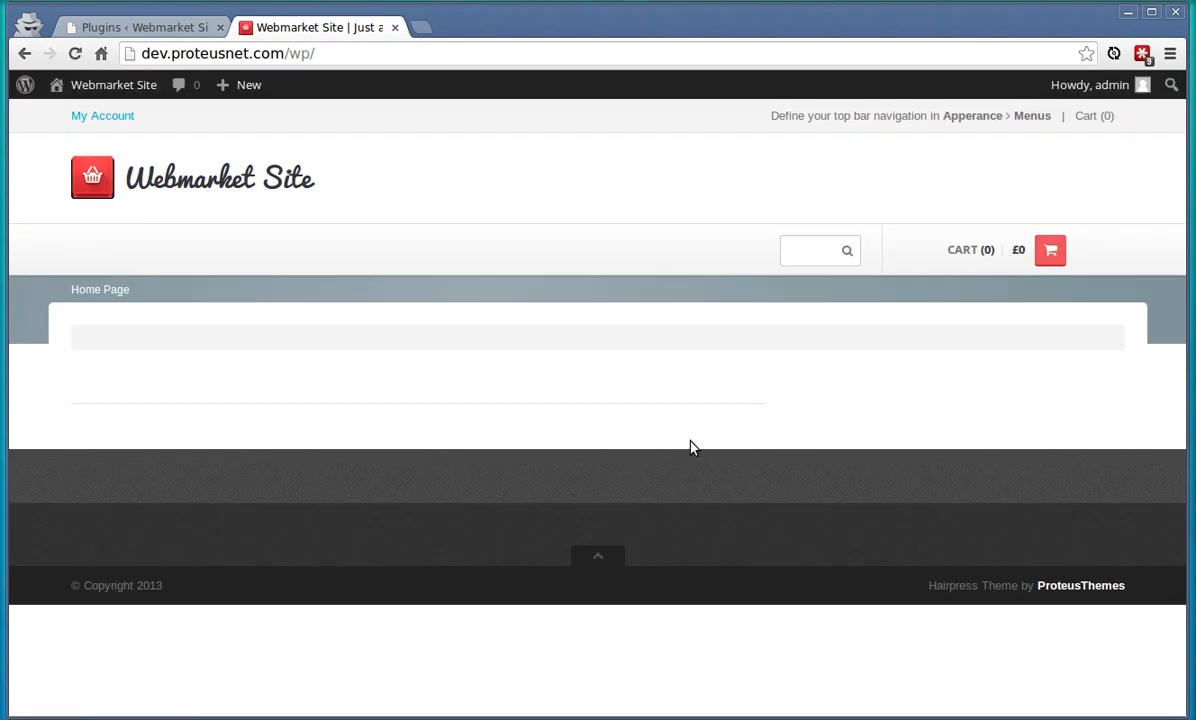
pyautogui.moveTo(248, 85)
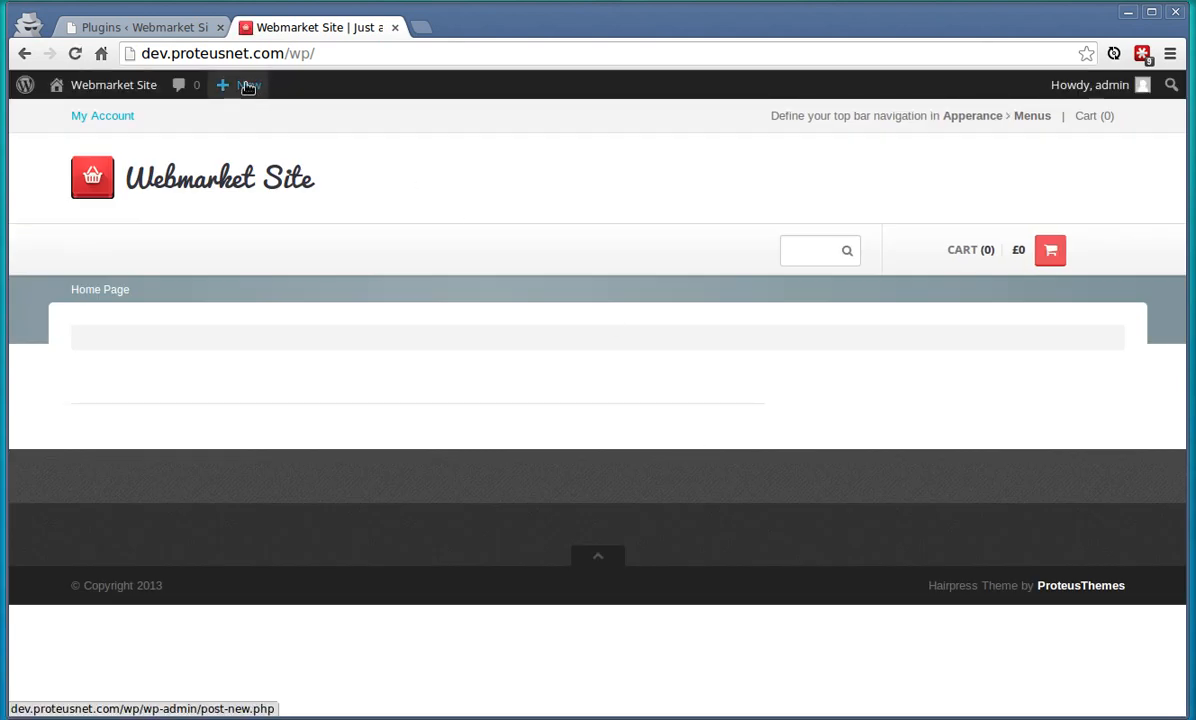
# - Choose demo-content.xml in the WordPress importer and start uploading it
pyautogui.click(140, 27)
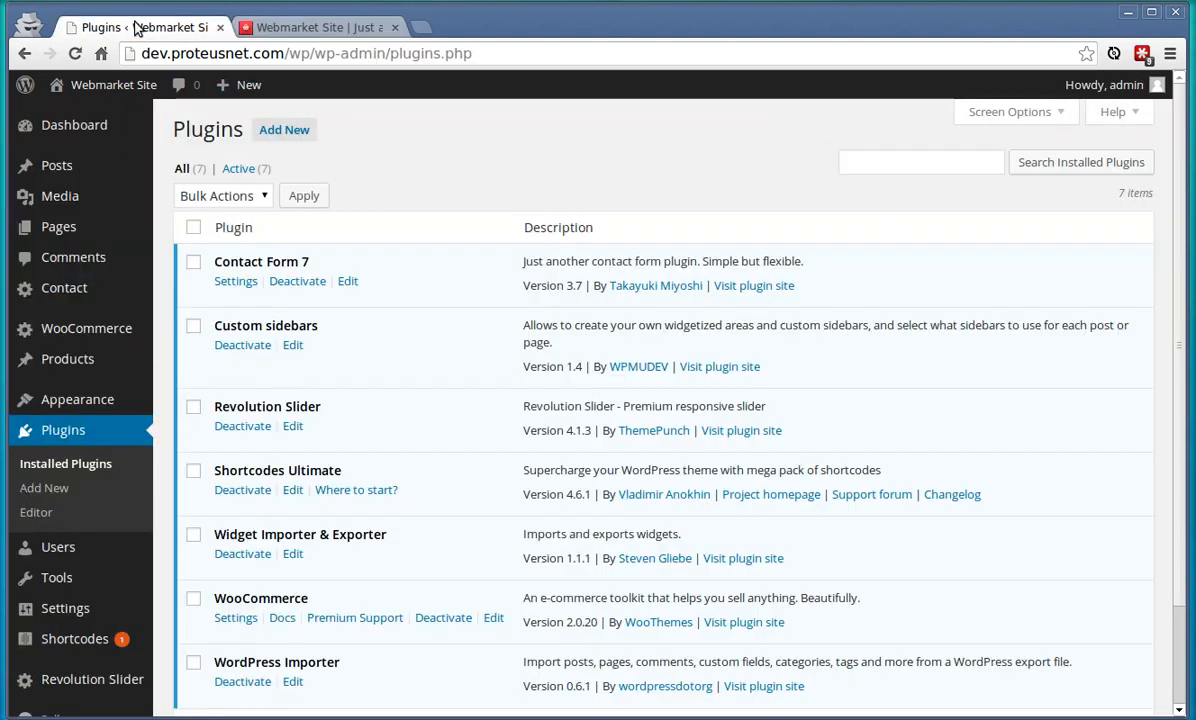
pyautogui.scroll(-3)
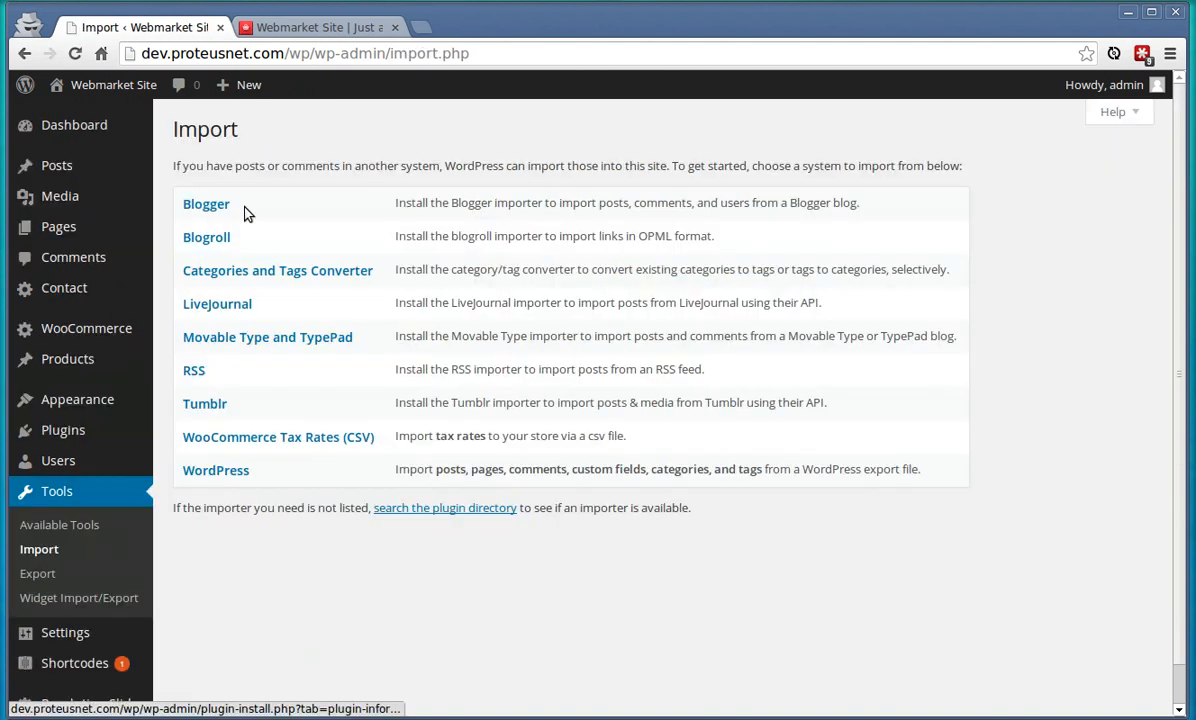
pyautogui.click(215, 470)
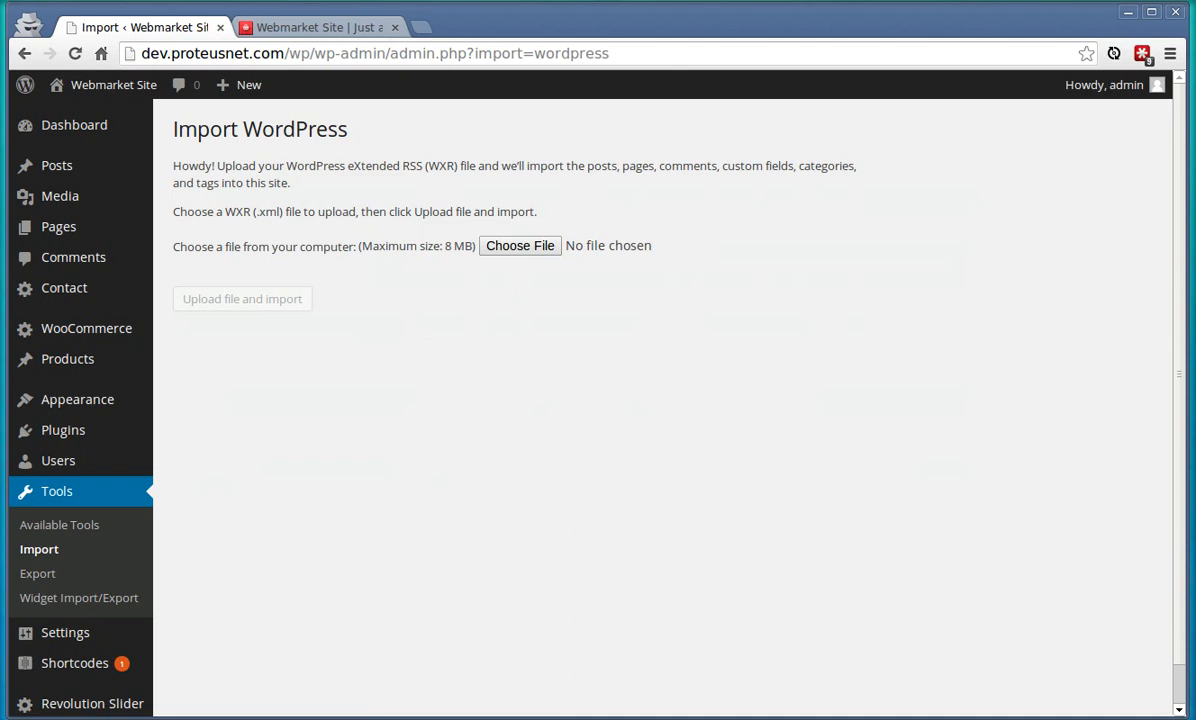
pyautogui.click(519, 245)
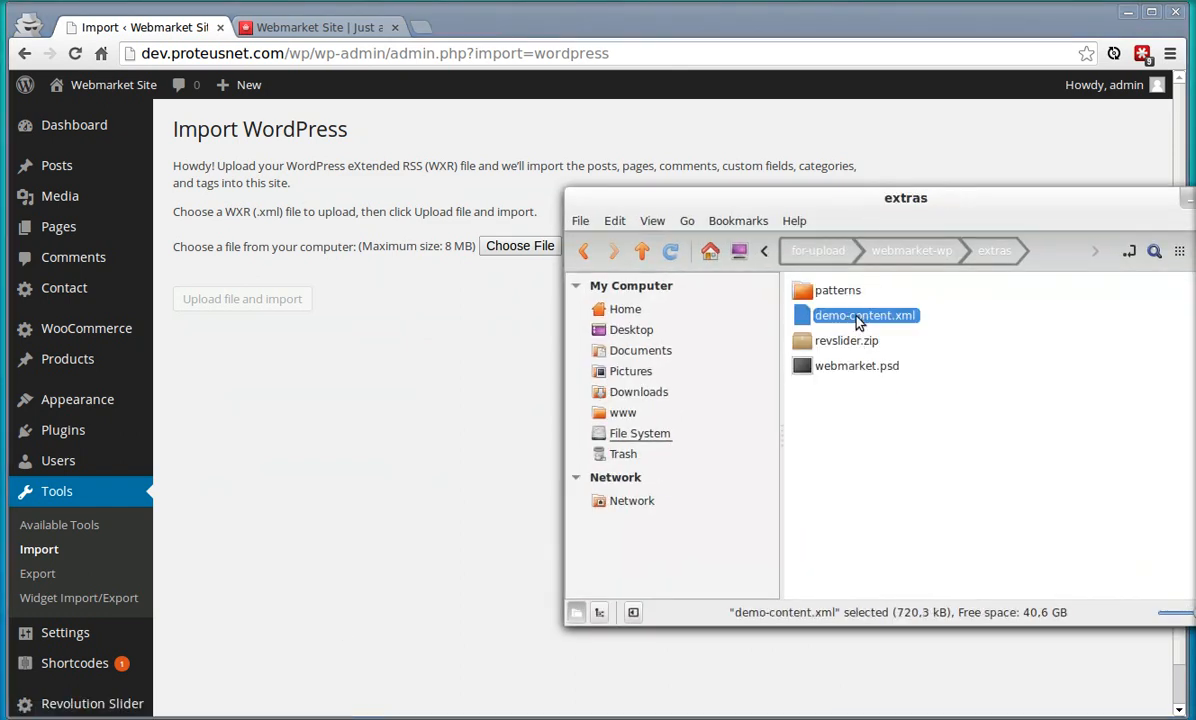
pyautogui.doubleClick(865, 315)
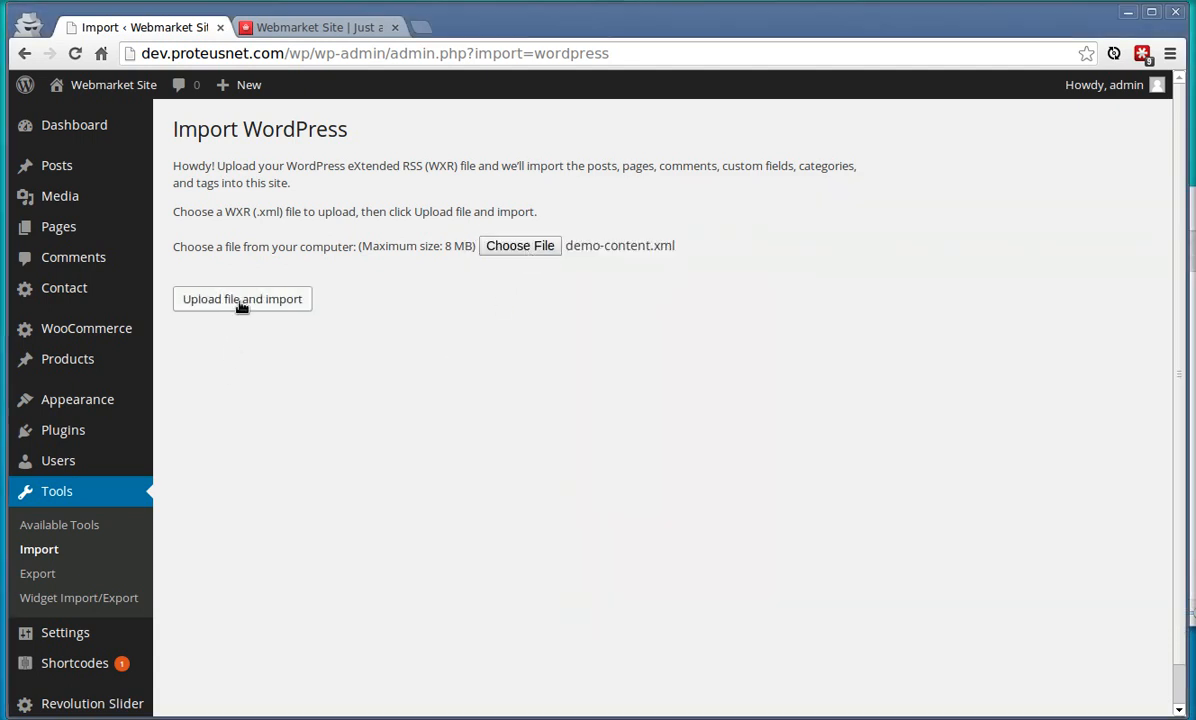
pyautogui.click(242, 298)
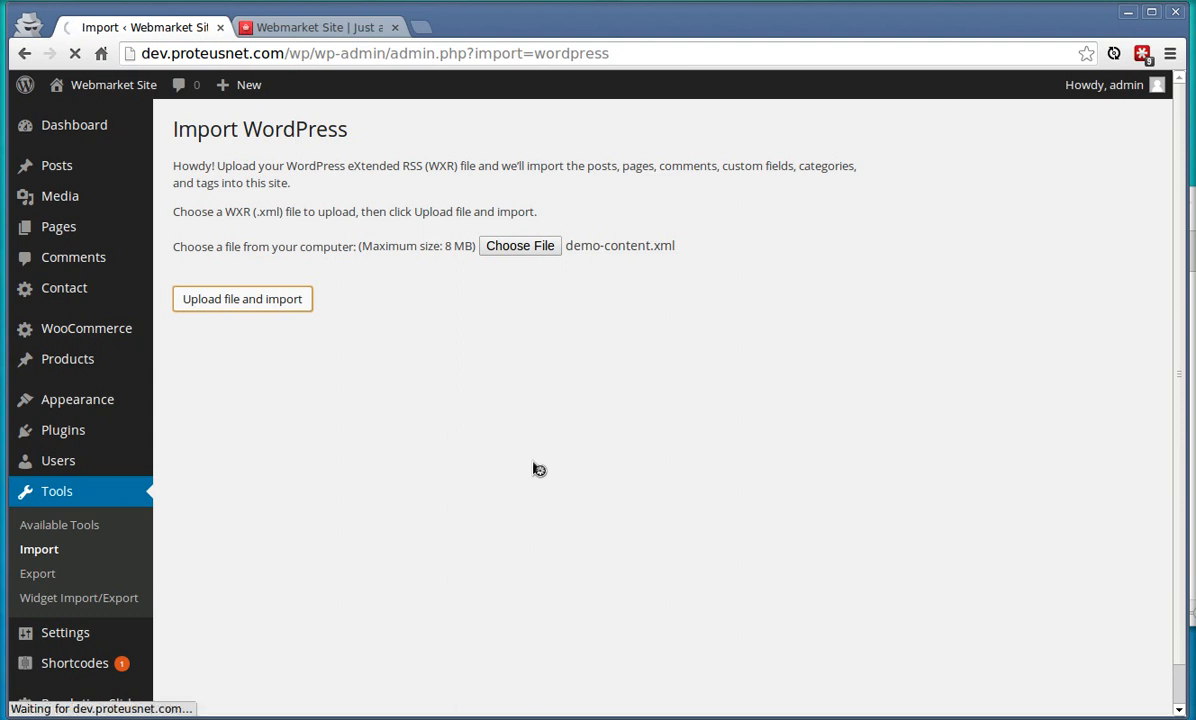
# - Assign imported posts to admin, include attachments, and submit the import
pyautogui.click(242, 298)
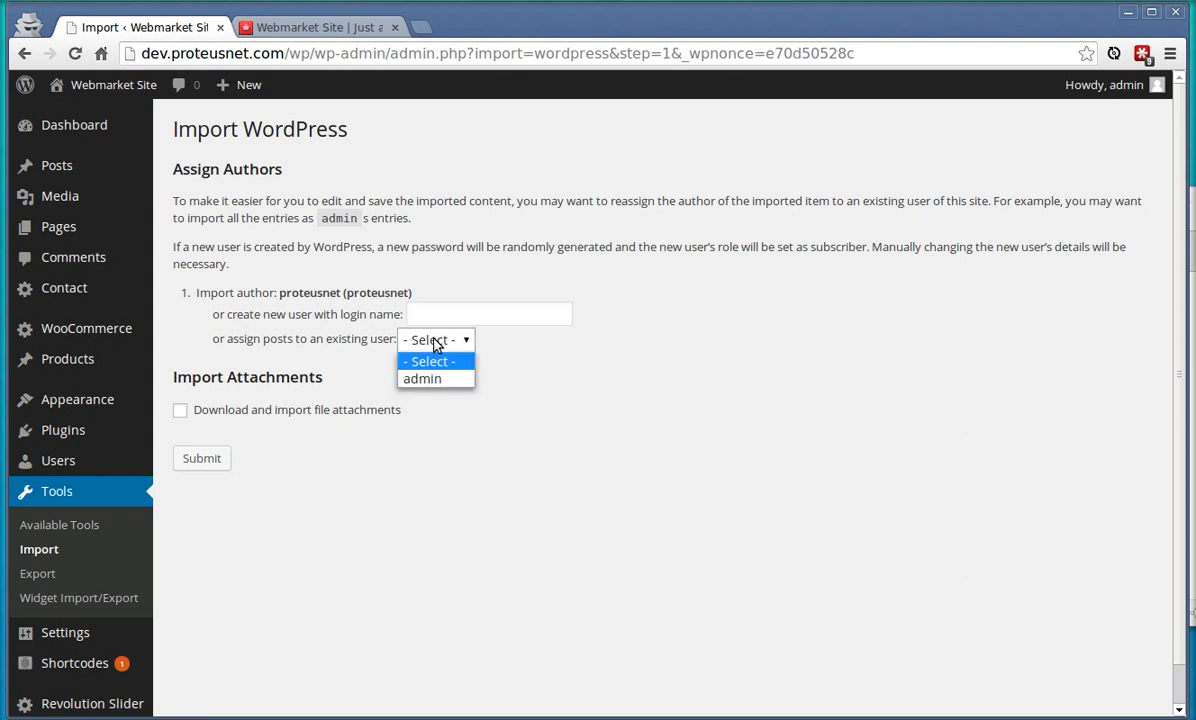
pyautogui.click(421, 378)
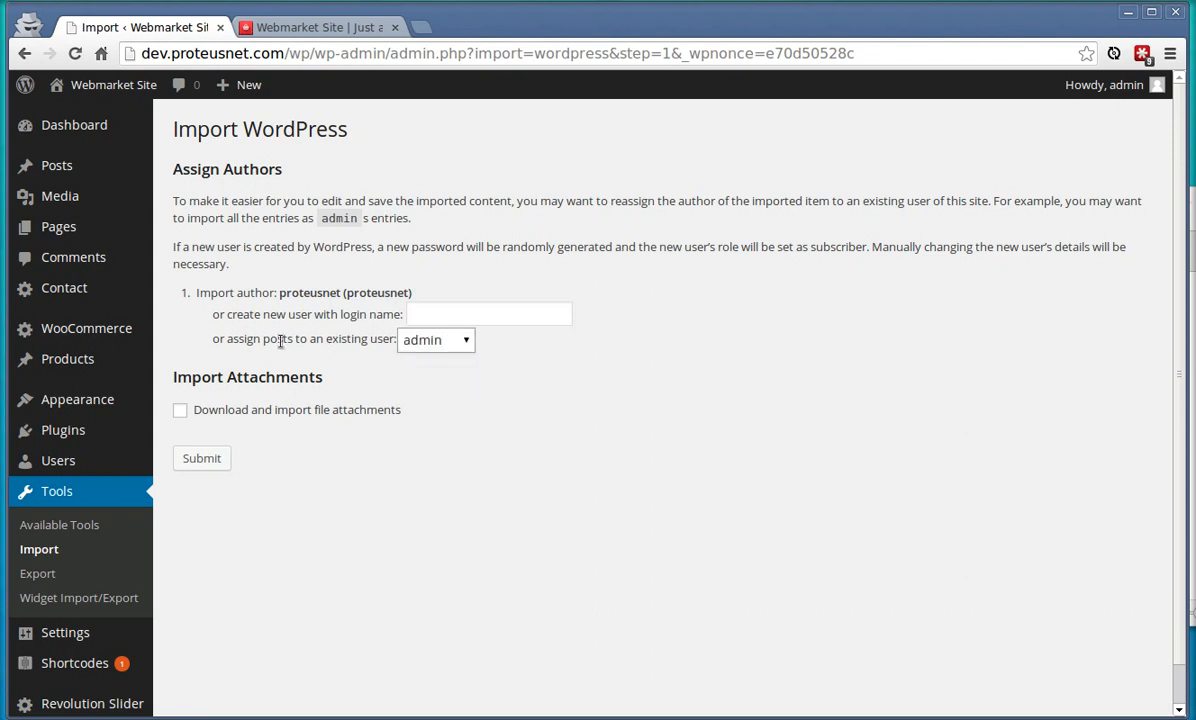
pyautogui.moveTo(192, 437)
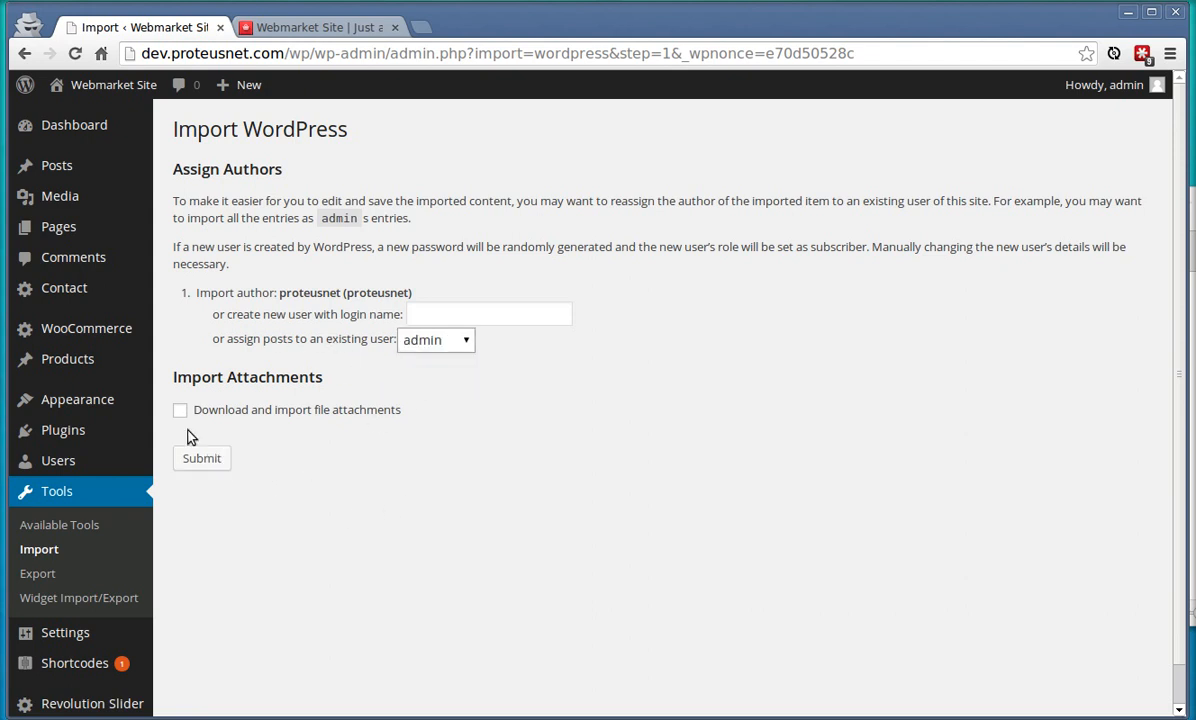
pyautogui.click(180, 410)
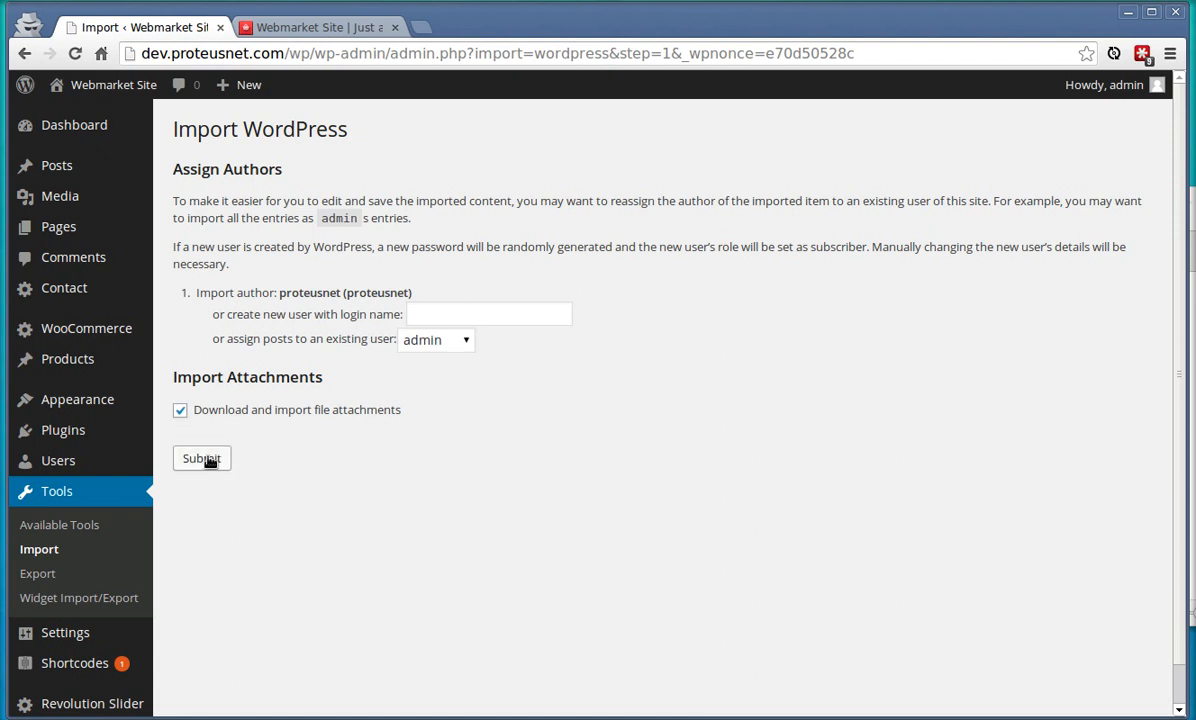
pyautogui.click(201, 458)
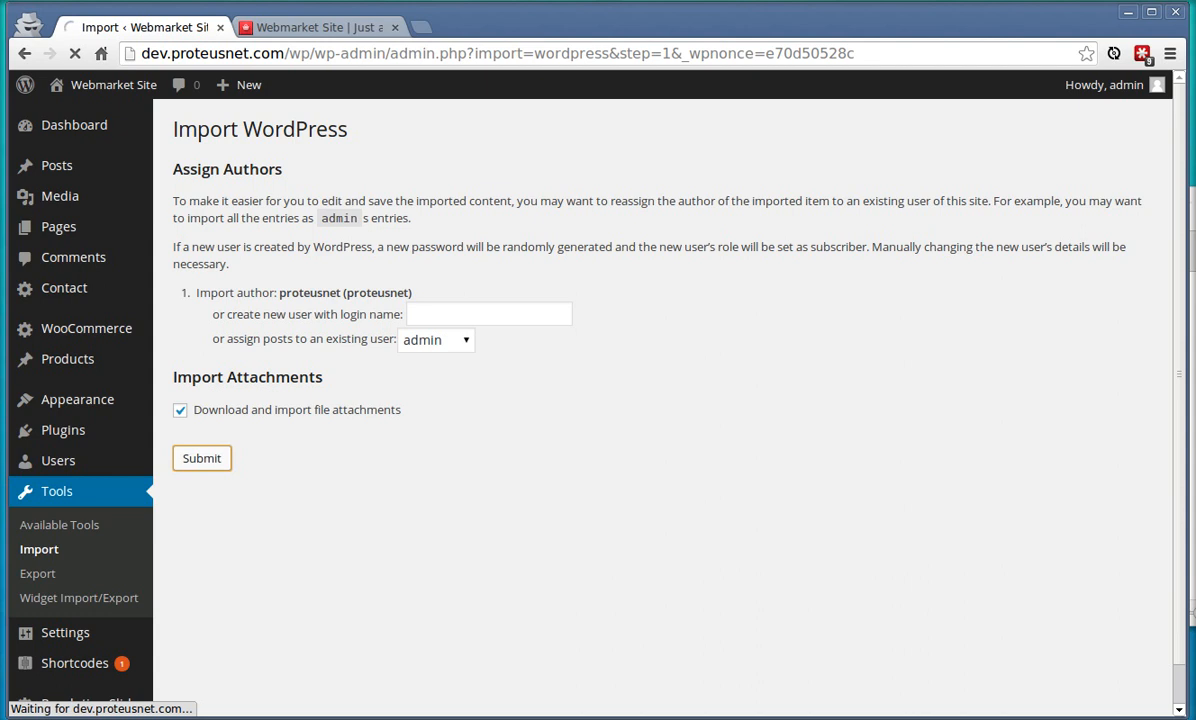
pyautogui.click(201, 458)
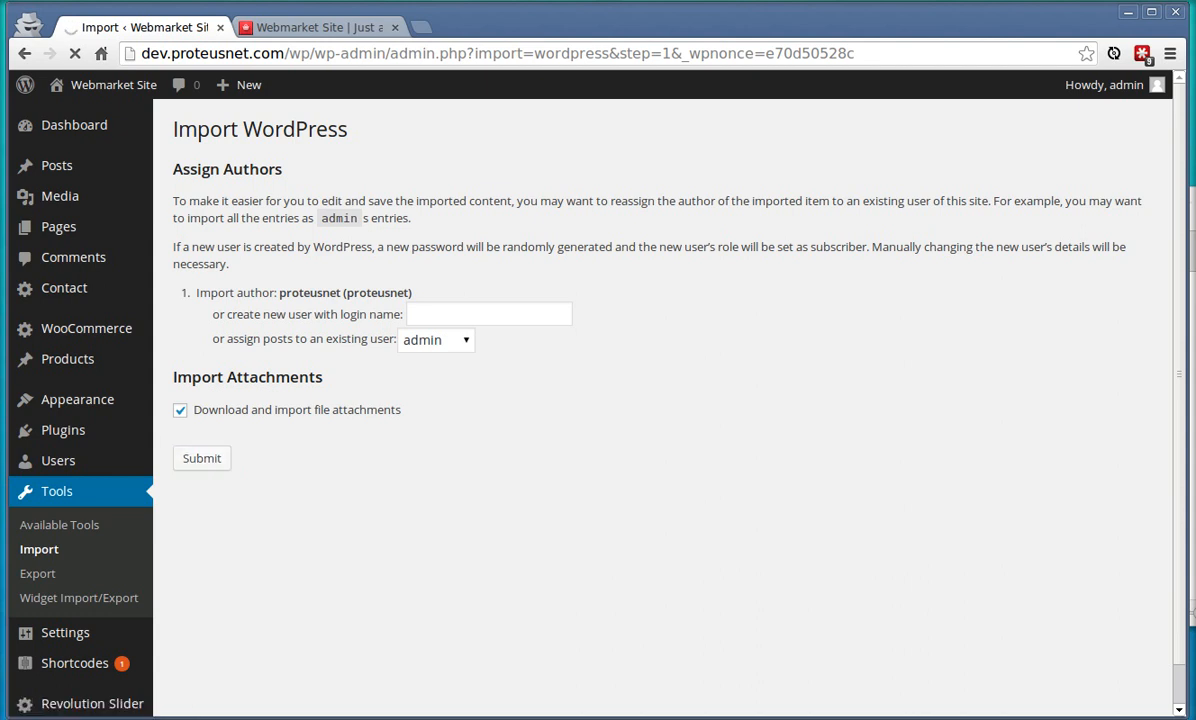
pyautogui.click(201, 458)
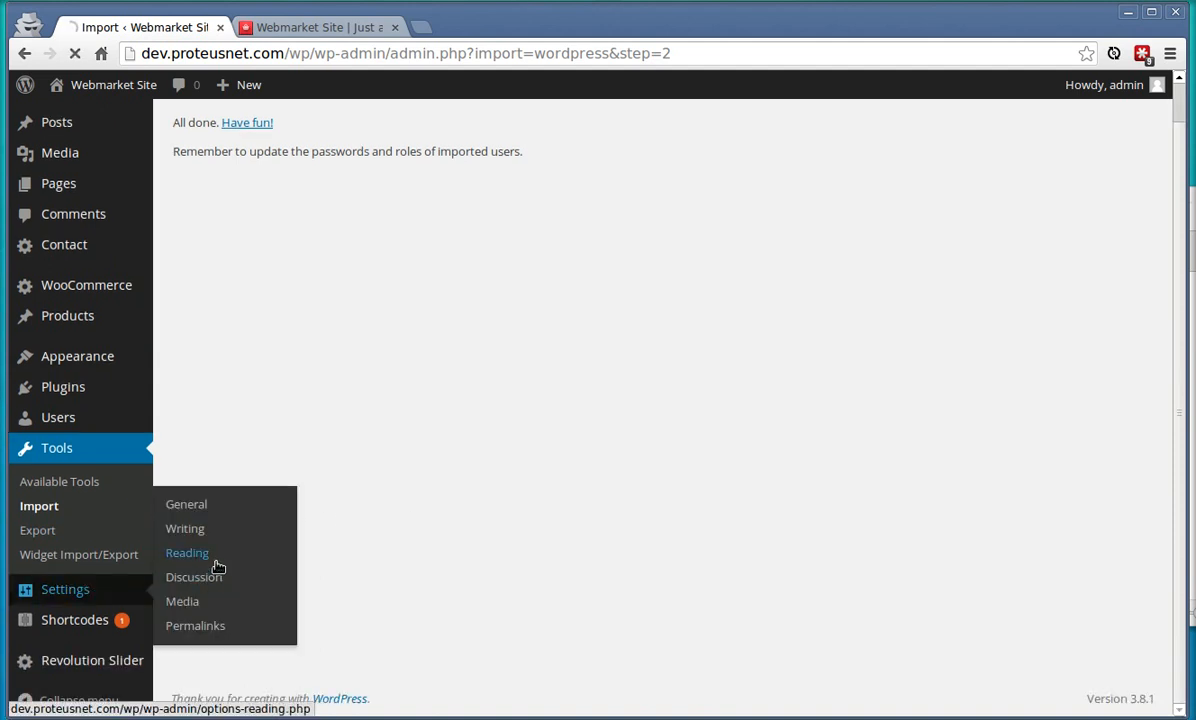
# - Set Home as static front page and Blog as posts page, save, and view site
pyautogui.click(187, 552)
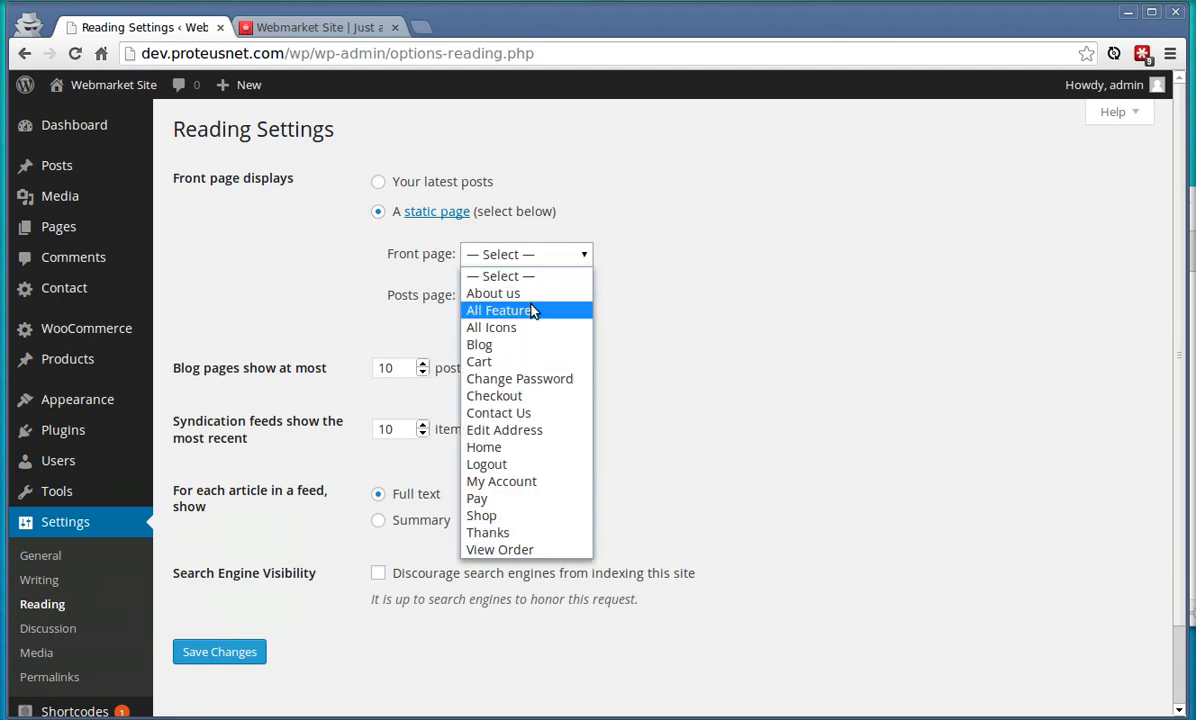
pyautogui.click(484, 447)
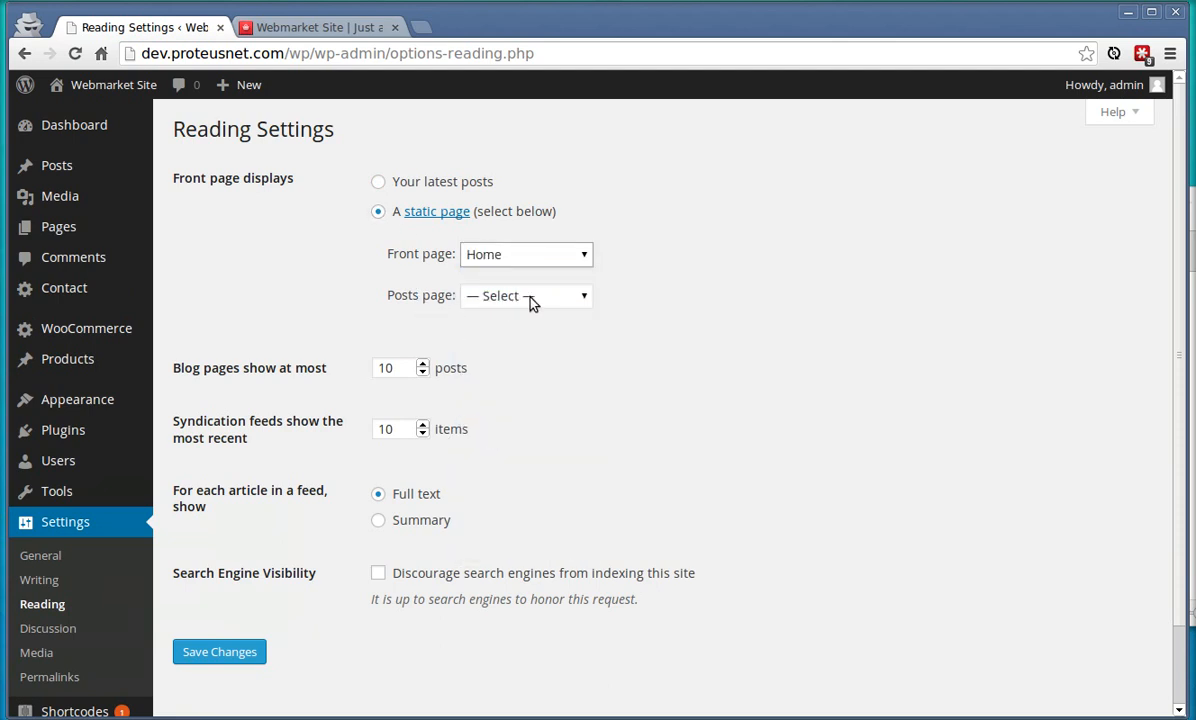
pyautogui.click(526, 295)
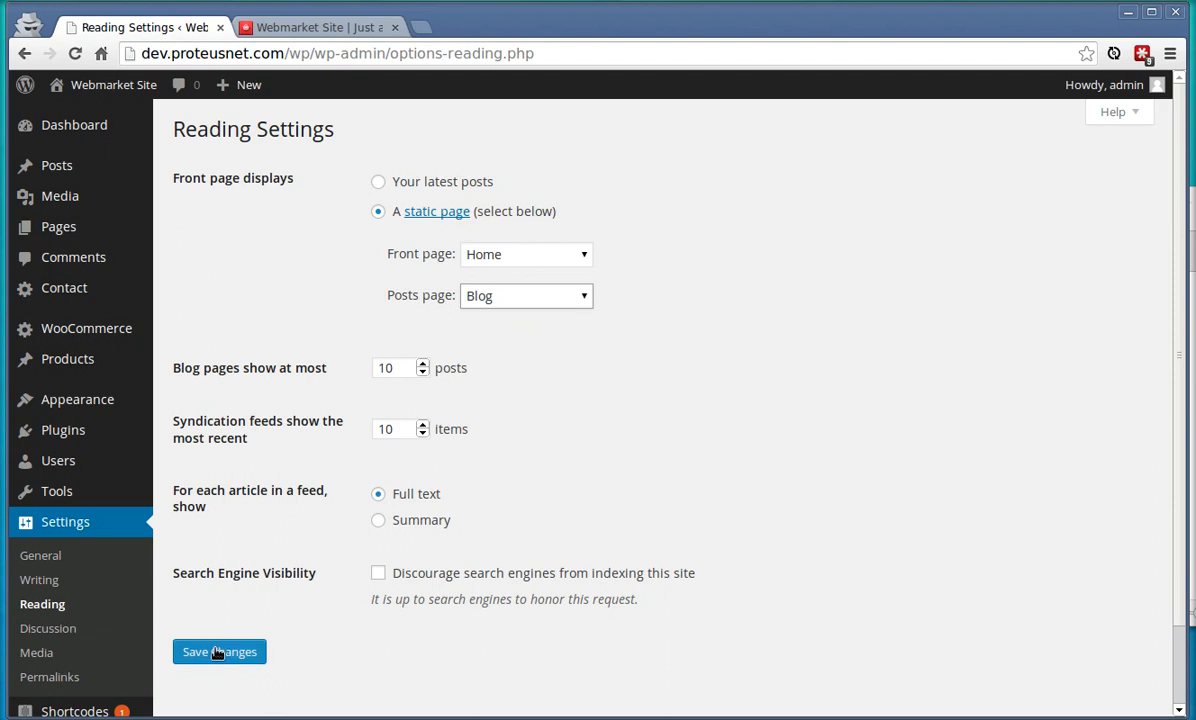
pyautogui.click(219, 651)
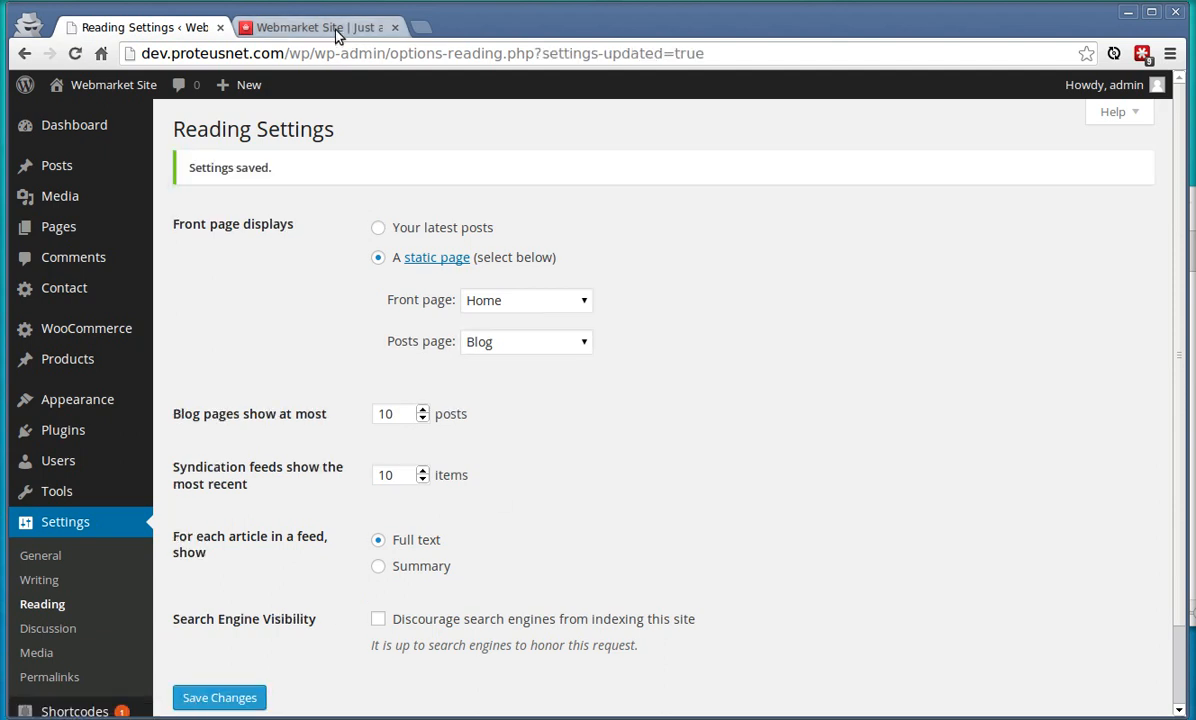
pyautogui.click(310, 27)
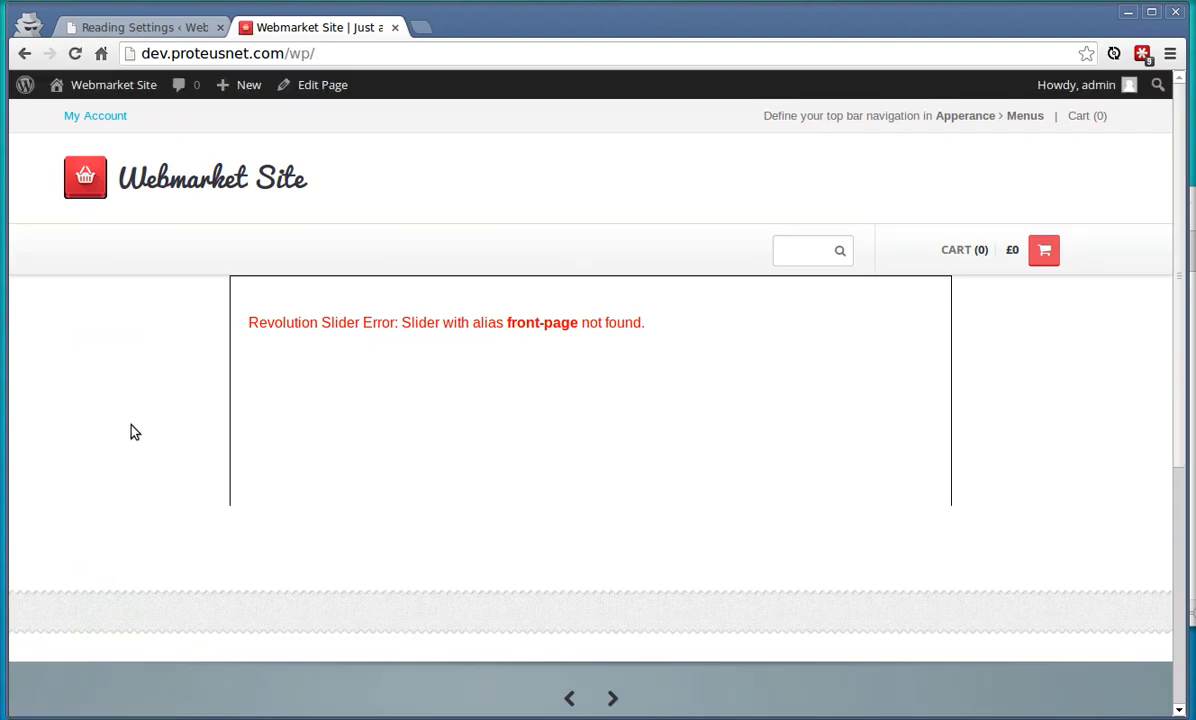
# - Scroll the storefront's slider-not-found error, then go back to Reading Settings
pyautogui.scroll(-3)
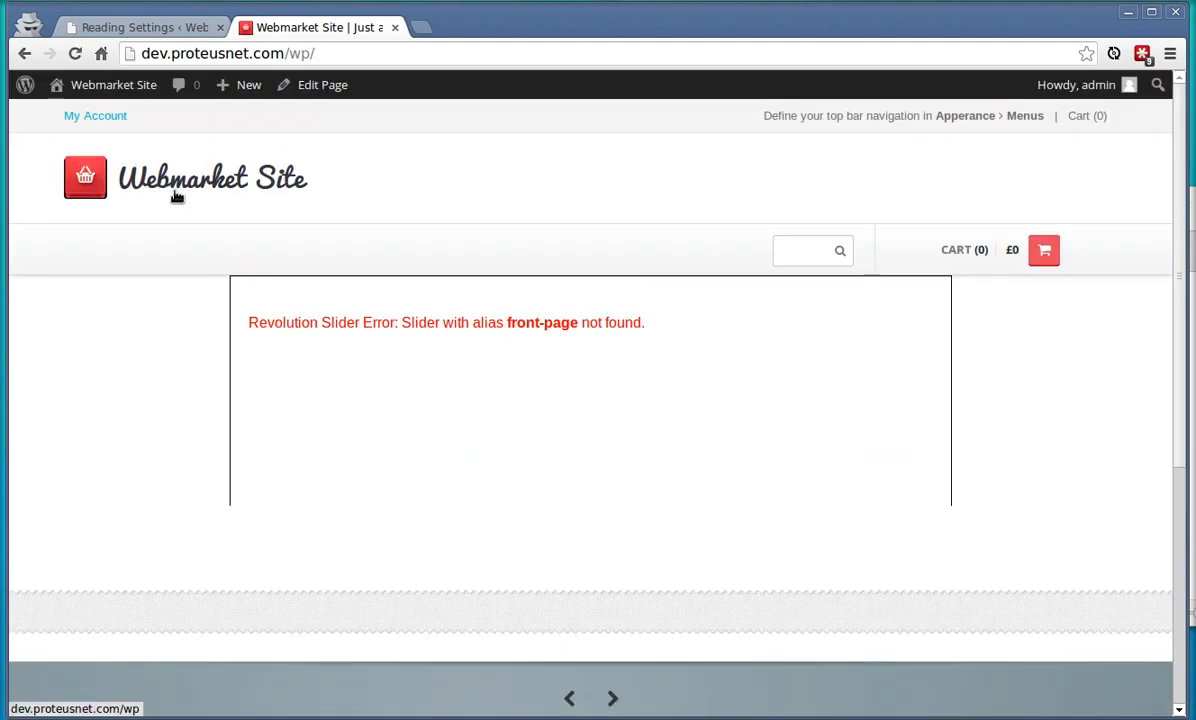
pyautogui.click(140, 27)
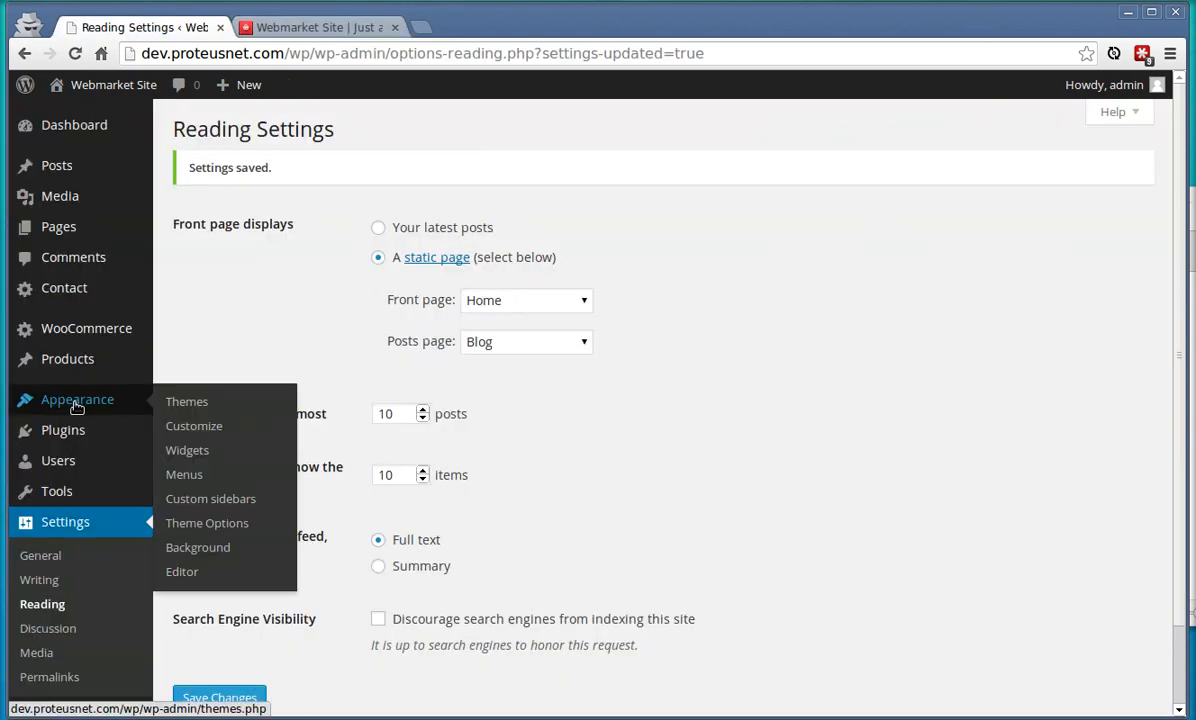
# - Load Main Menu, save it to the Main Menu location, and view the storefront
pyautogui.click(184, 474)
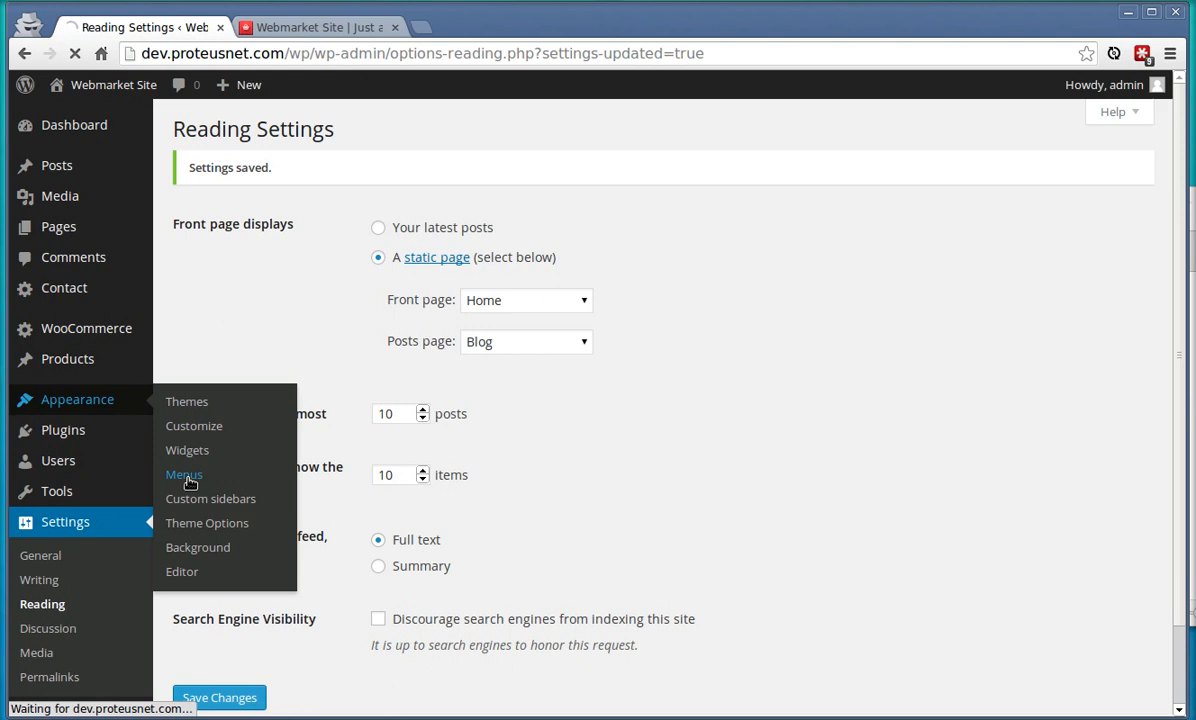
pyautogui.click(184, 474)
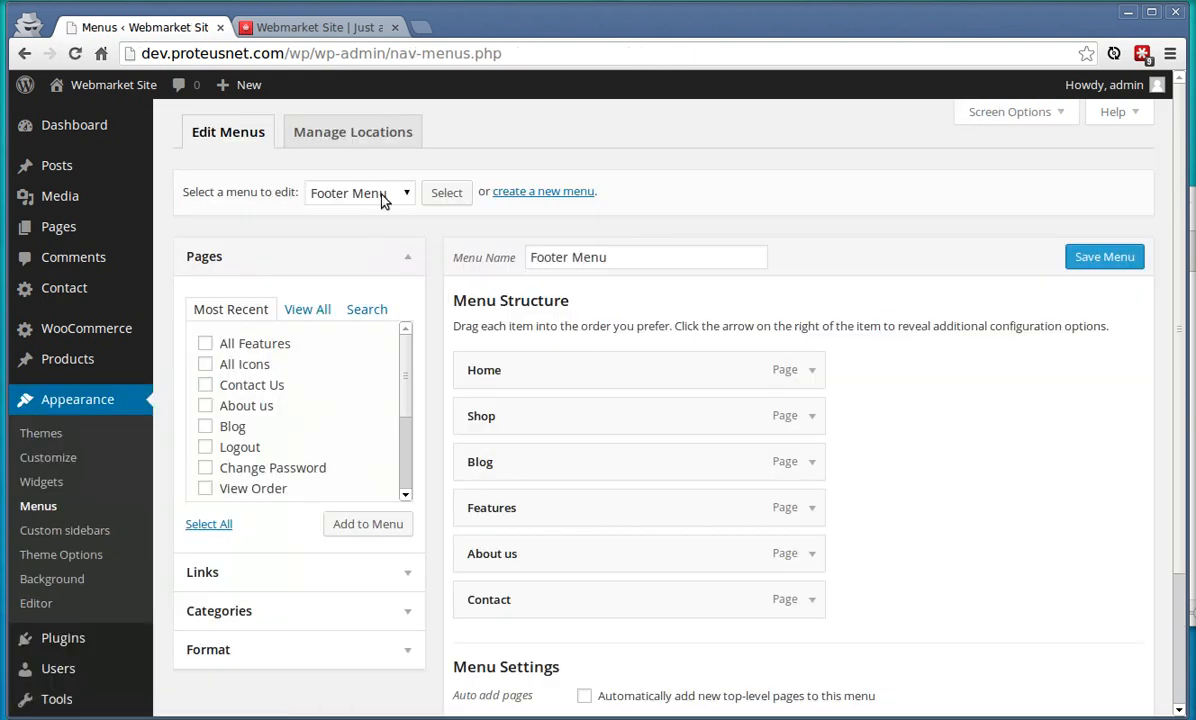
pyautogui.click(360, 192)
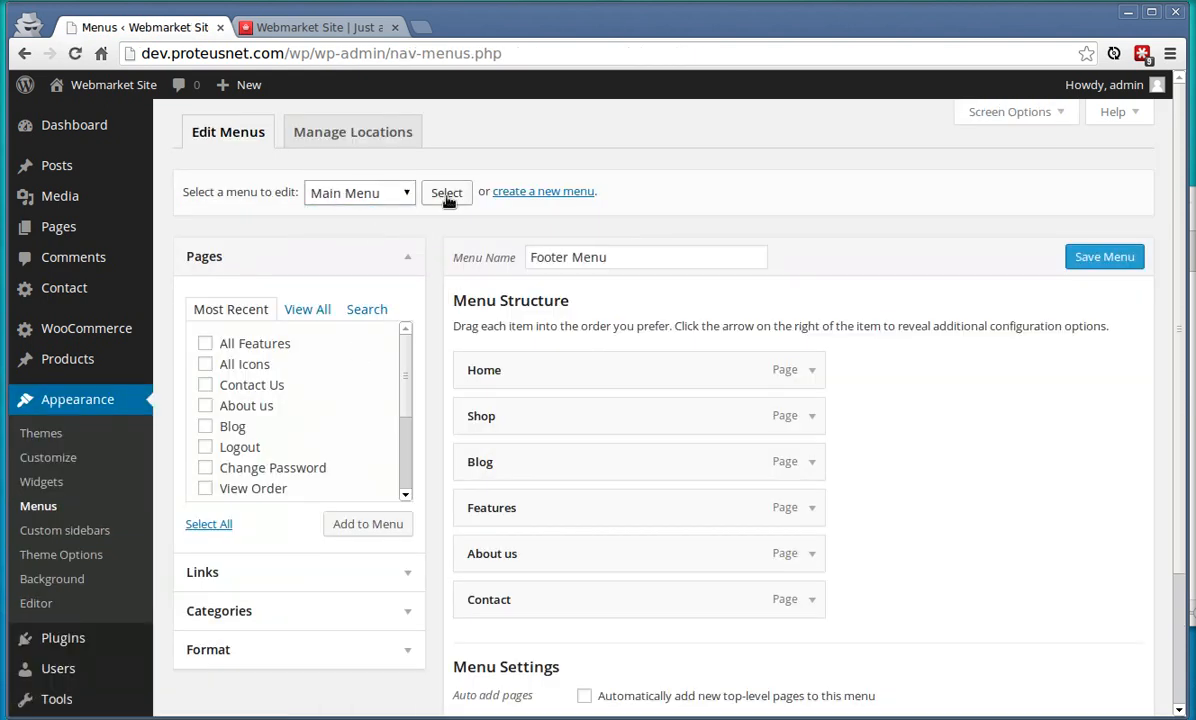
pyautogui.click(446, 192)
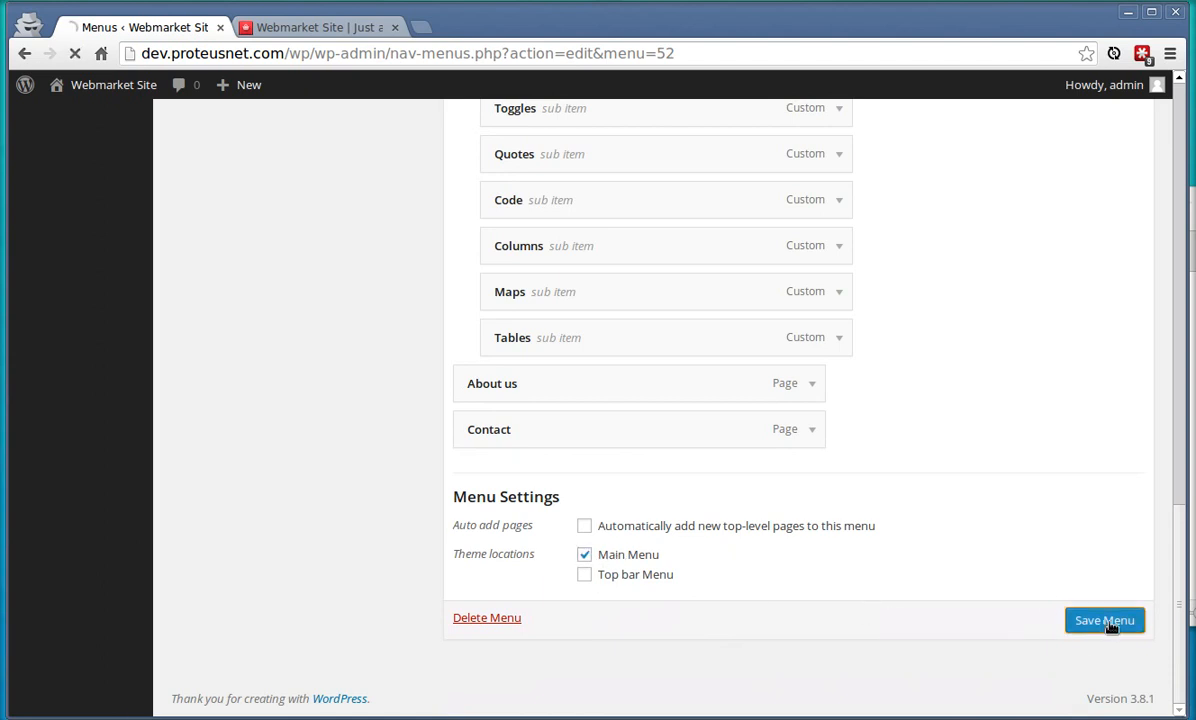
pyautogui.click(1104, 620)
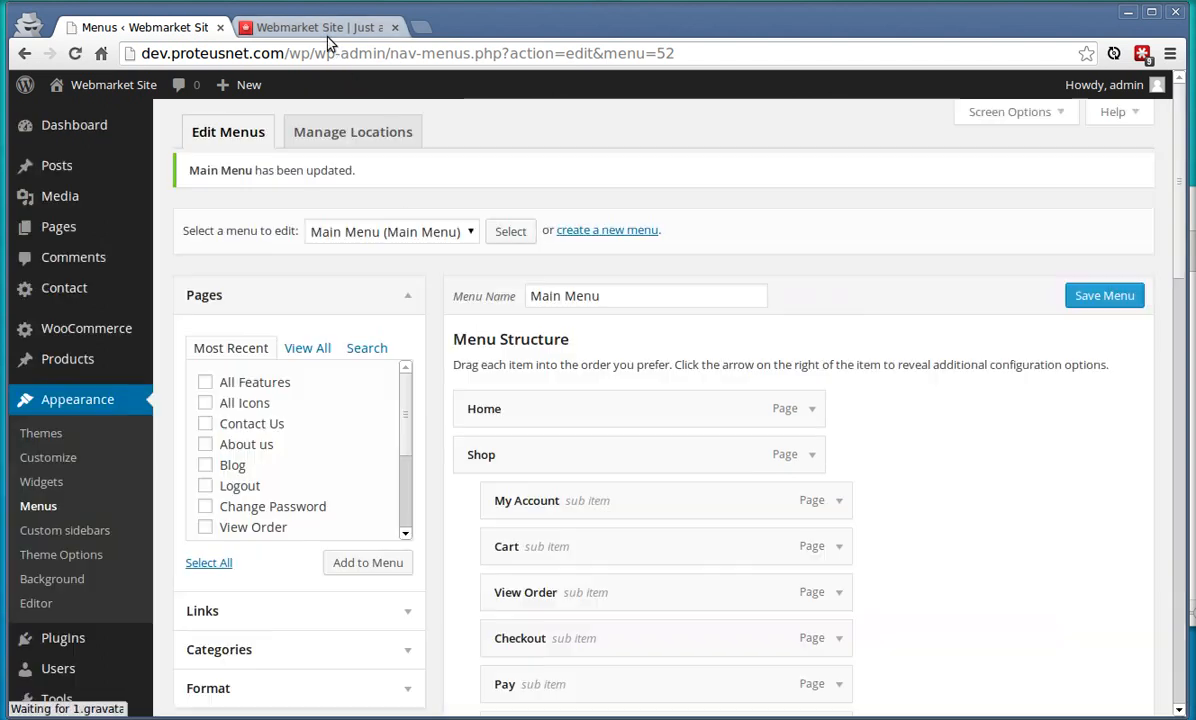
pyautogui.click(315, 27)
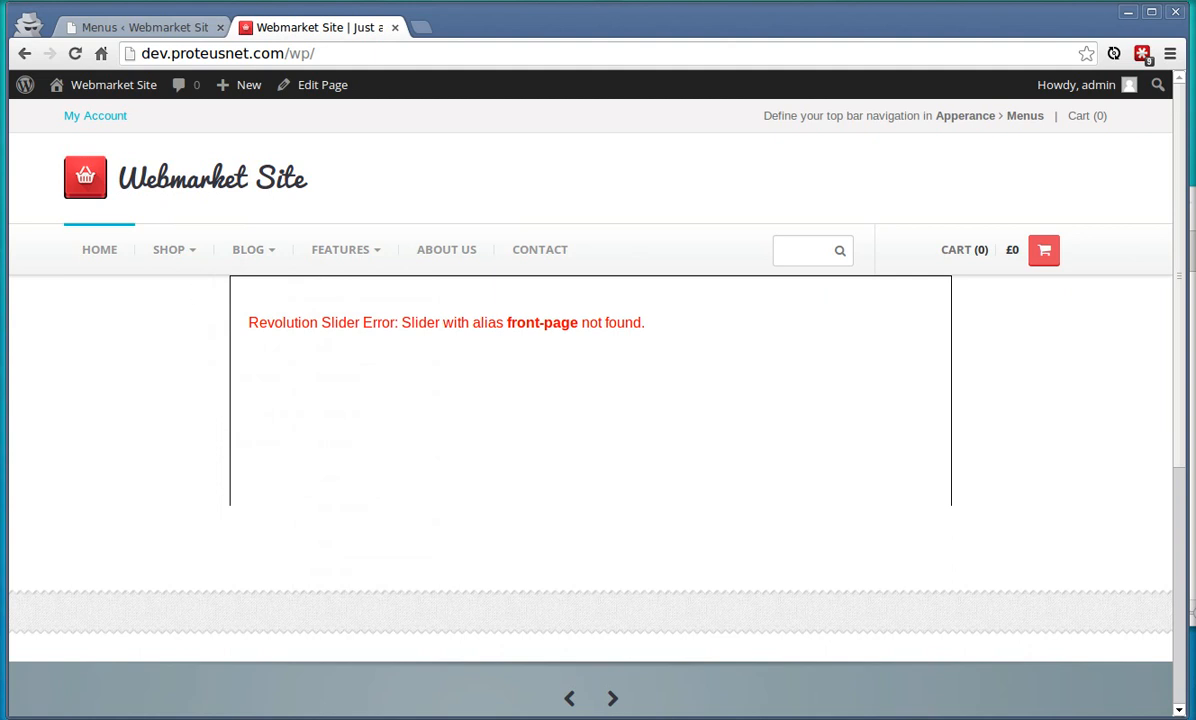
pyautogui.moveTo(547, 578)
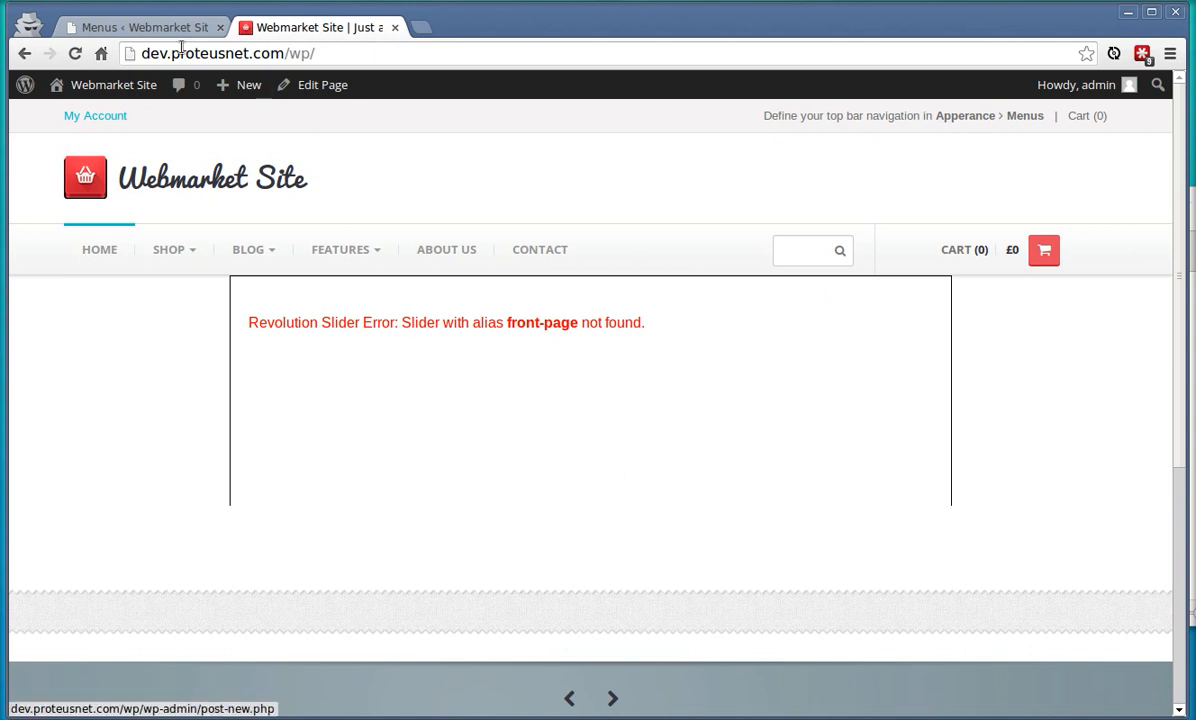
# - After reviewing the Home, Shop, Blog, Features, About us, Contact navigation, return to Menus
pyautogui.click(140, 27)
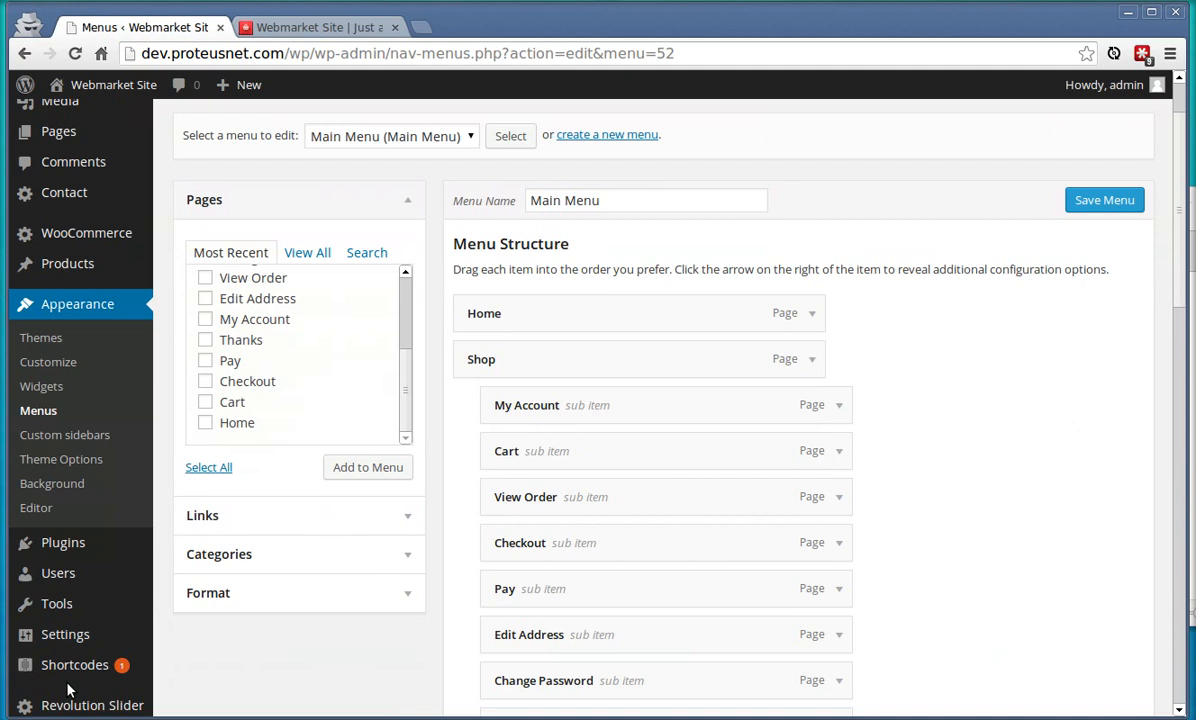
# - Copy the demo-slider alias from the Demo slider's shortcode in the Revolution Sliders list
pyautogui.click(92, 705)
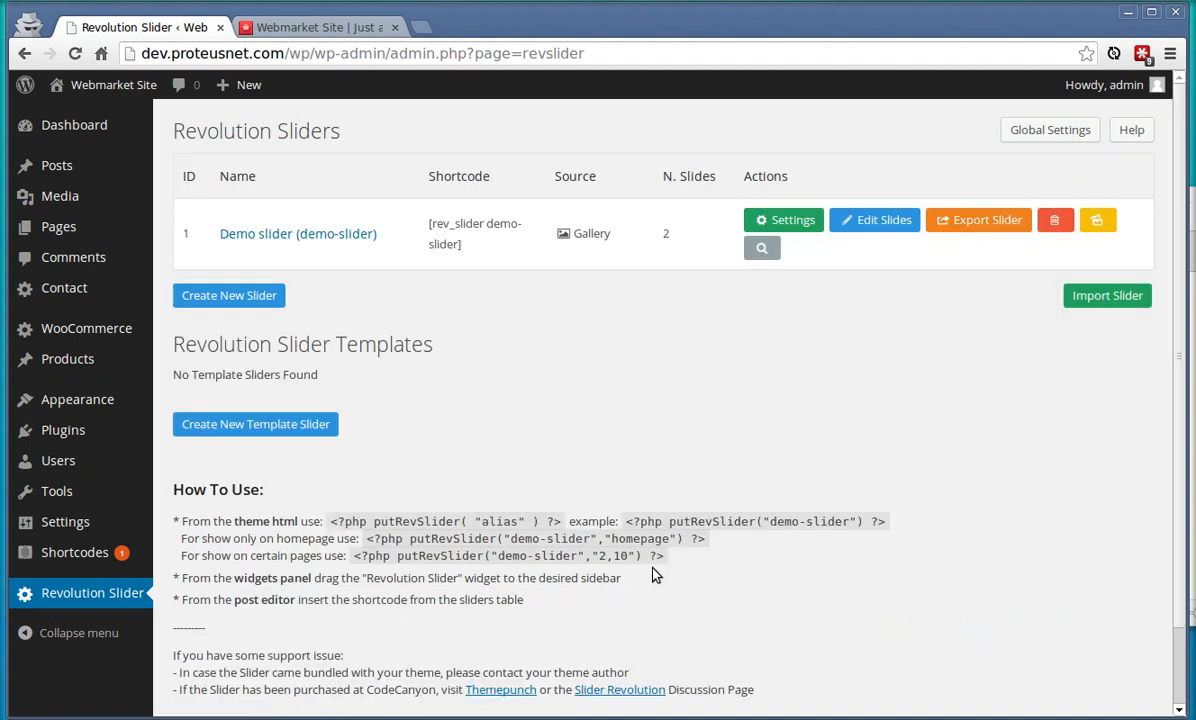
pyautogui.moveTo(548, 325)
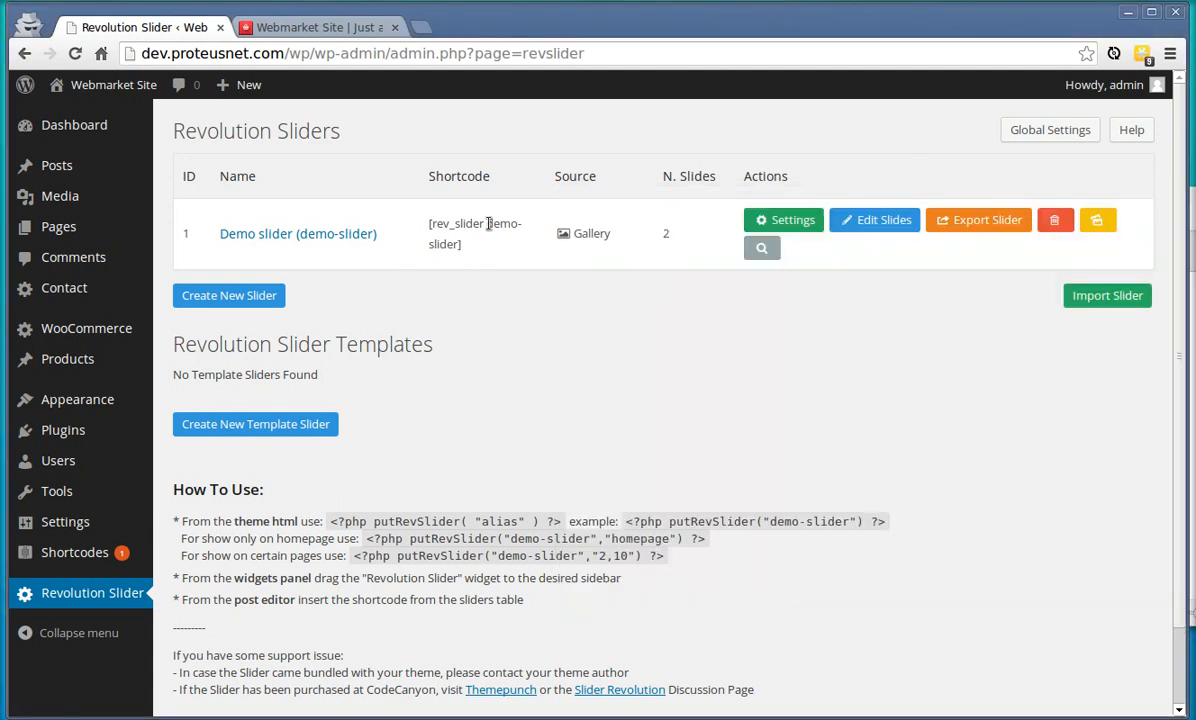
pyautogui.doubleClick(505, 223)
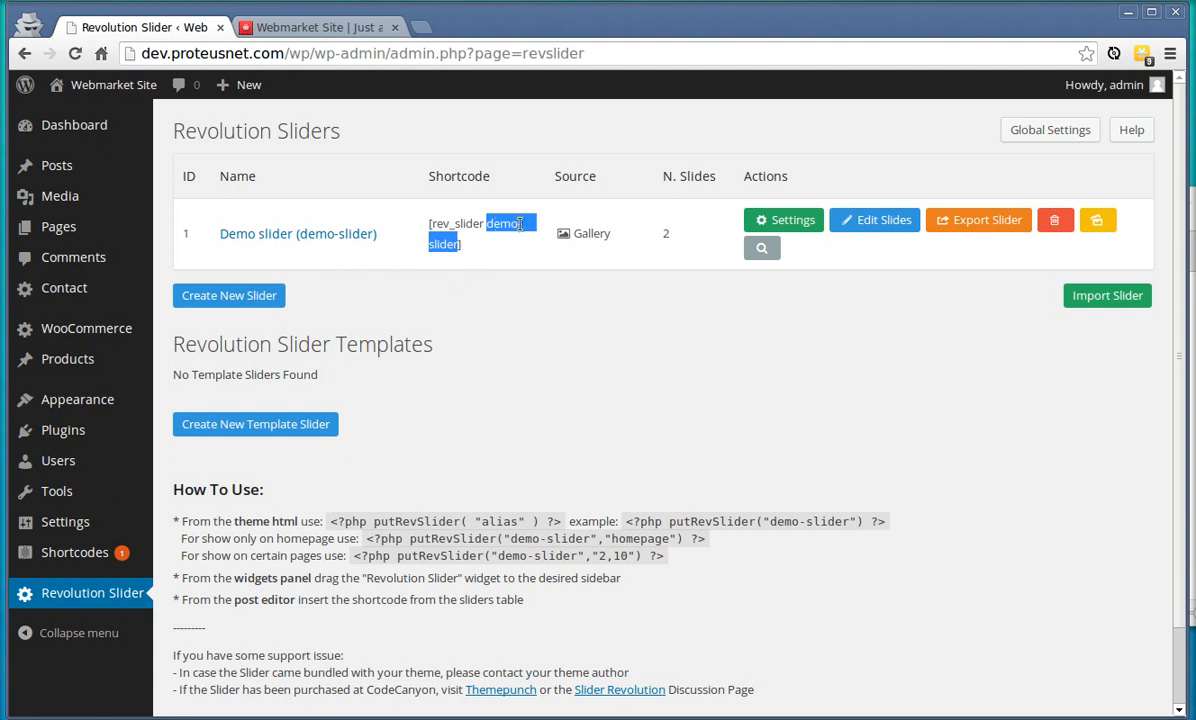
pyautogui.rightClick(500, 235)
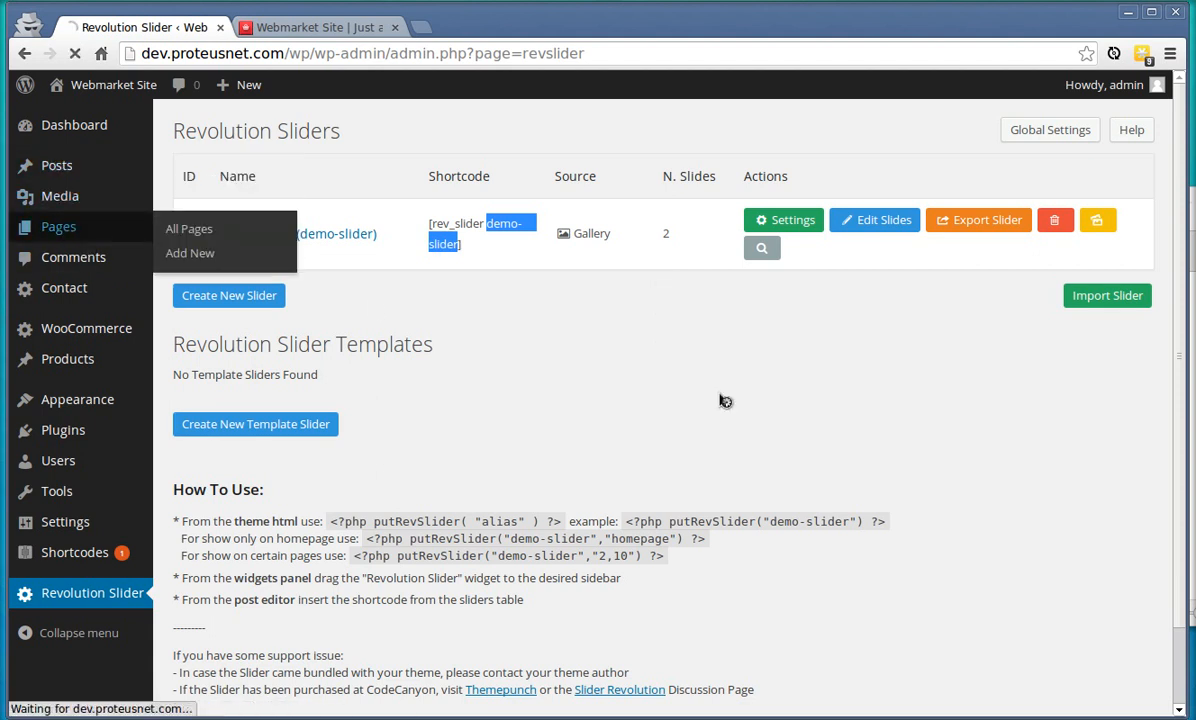
# - Set the Home page slider to demo-slider, update the page, and reload the storefront
pyautogui.click(189, 228)
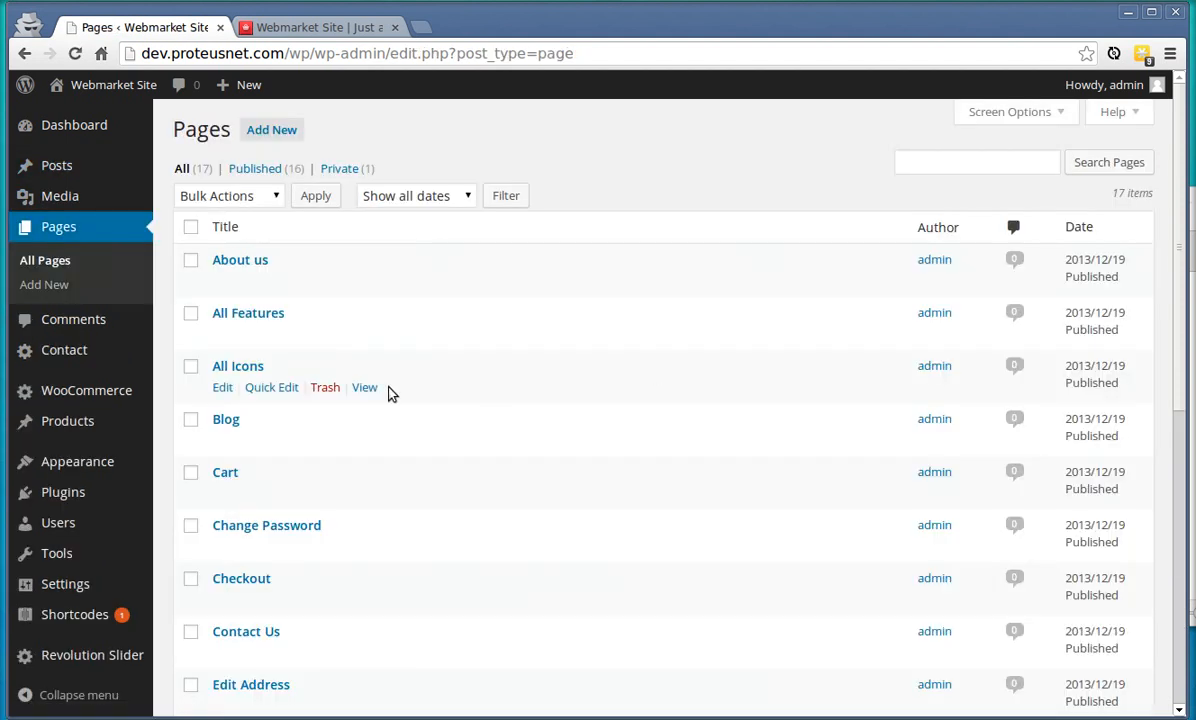
pyautogui.scroll(-3)
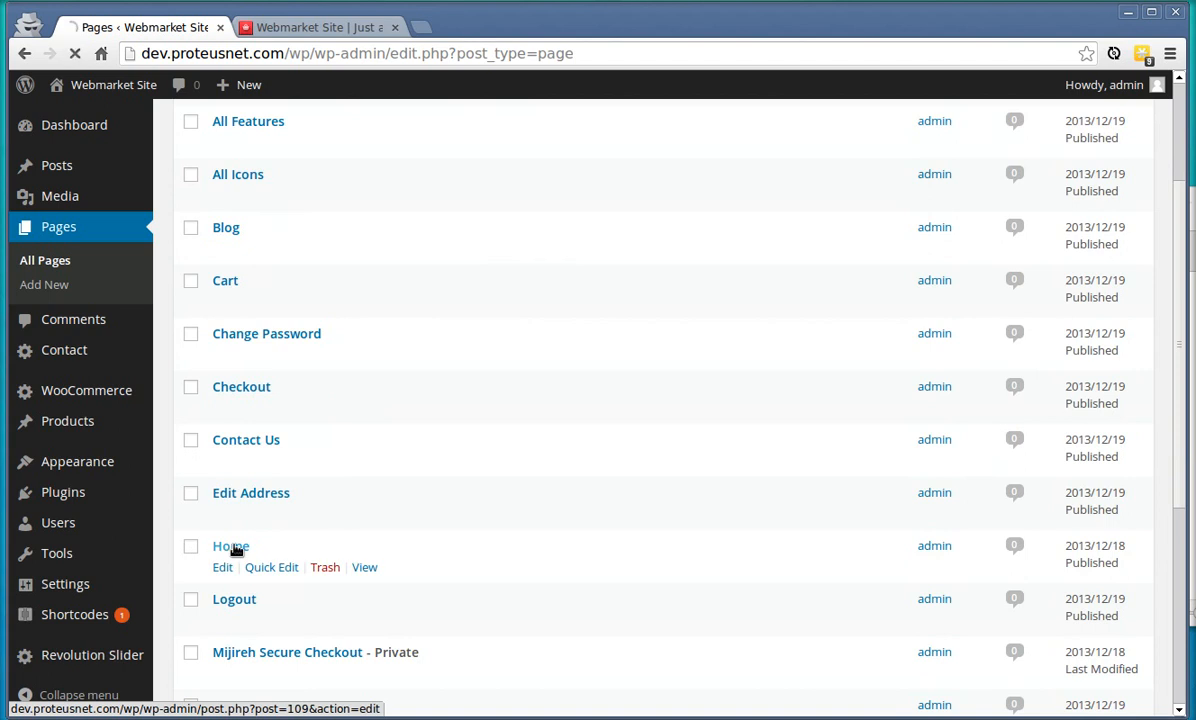
pyautogui.click(230, 546)
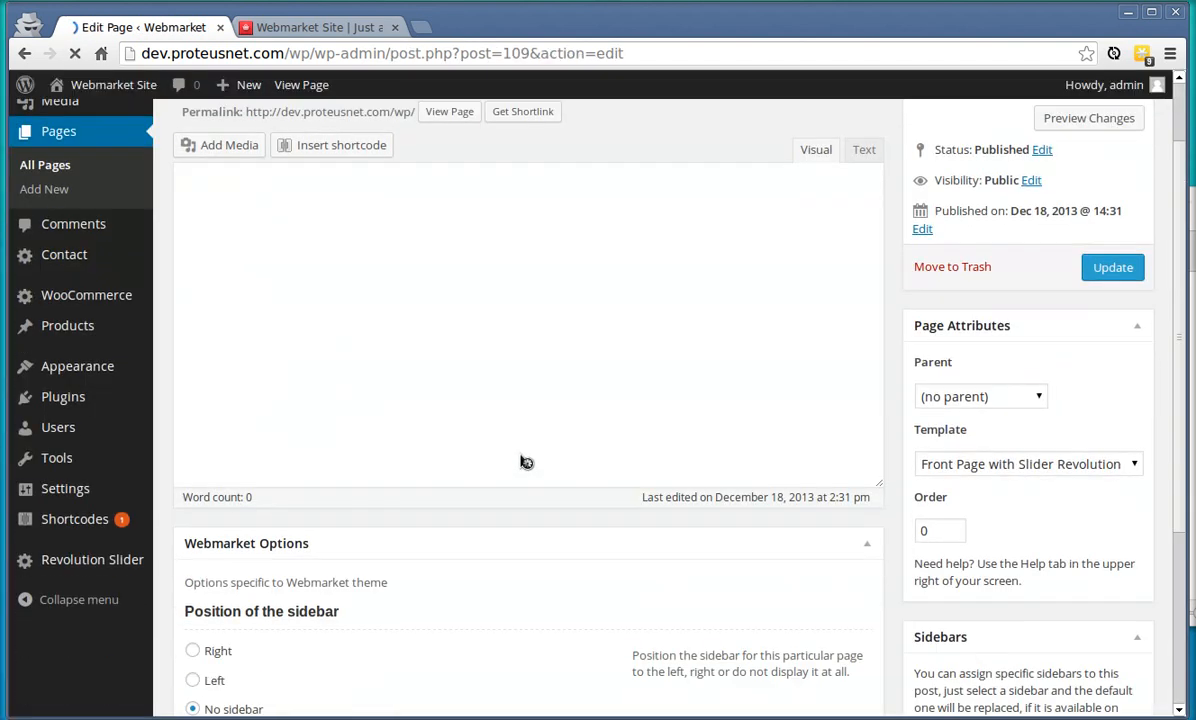
pyautogui.scroll(-3)
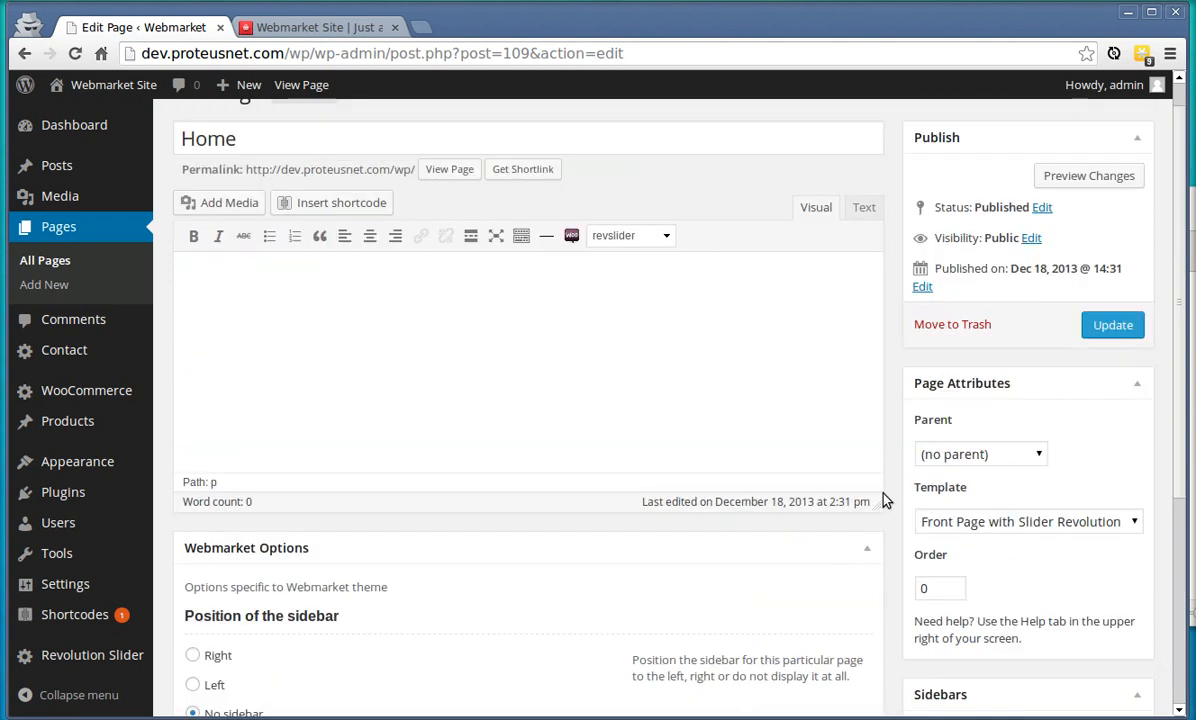
pyautogui.click(315, 27)
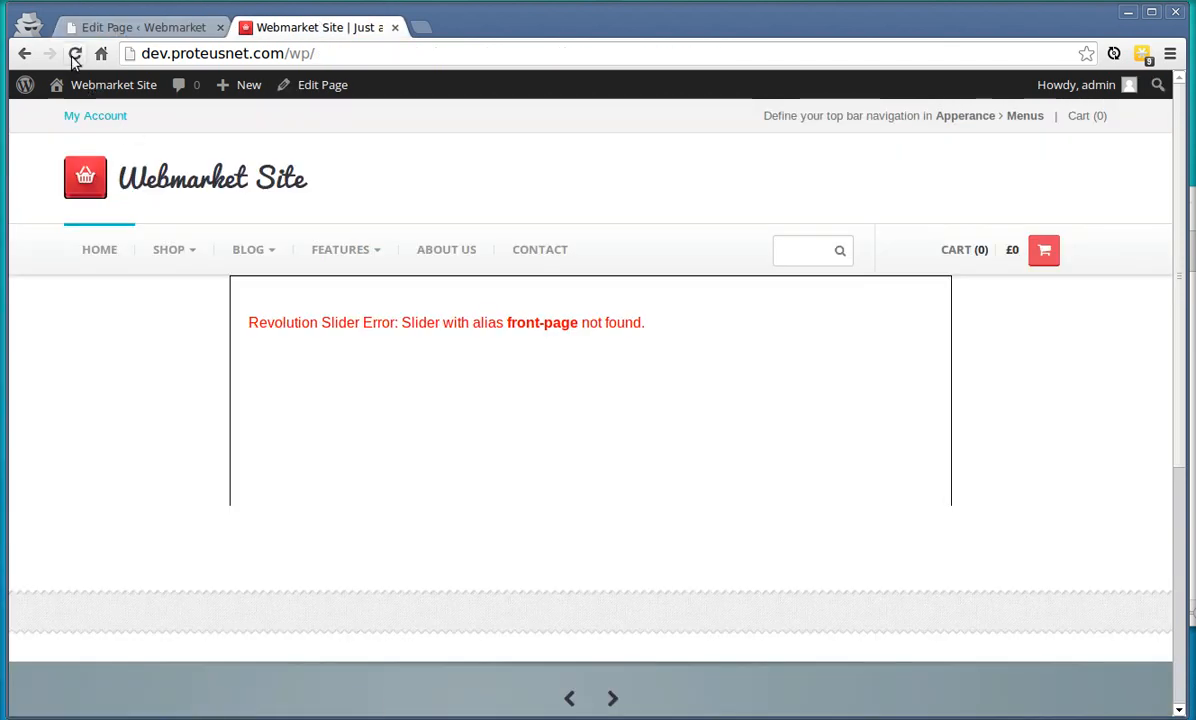
pyautogui.click(75, 53)
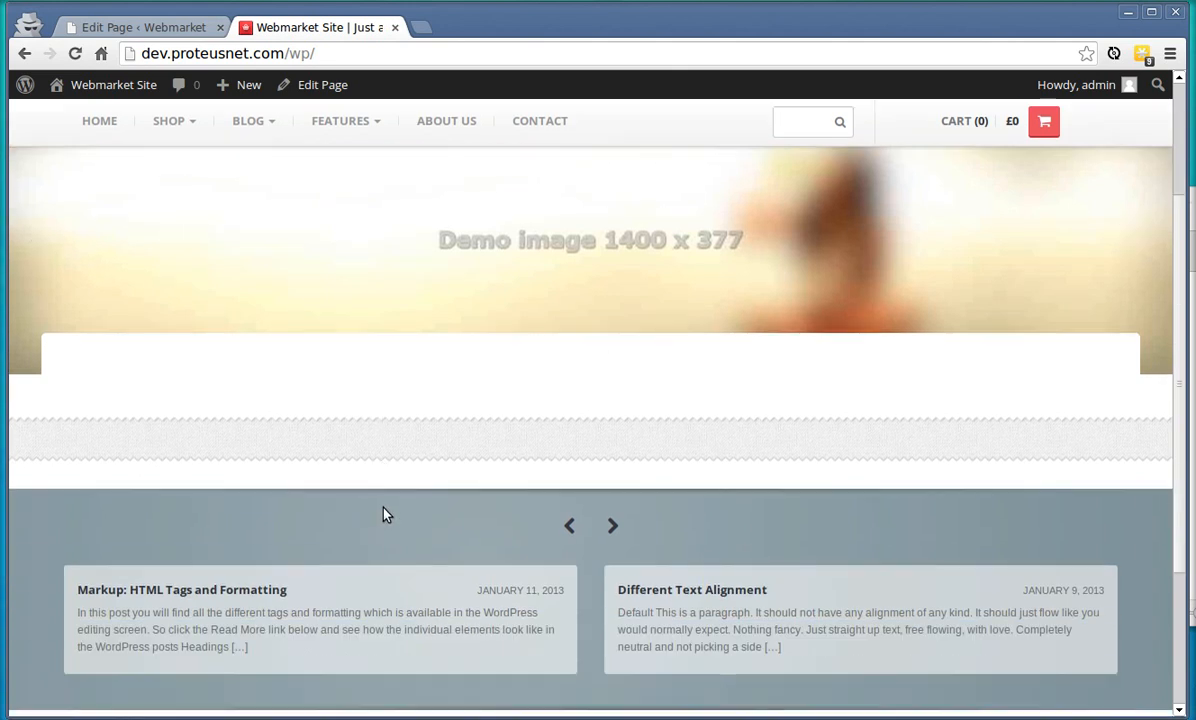
pyautogui.moveTo(224, 434)
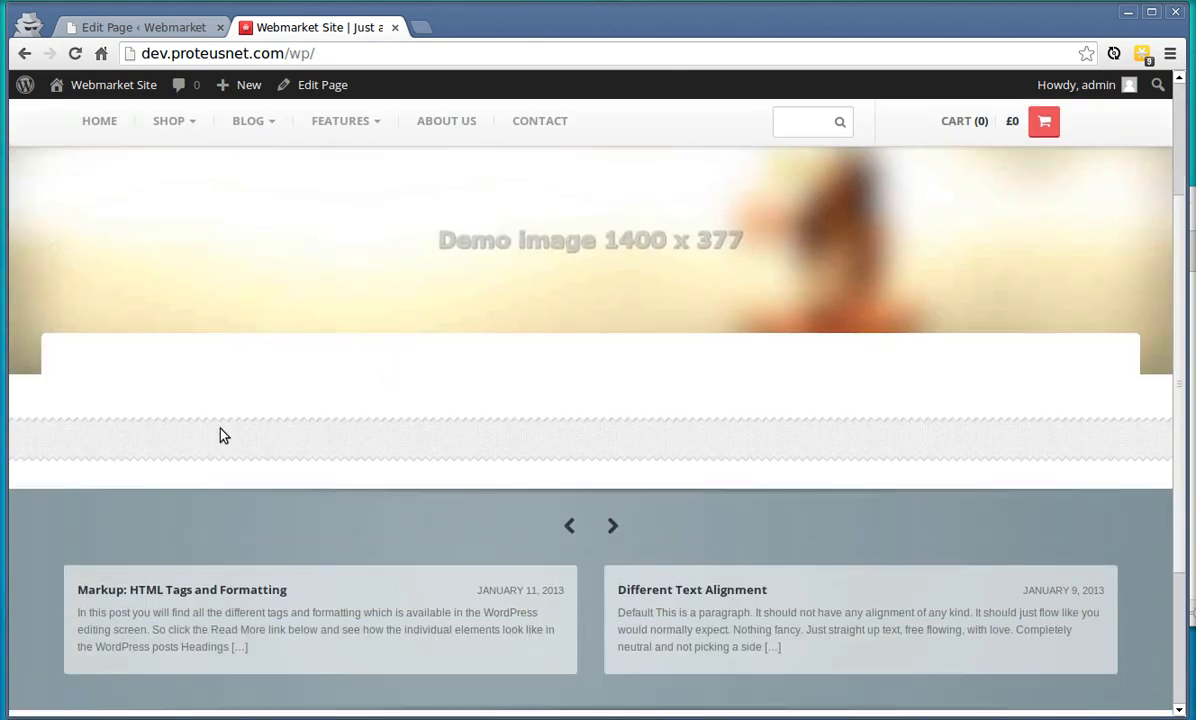
pyautogui.scroll(-3)
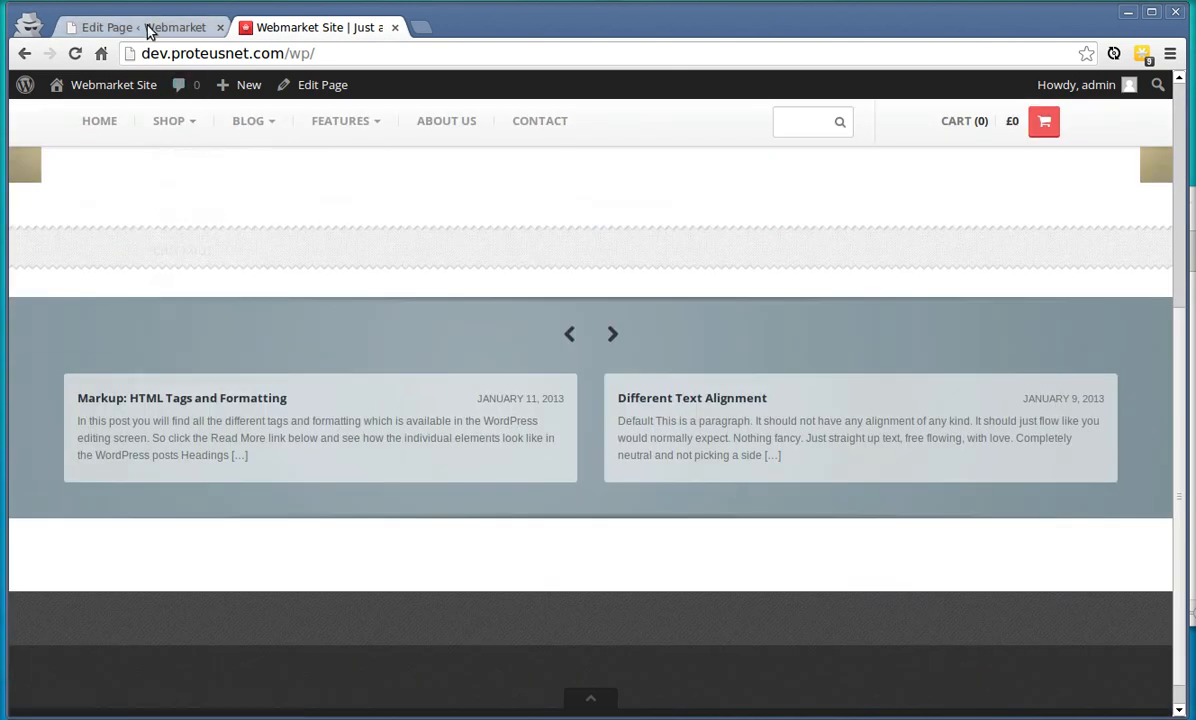
# - Add Summer Sale Featured Link and WooCommerce Best Sellers widgets to Home Page - Row One, then save
pyautogui.click(140, 27)
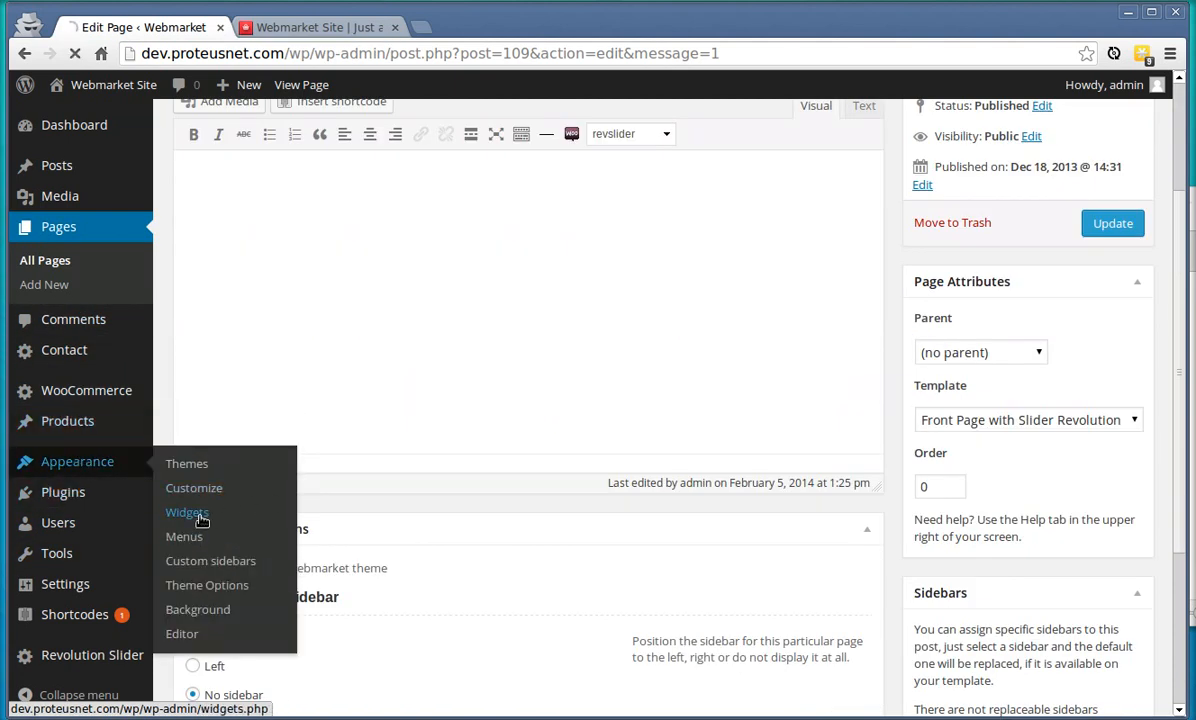
pyautogui.click(186, 511)
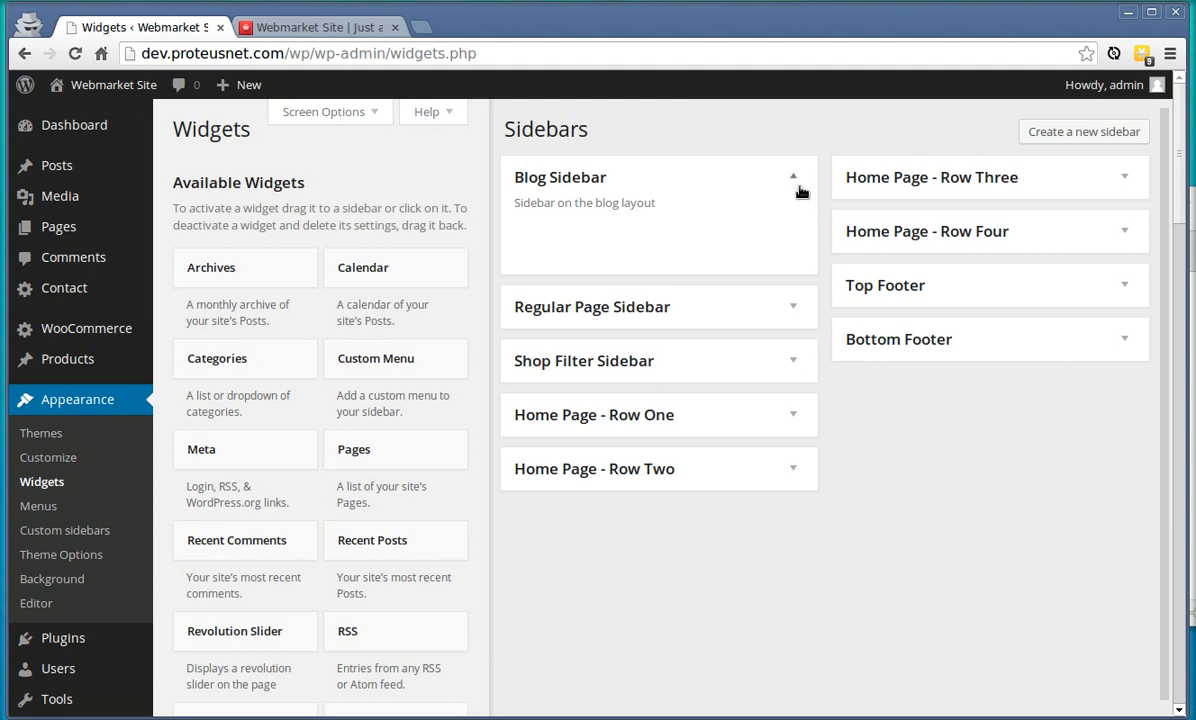
pyautogui.click(594, 339)
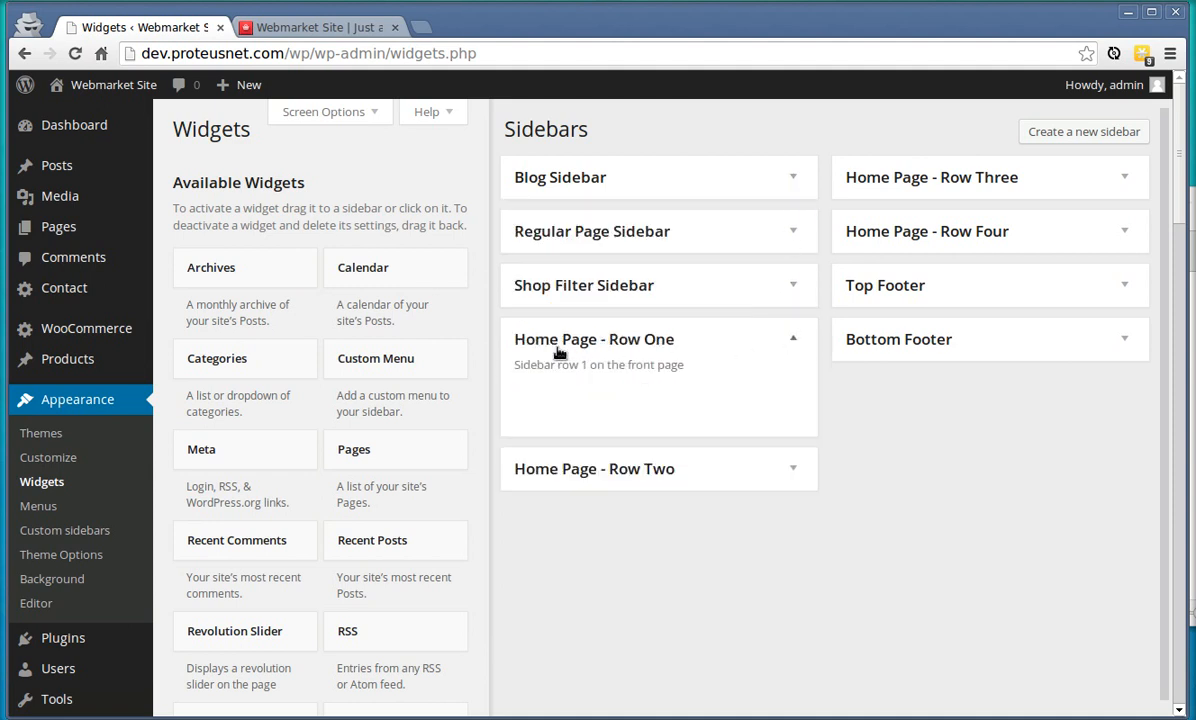
pyautogui.moveTo(645, 600)
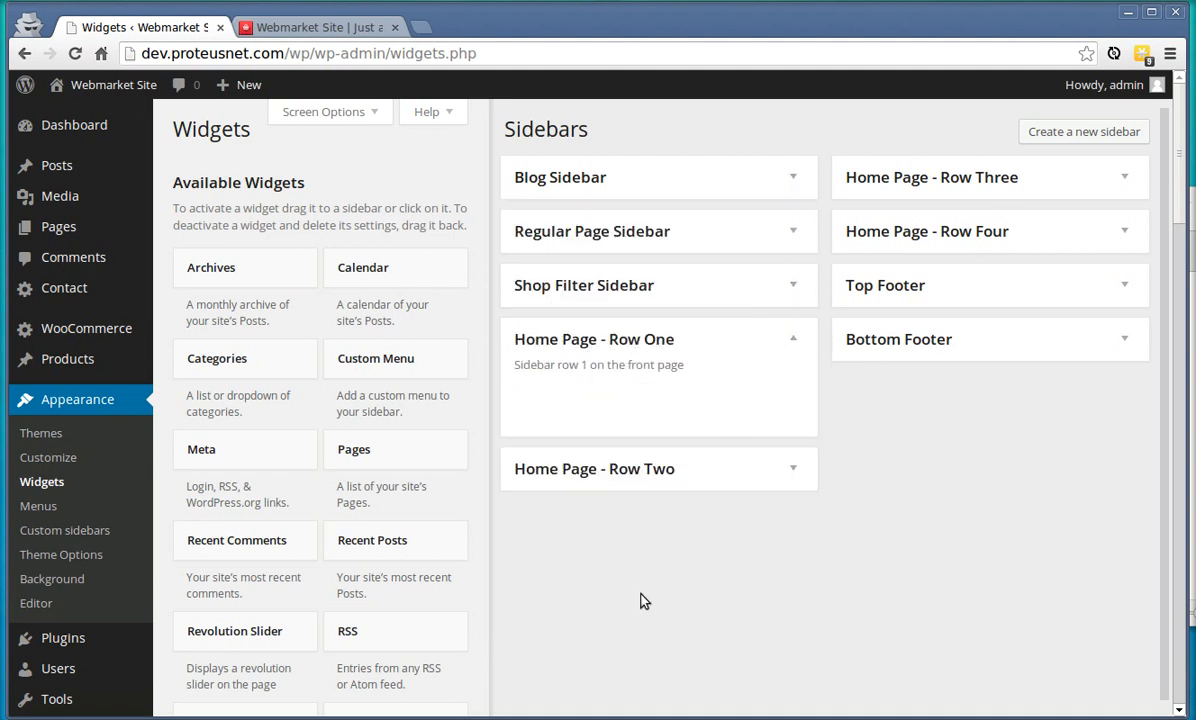
pyautogui.scroll(-3)
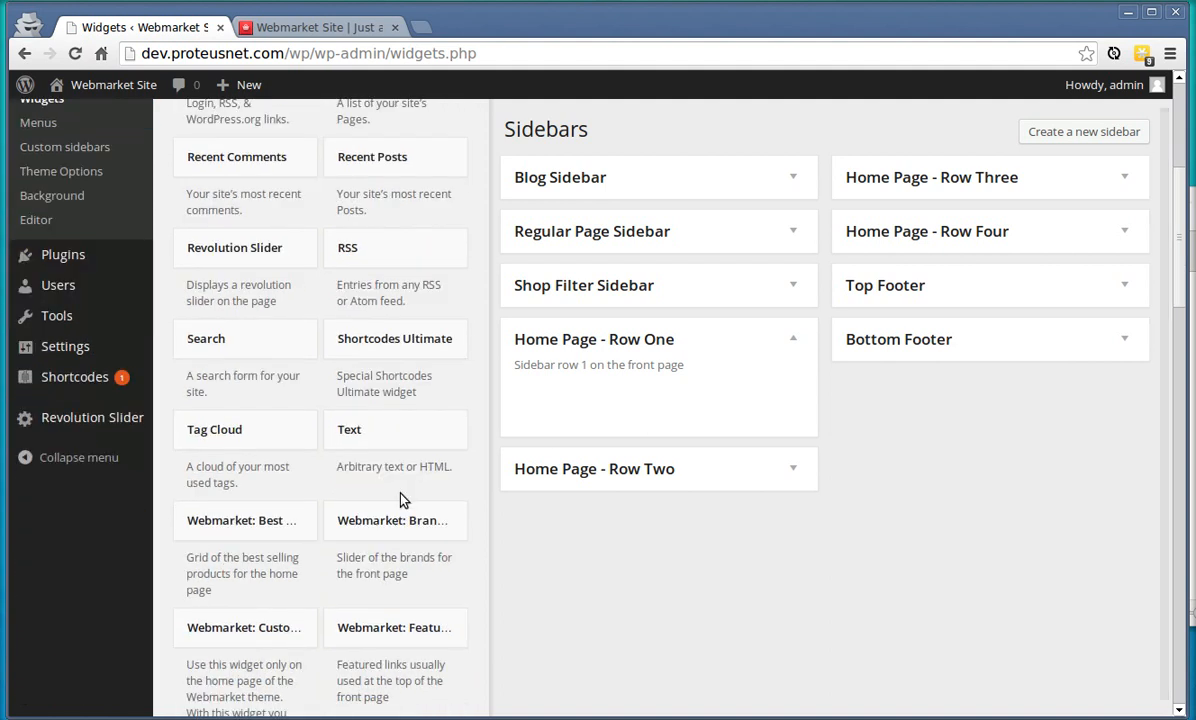
pyautogui.scroll(-3)
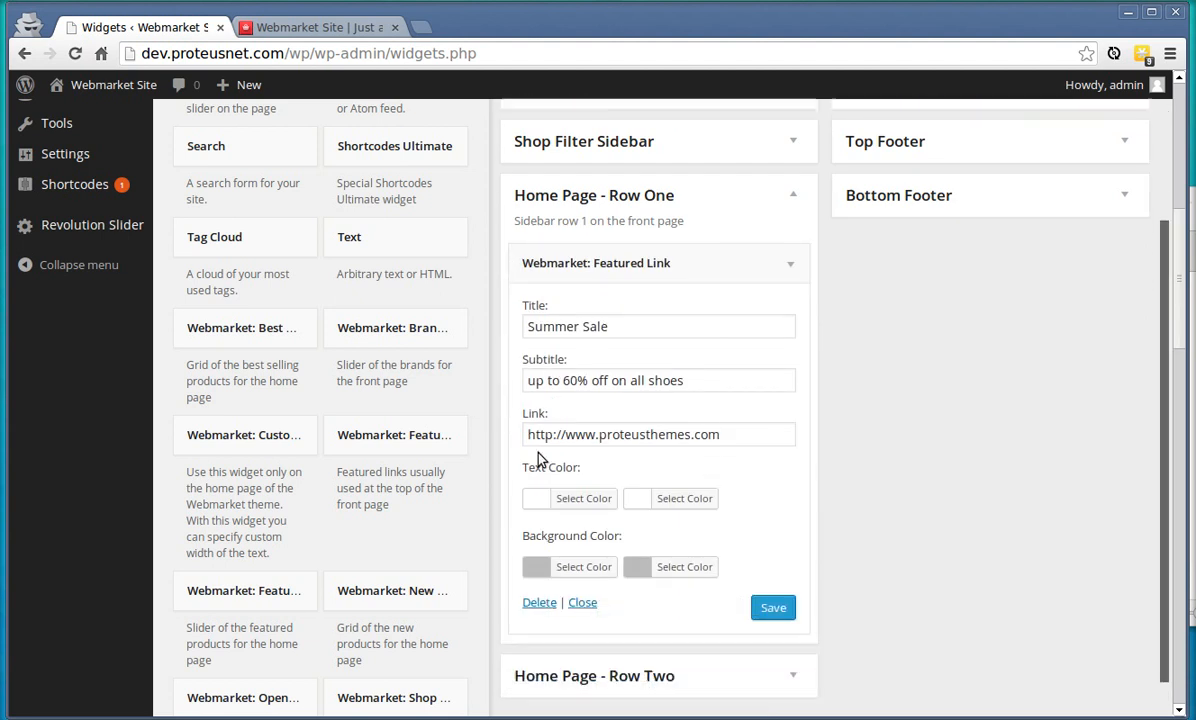
pyautogui.scroll(-3)
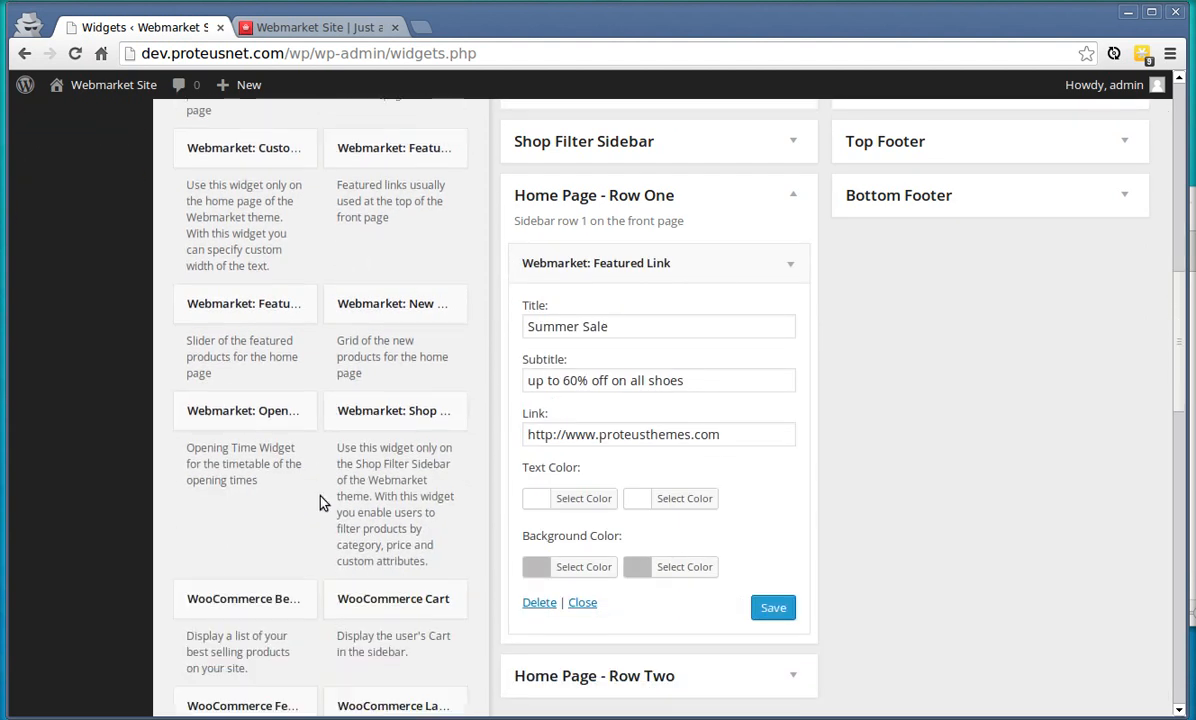
pyautogui.scroll(-3)
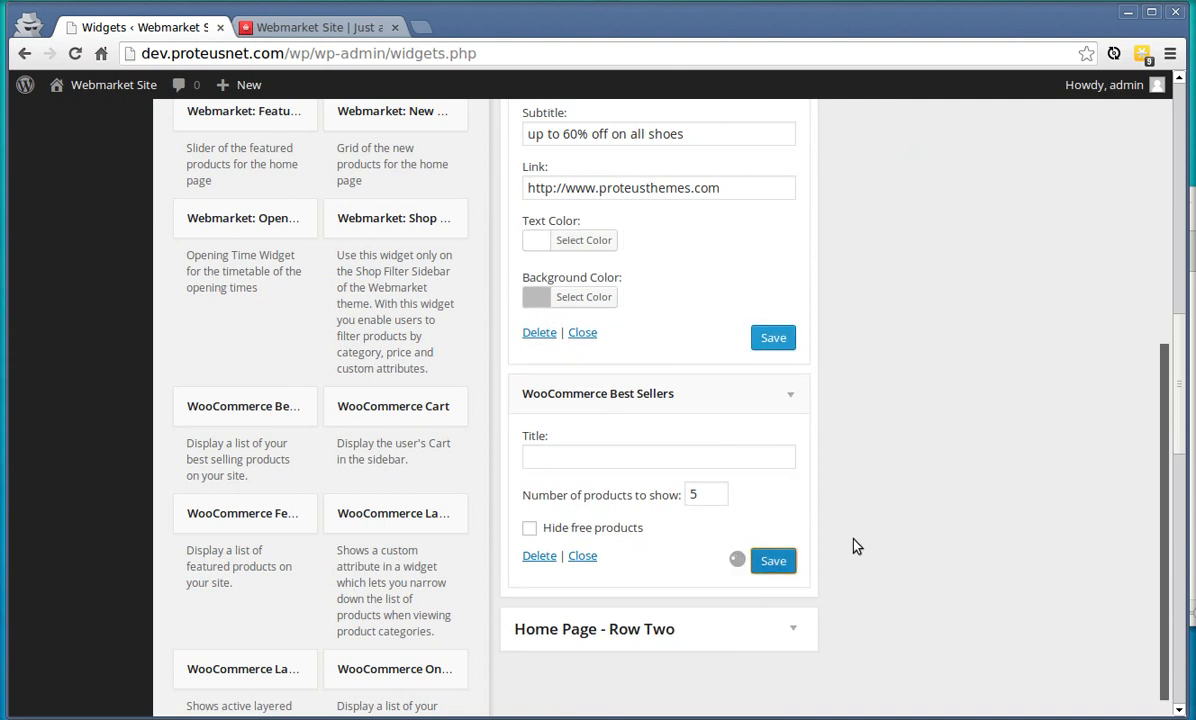
pyautogui.click(315, 27)
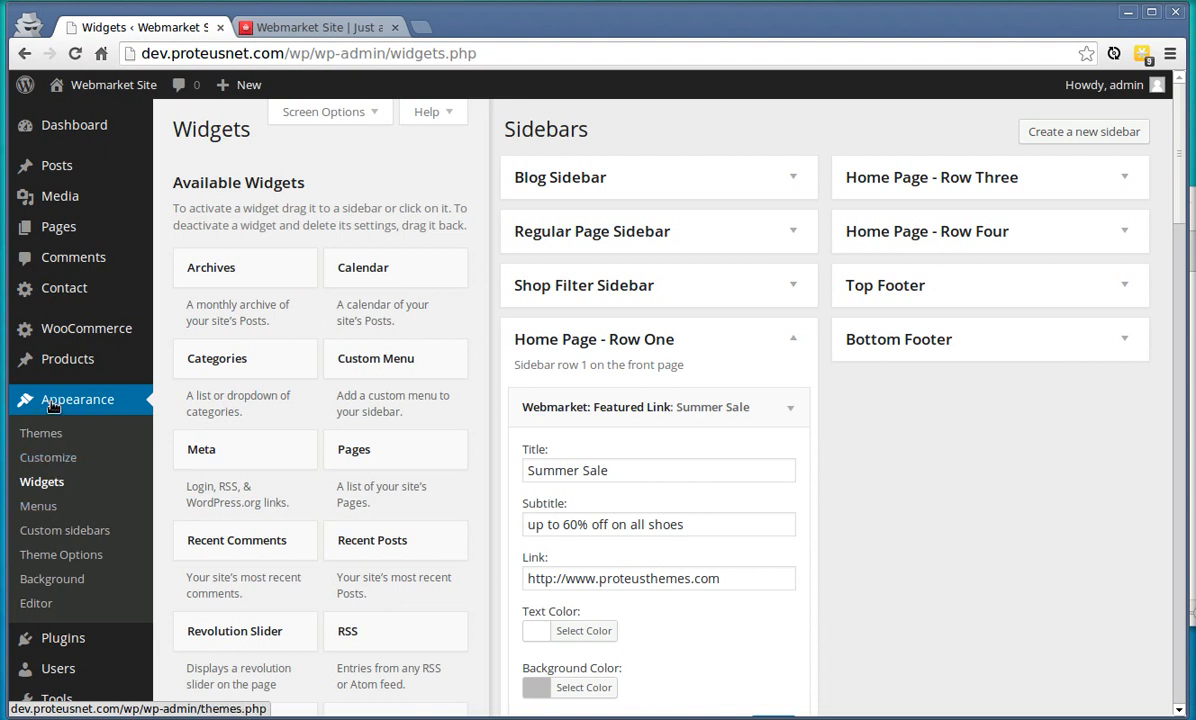
# - Preview the home page in the Customizer, then close it back to Themes
pyautogui.click(48, 457)
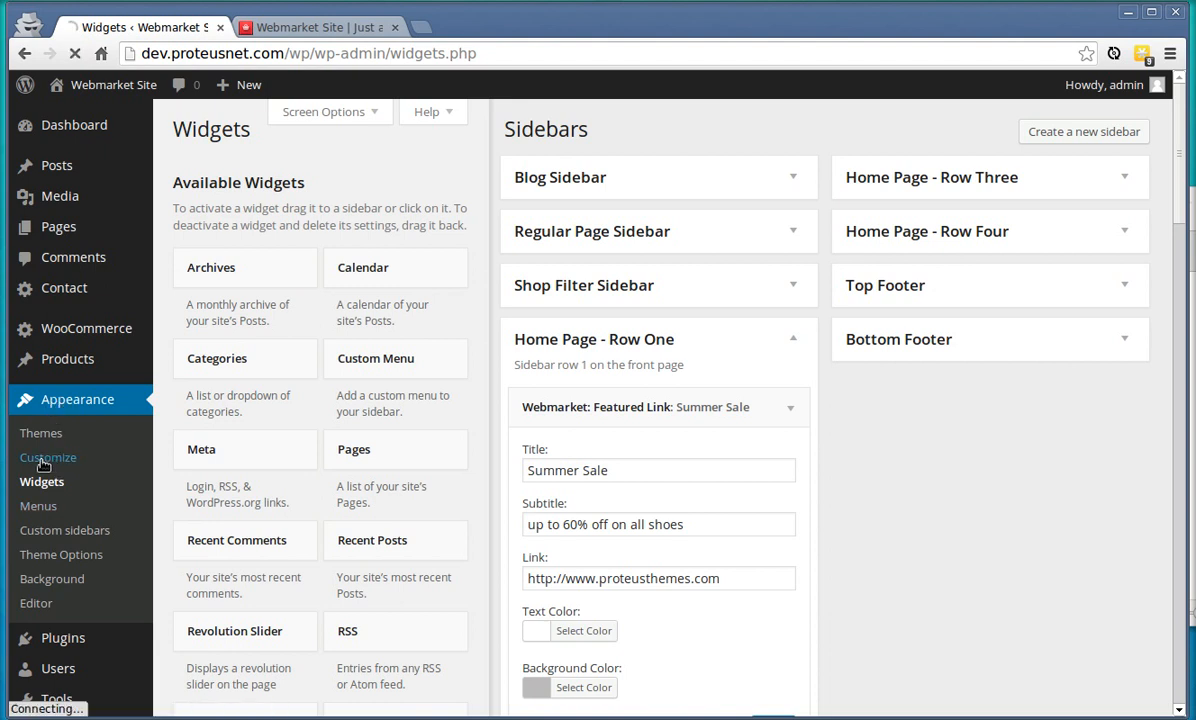
pyautogui.click(47, 457)
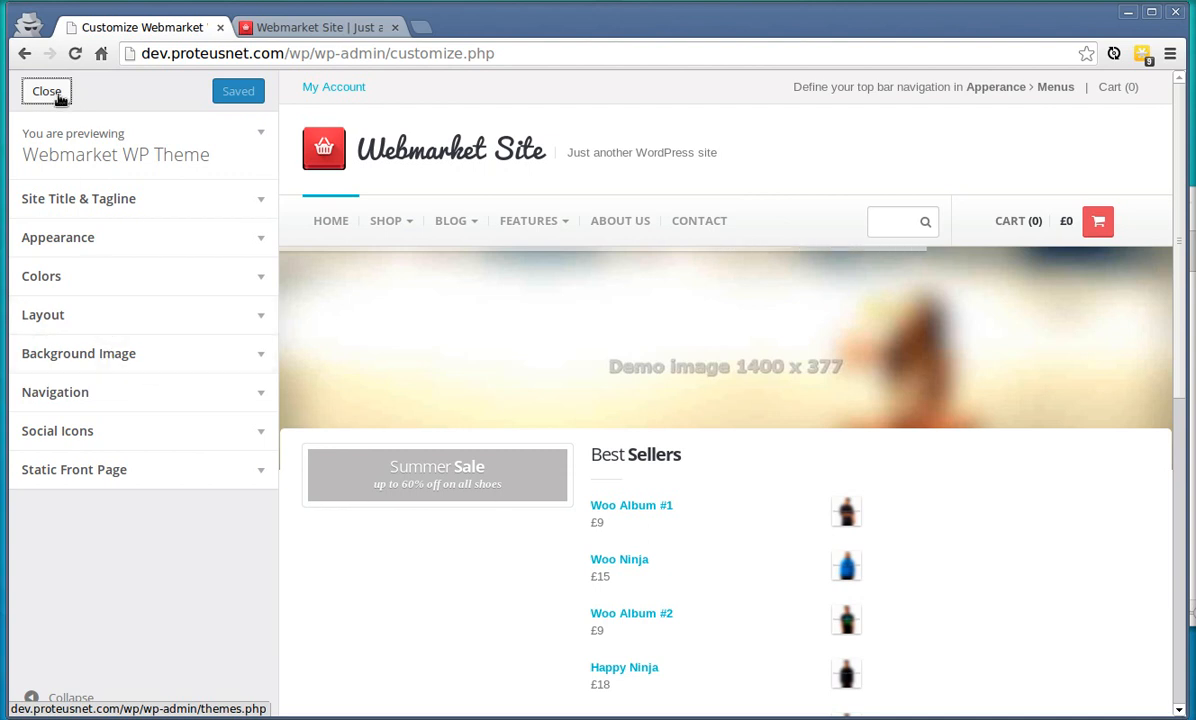
pyautogui.click(46, 91)
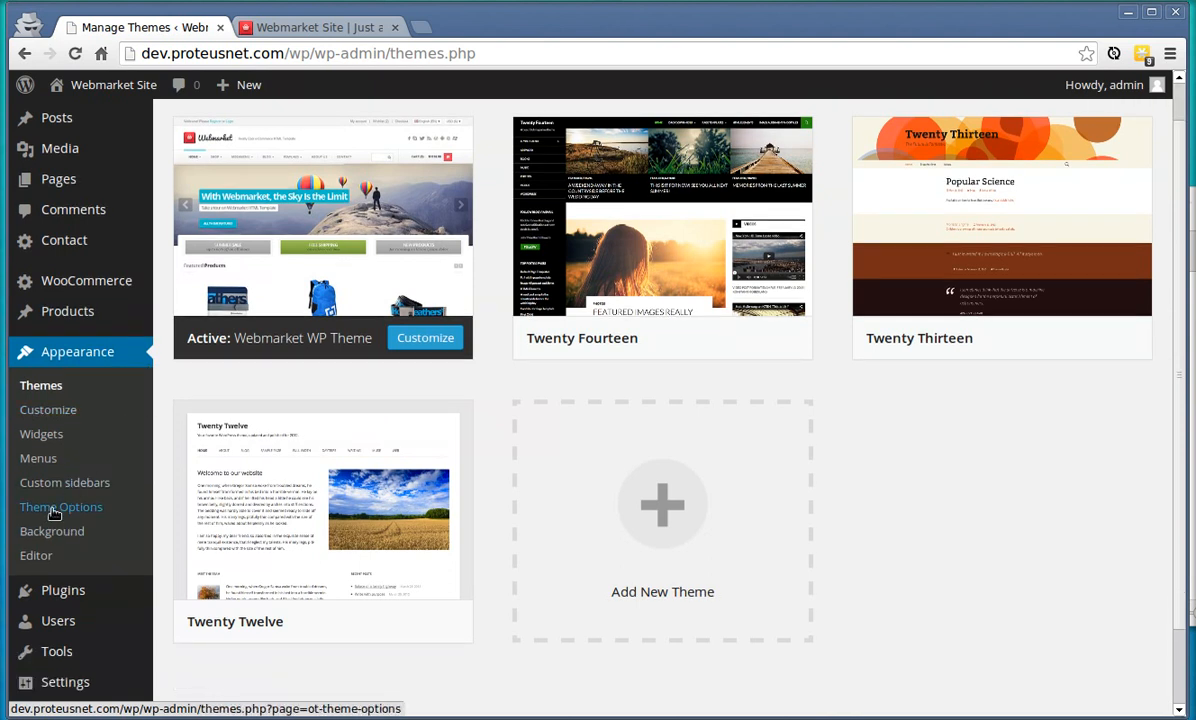
# - Browse the General, Layout, Front page and Social icons theme option sections
pyautogui.click(60, 506)
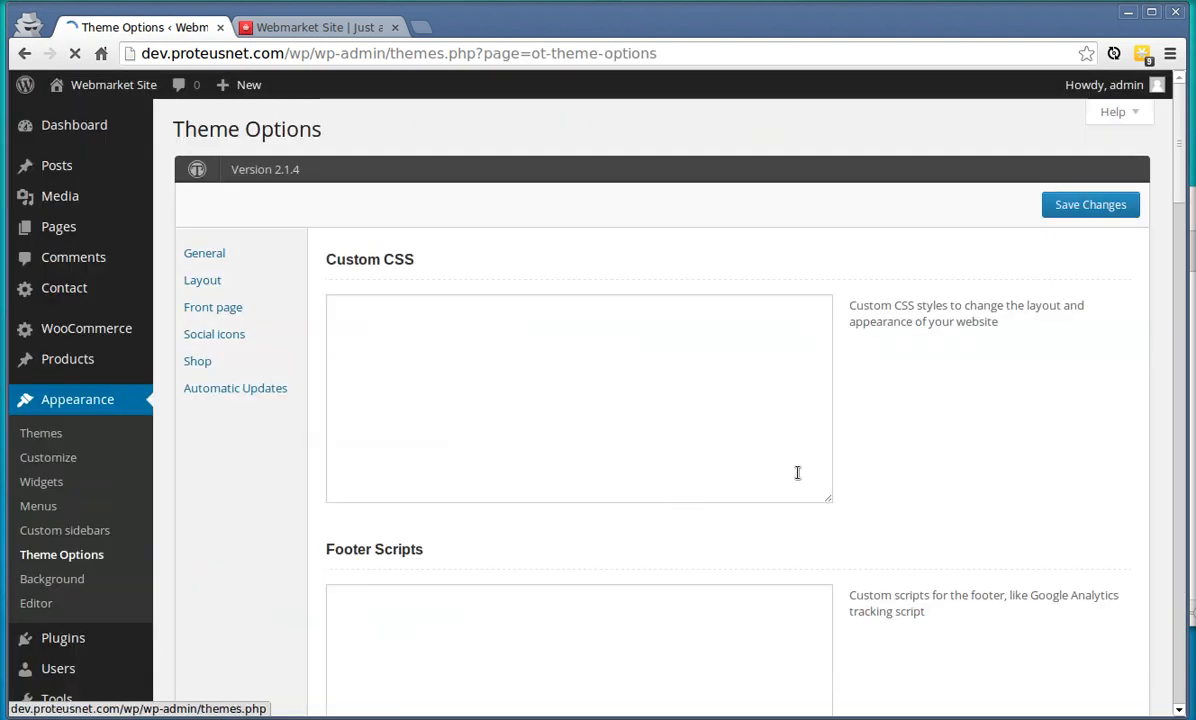
pyautogui.scroll(-3)
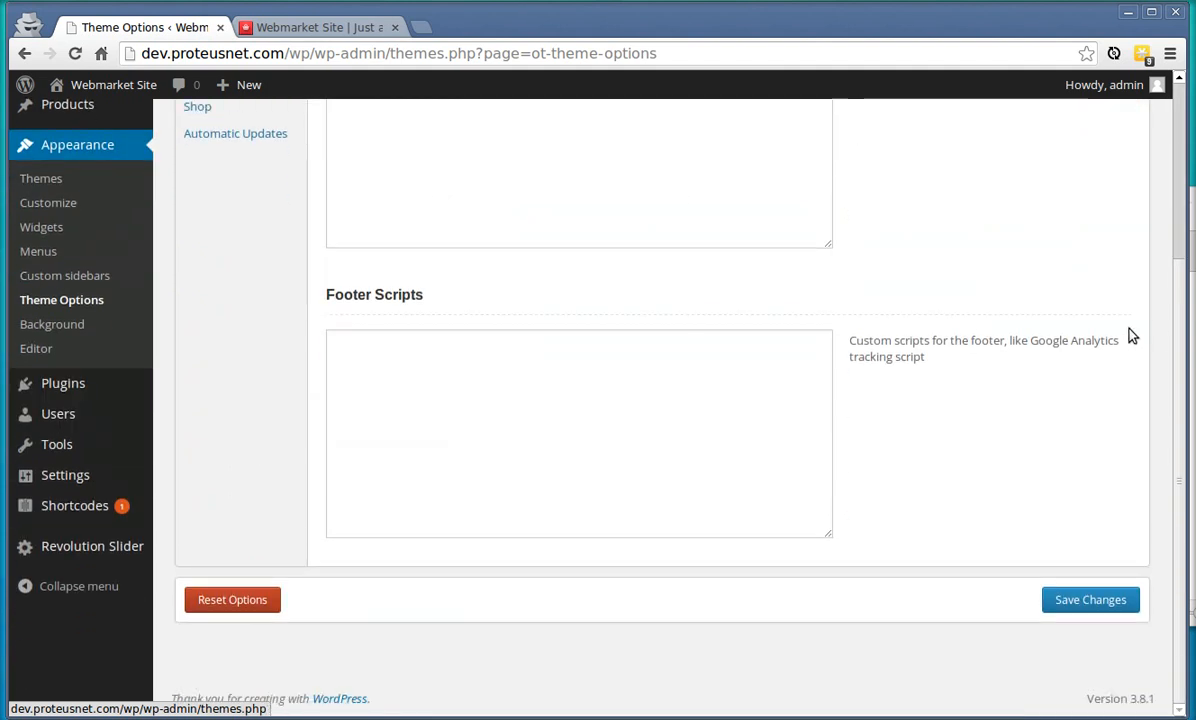
pyautogui.scroll(3)
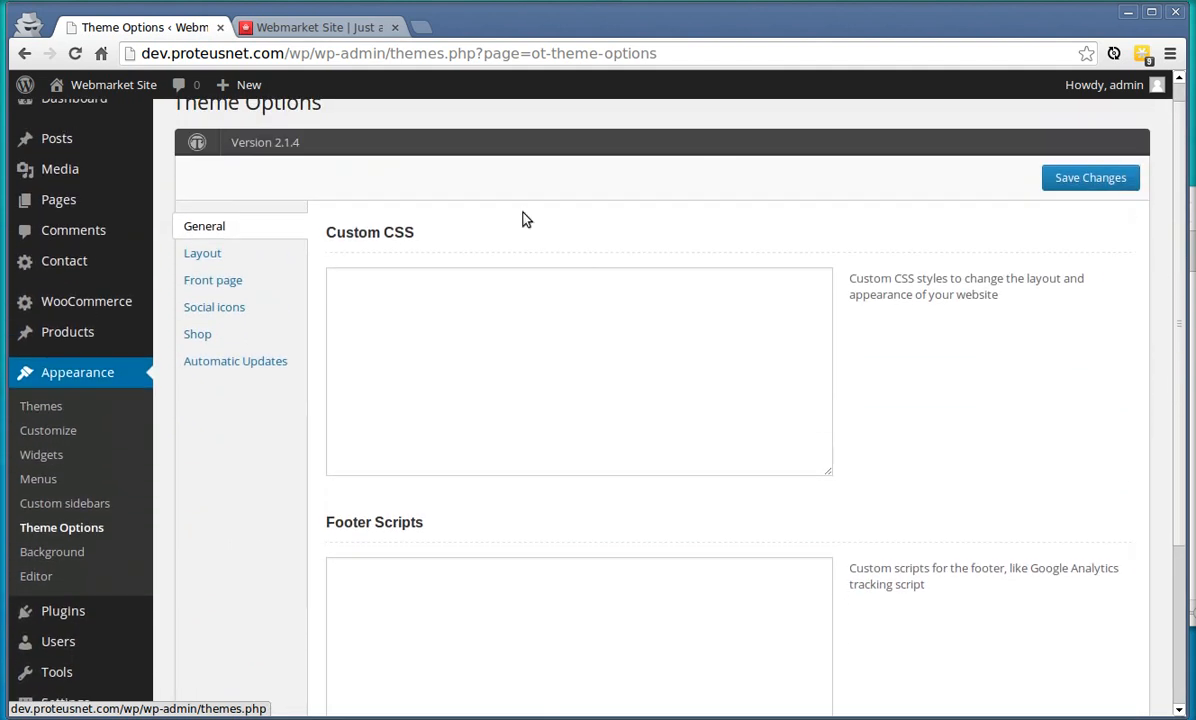
pyautogui.click(202, 252)
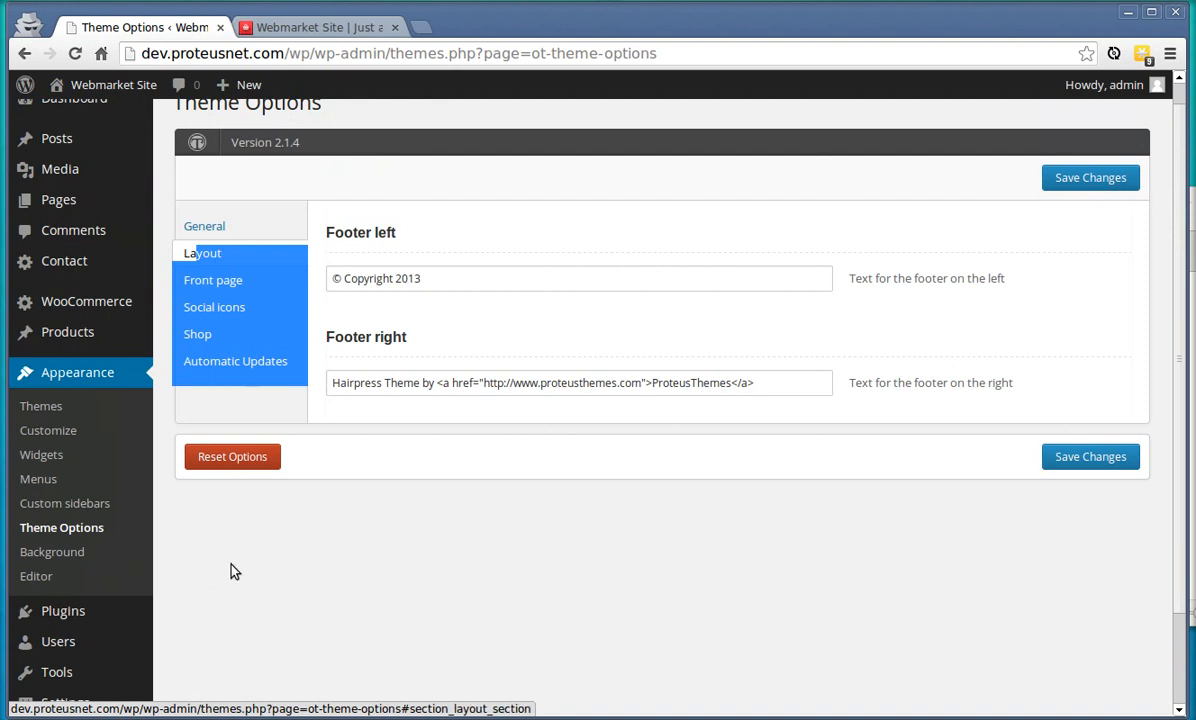
pyautogui.click(213, 280)
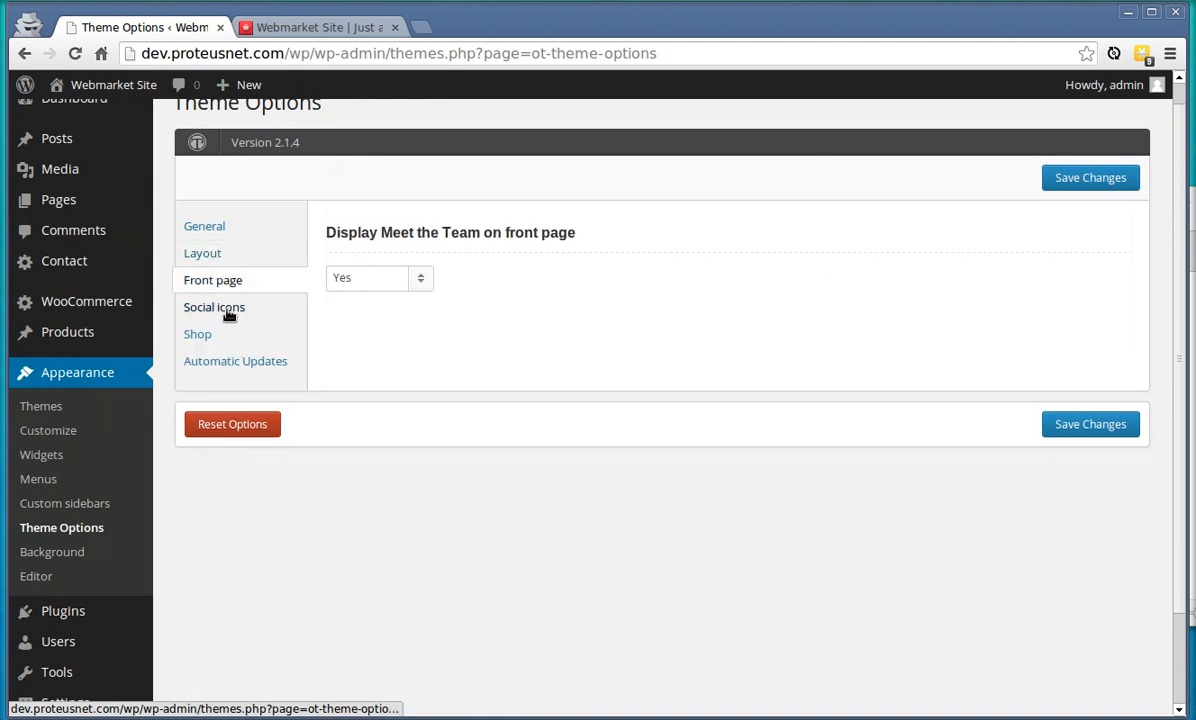
pyautogui.click(214, 307)
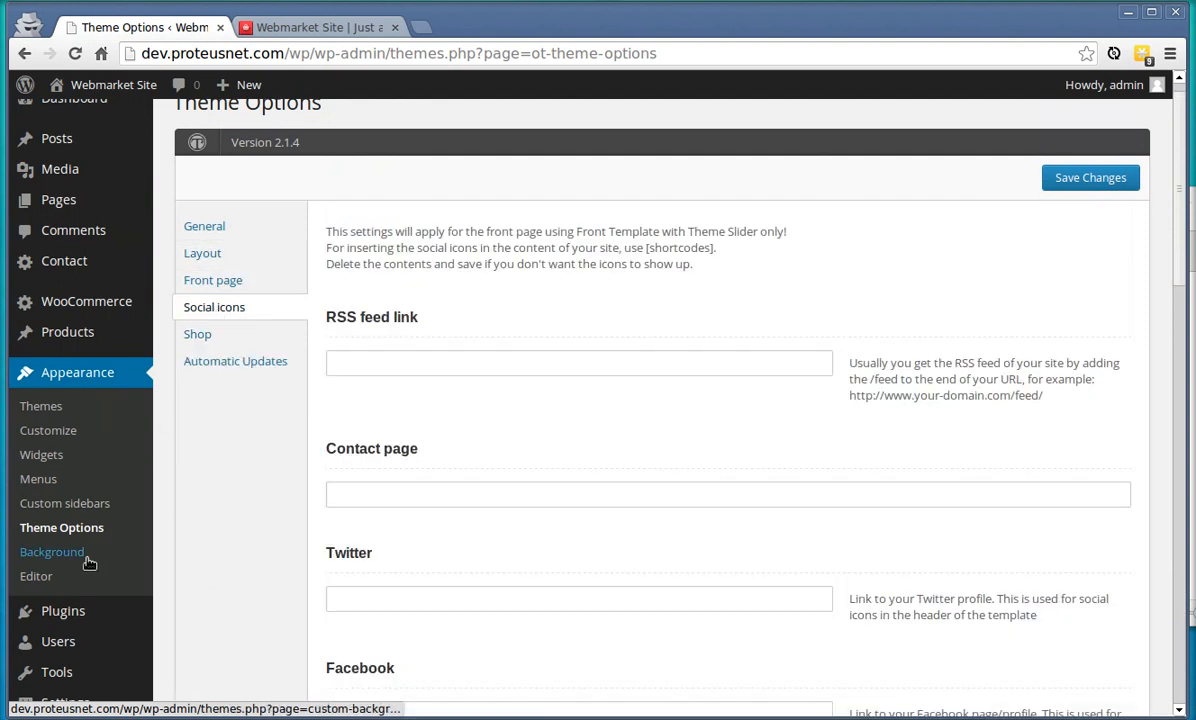
# - View the Custom Background settings, then the Custom Sidebars page
pyautogui.click(52, 551)
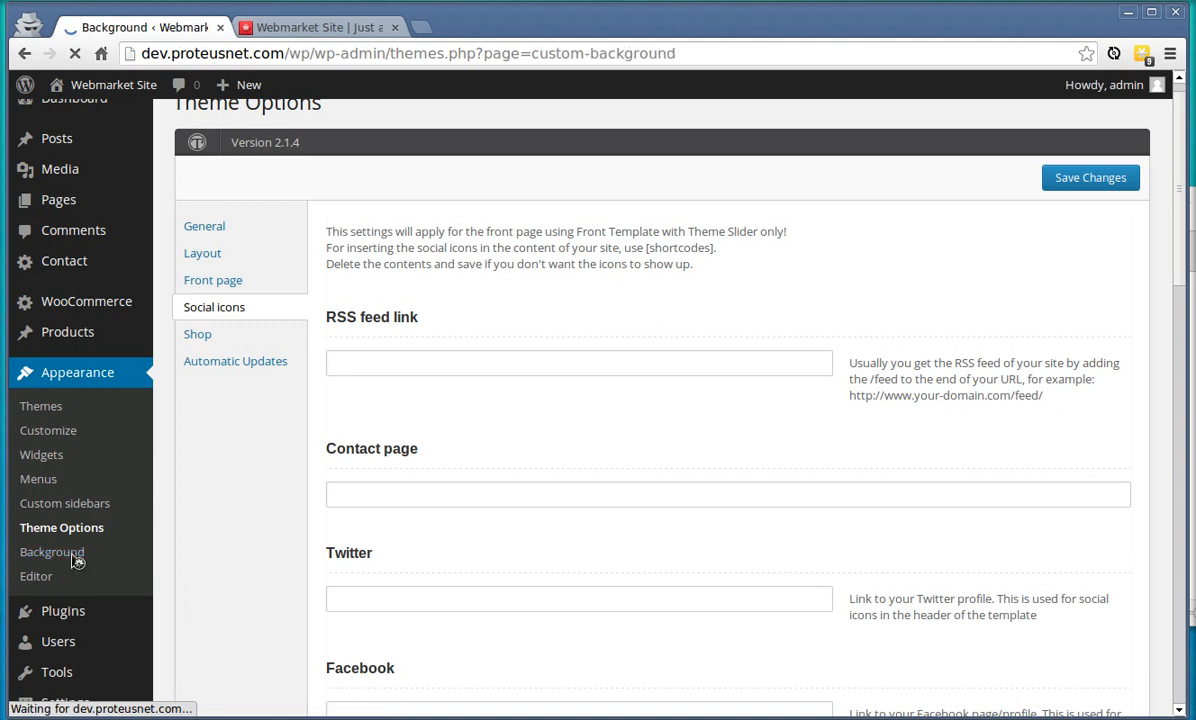
pyautogui.click(52, 551)
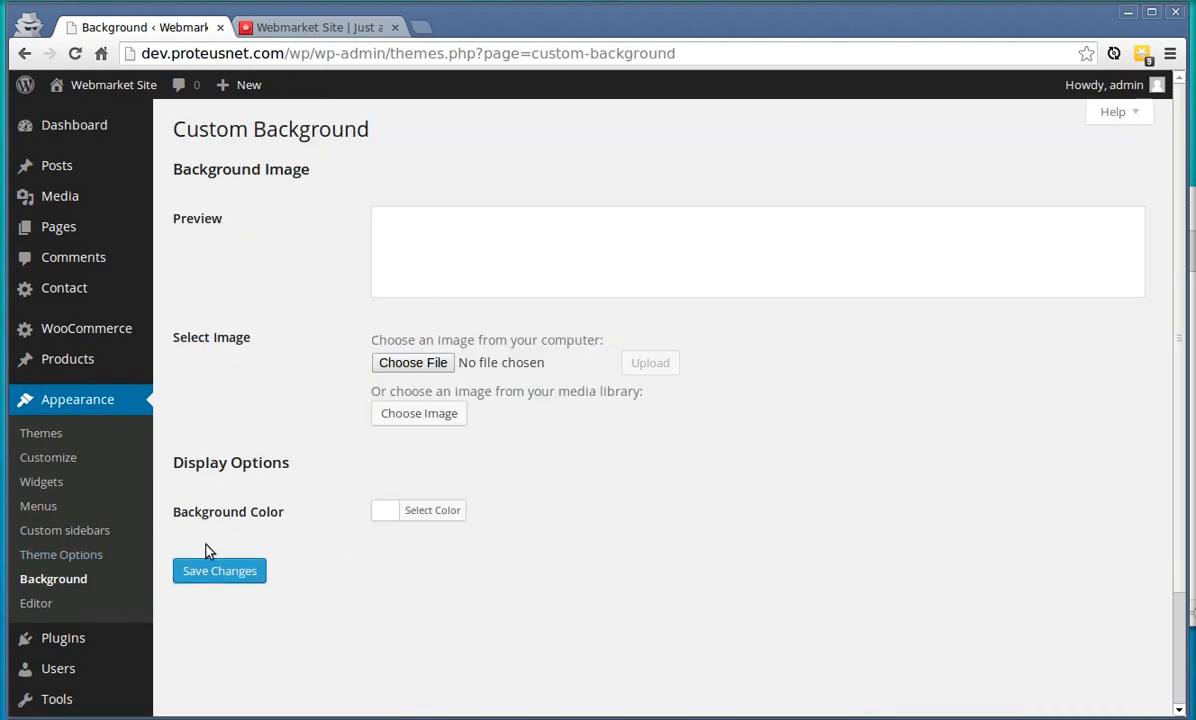
pyautogui.click(64, 530)
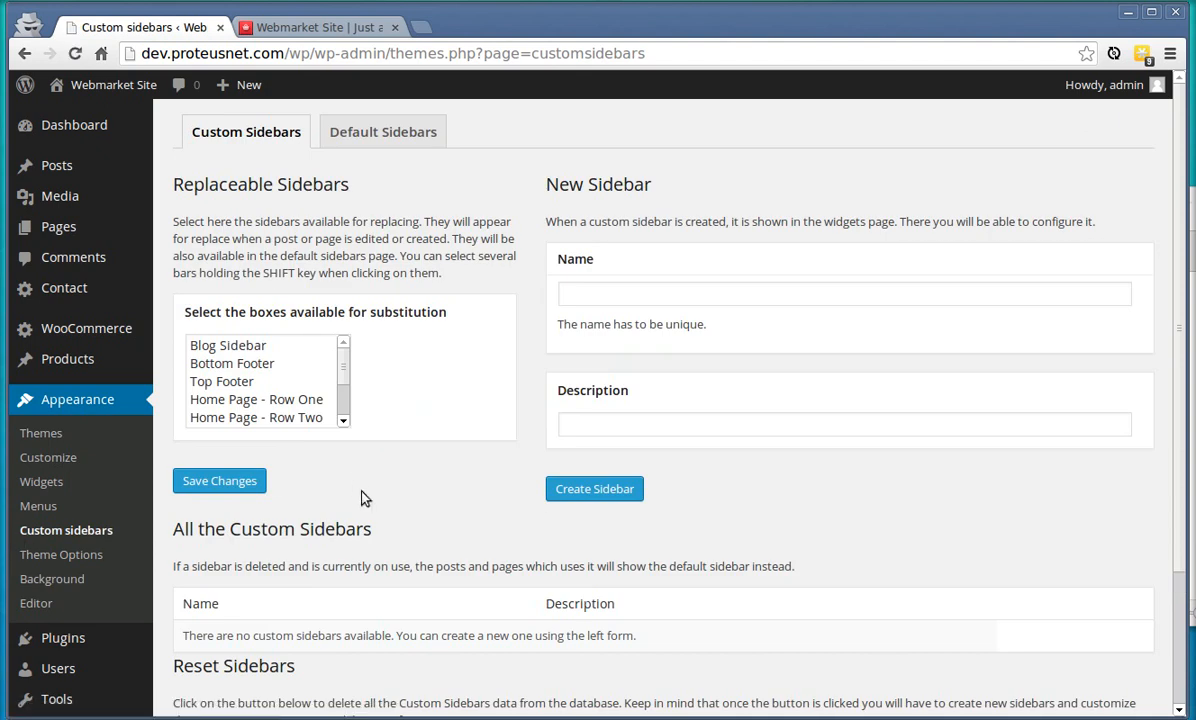
pyautogui.moveTo(590, 513)
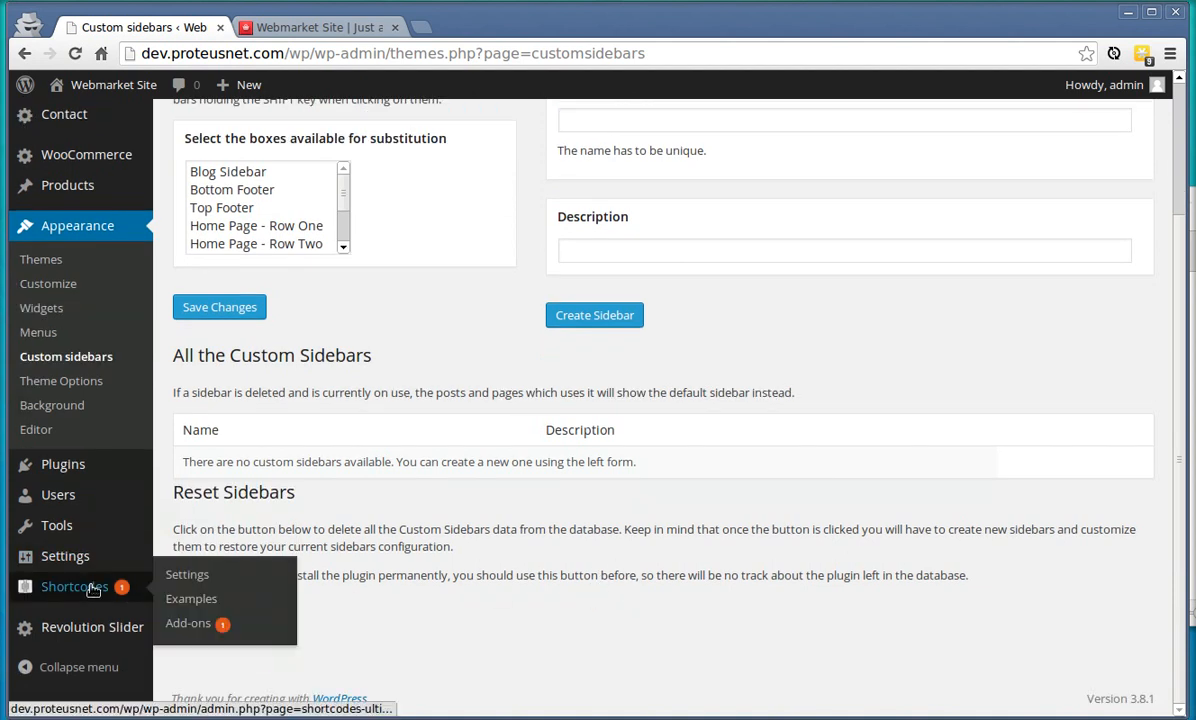
# - Change the Shortcodes Skin setting to webmarket and save the changes
pyautogui.click(187, 574)
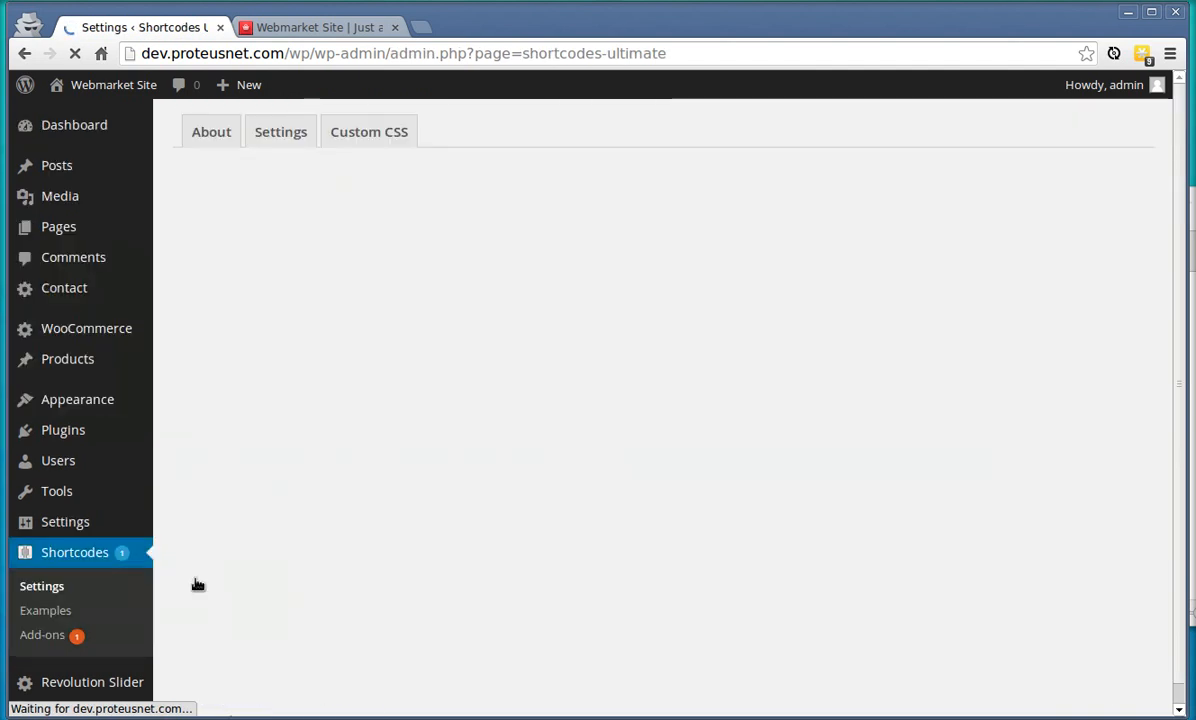
pyautogui.click(280, 131)
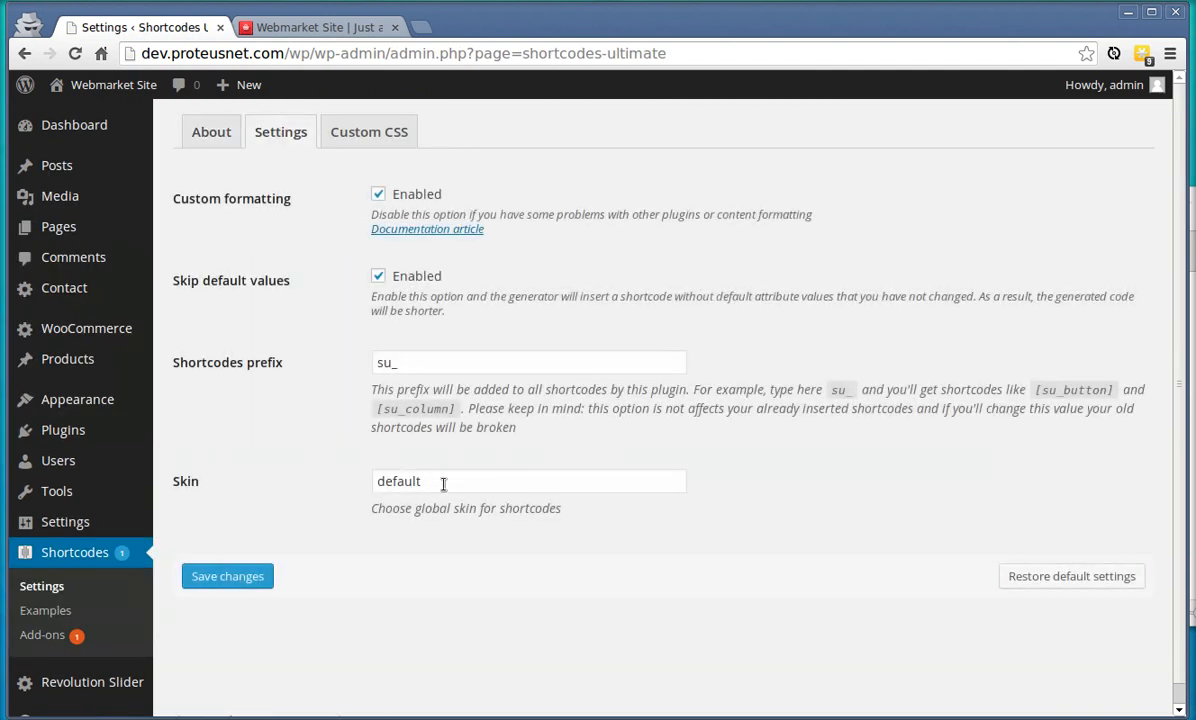
pyautogui.write('webmakret')
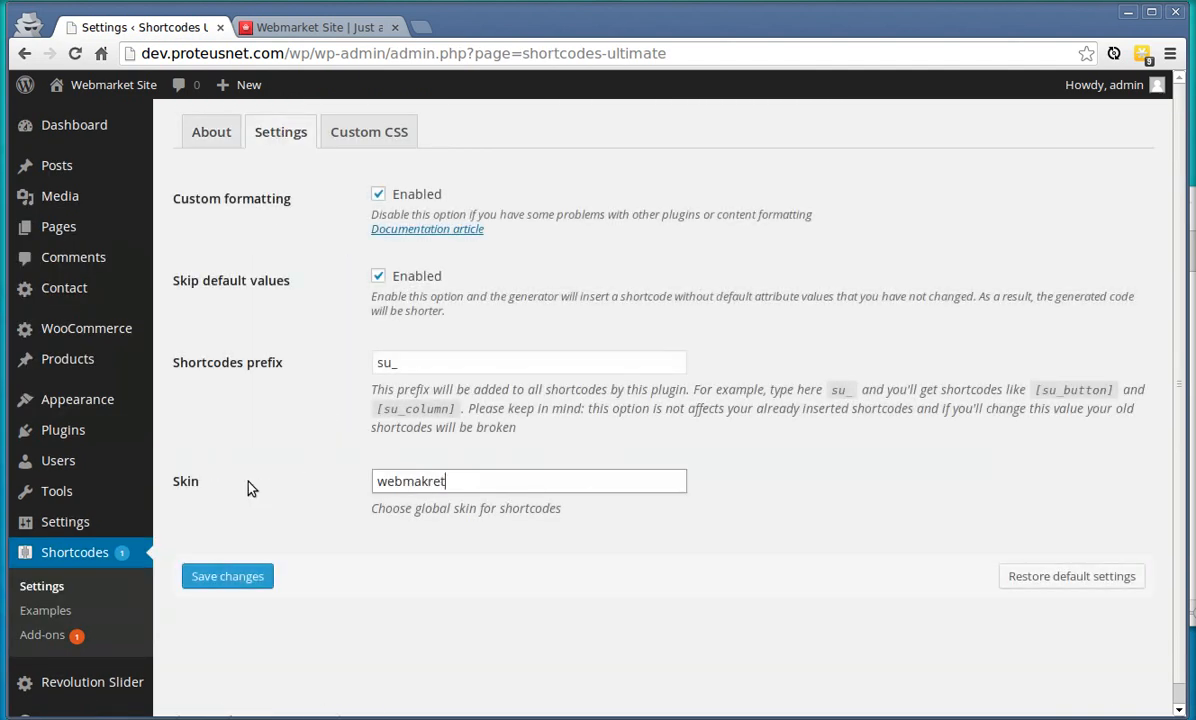
pyautogui.press('BackSpace')
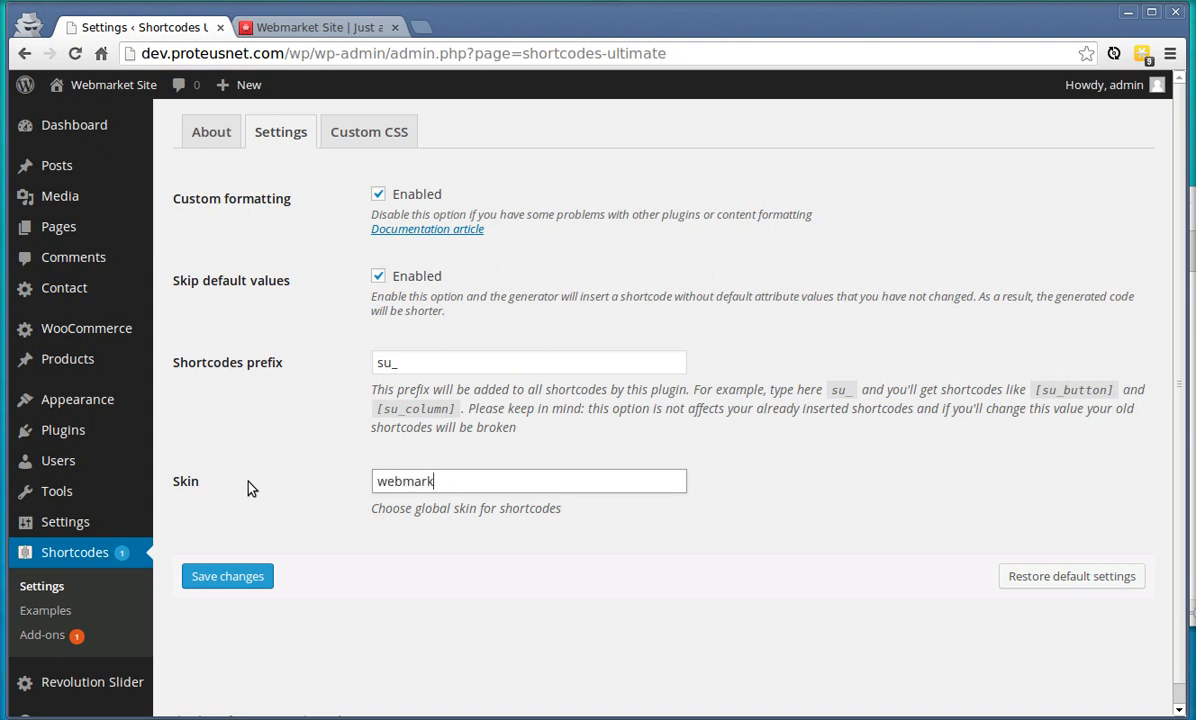
pyautogui.click(227, 576)
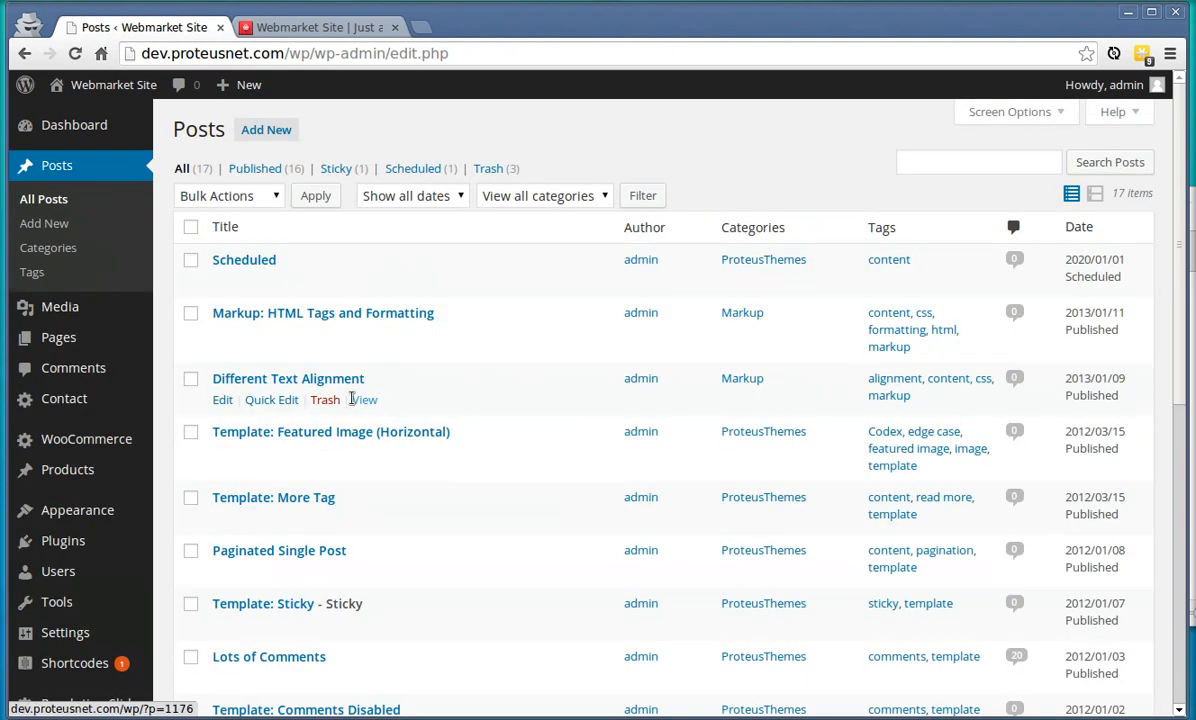
# - Browse the shortcode gallery in the Different Text Alignment post, then view the live storefront
pyautogui.click(288, 378)
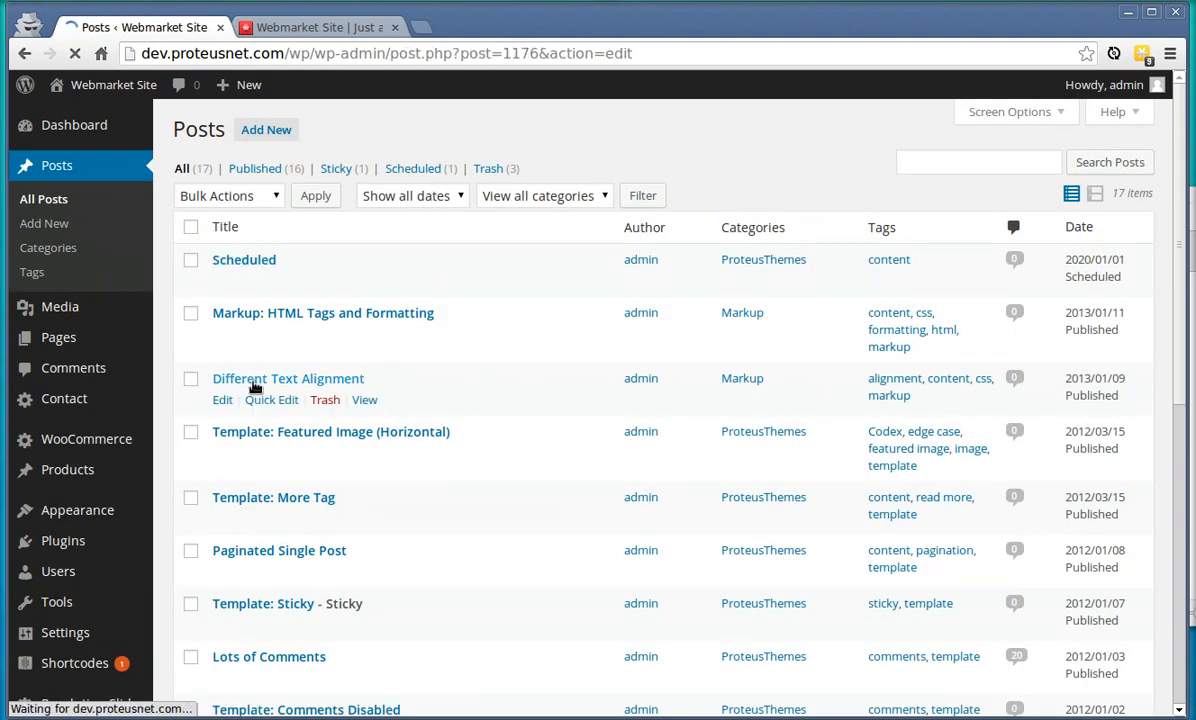
pyautogui.click(288, 378)
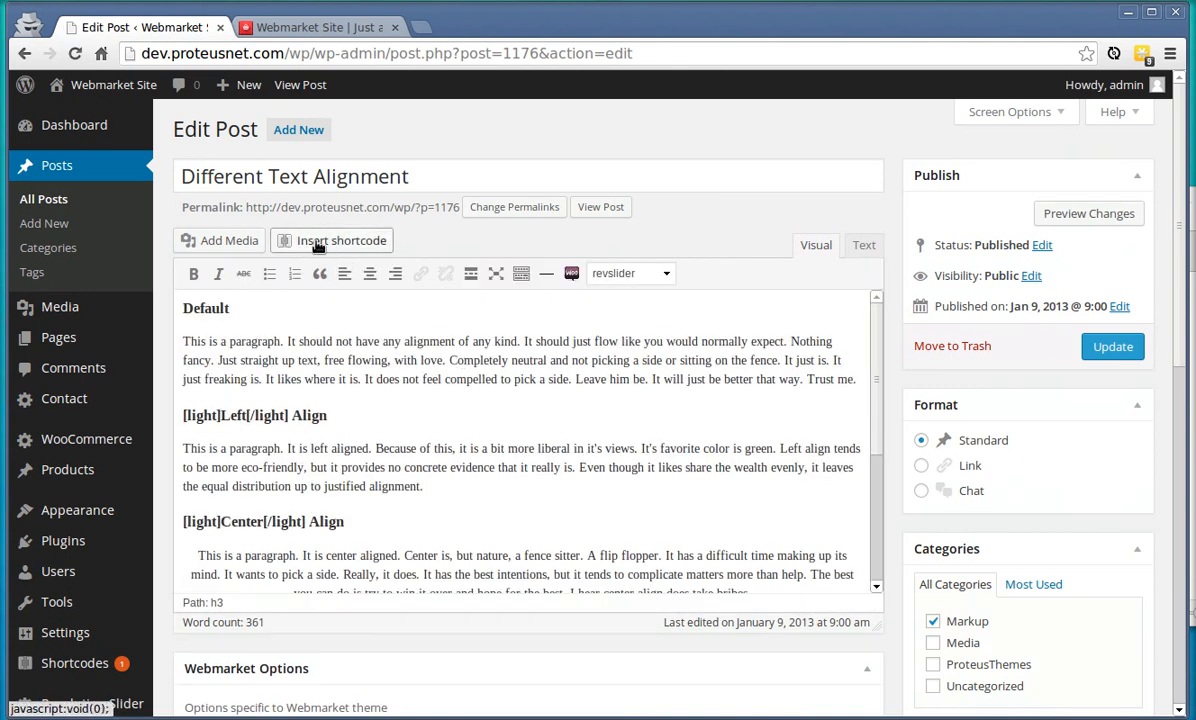
pyautogui.click(332, 240)
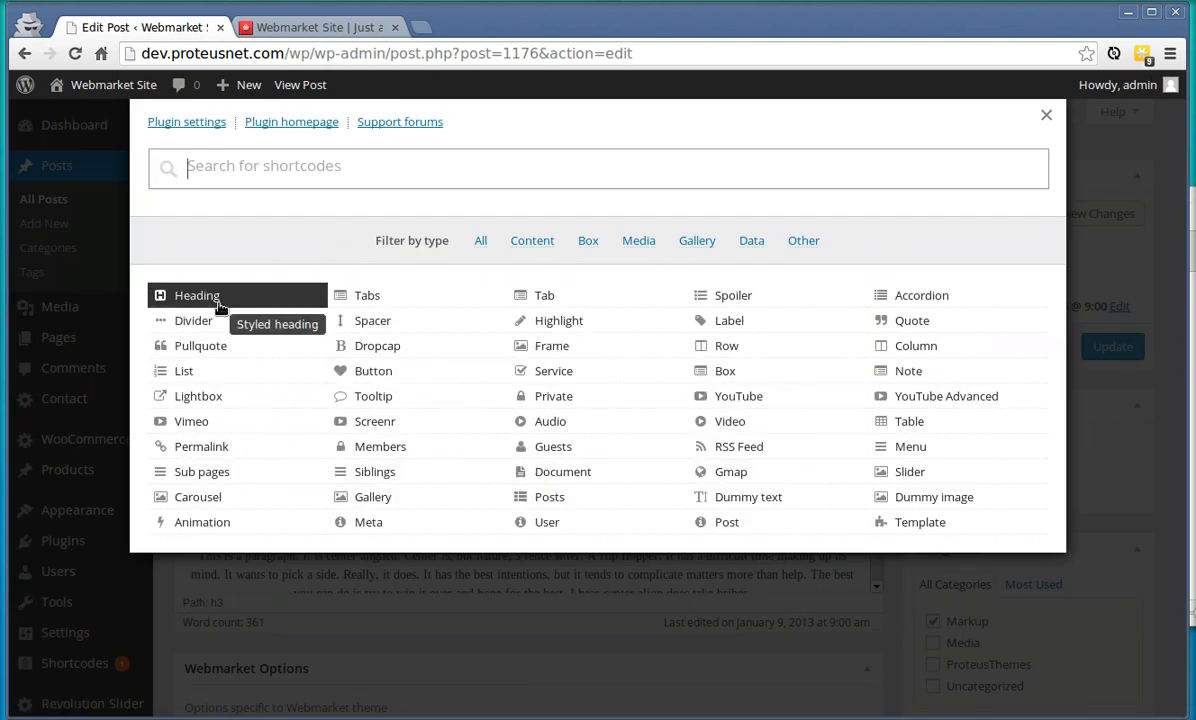
pyautogui.moveTo(553, 370)
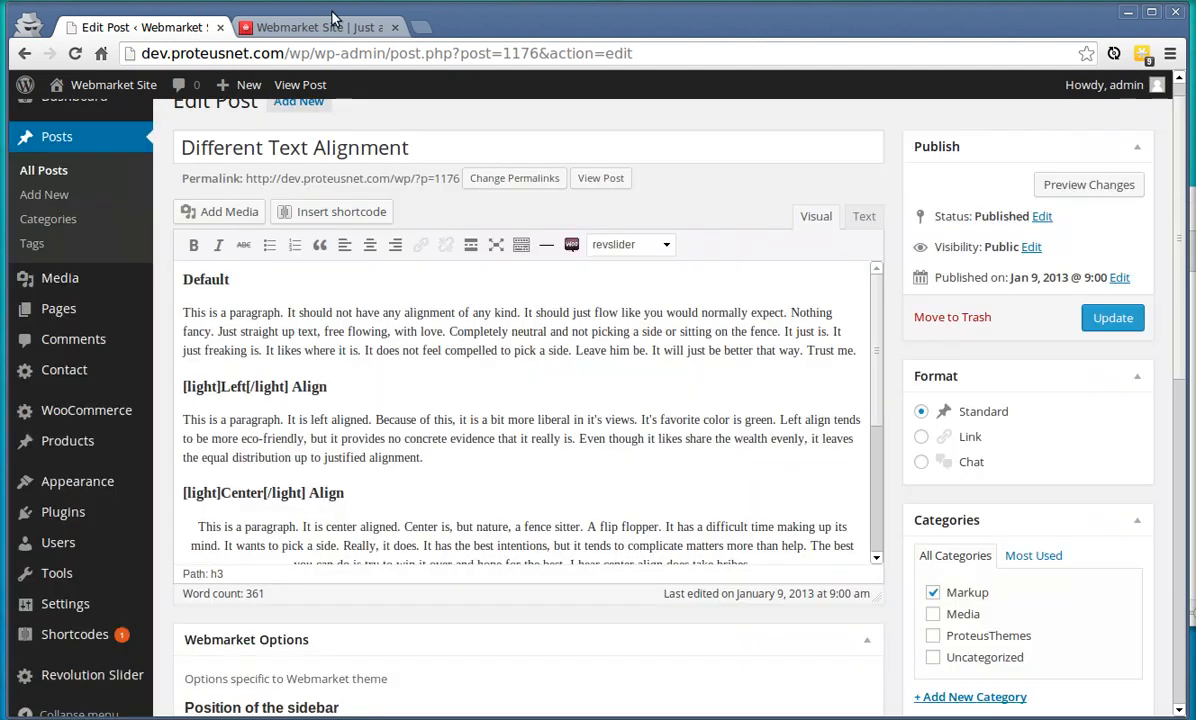
pyautogui.click(315, 27)
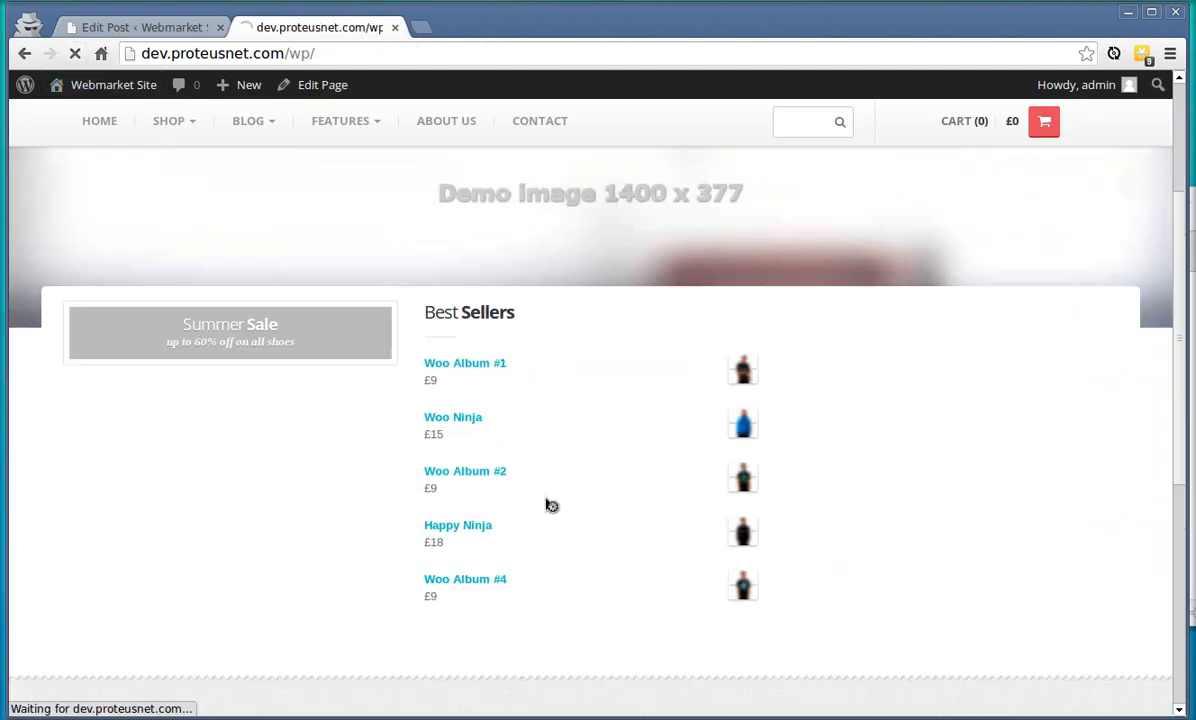